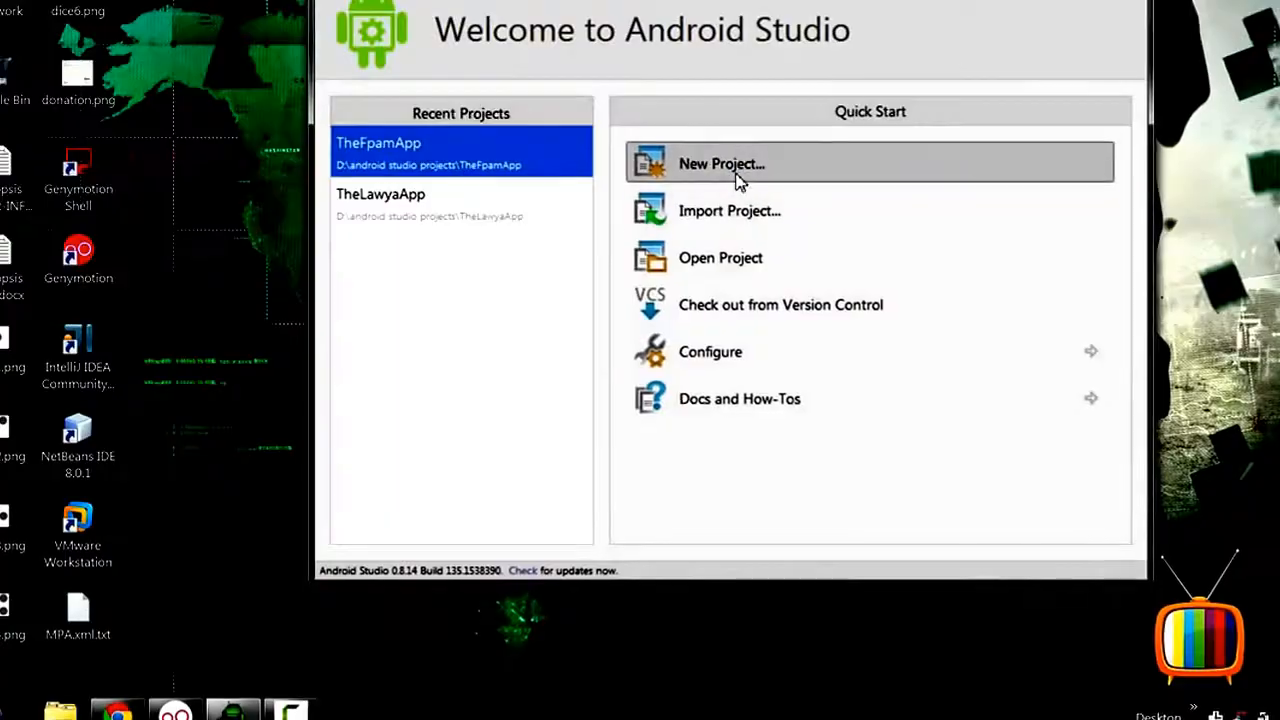
- Start a new project named materialtest with company domain slidenerd.vivz
left_click(722, 164)
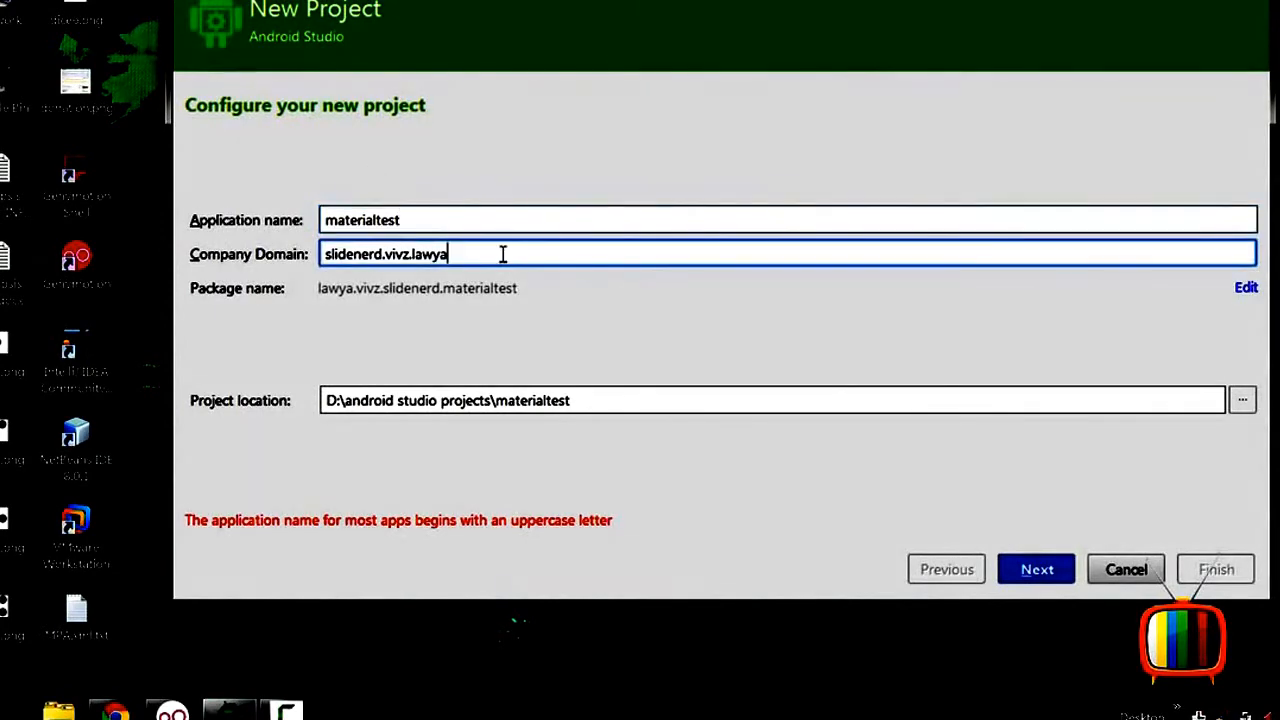
type("mate")
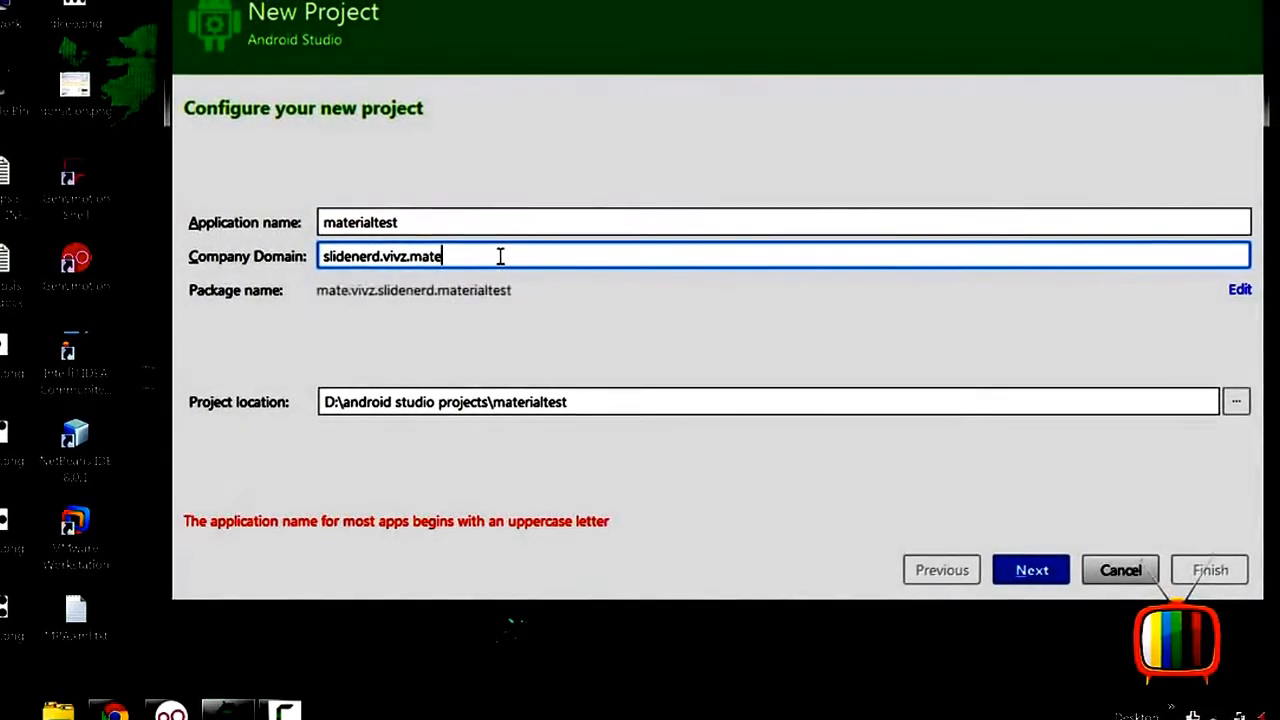
type("rialtest")
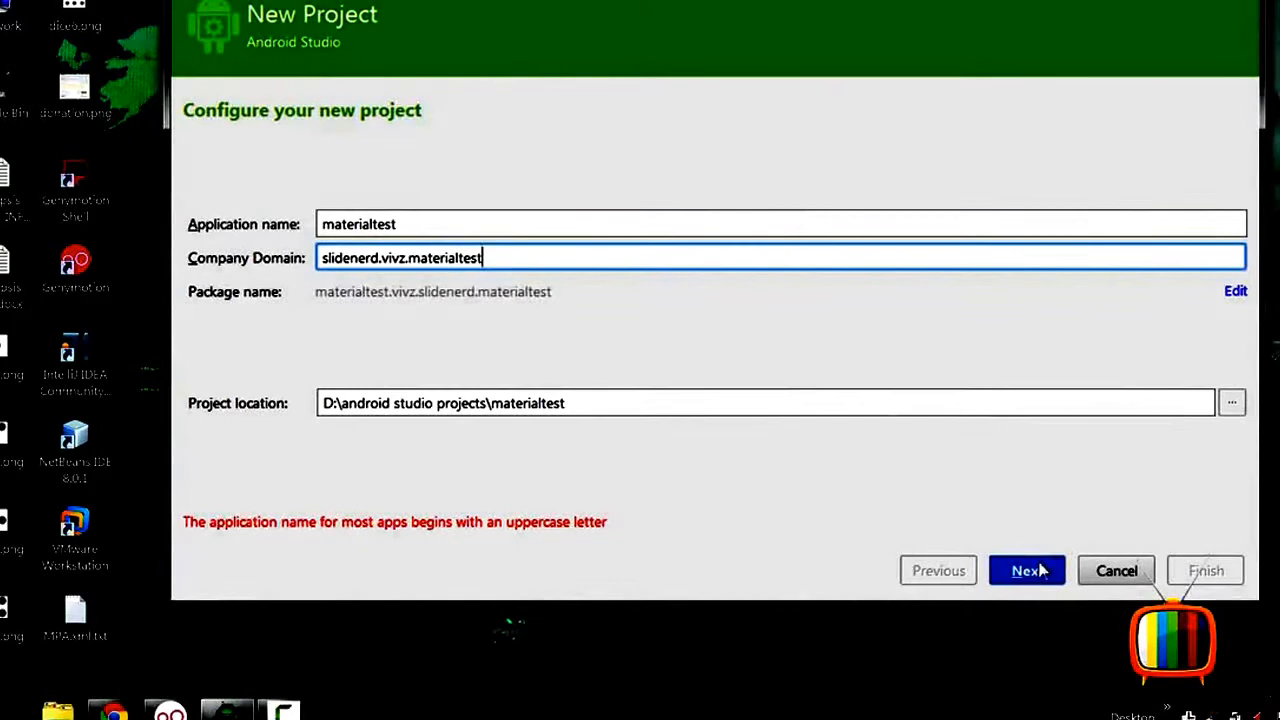
left_click(1026, 570)
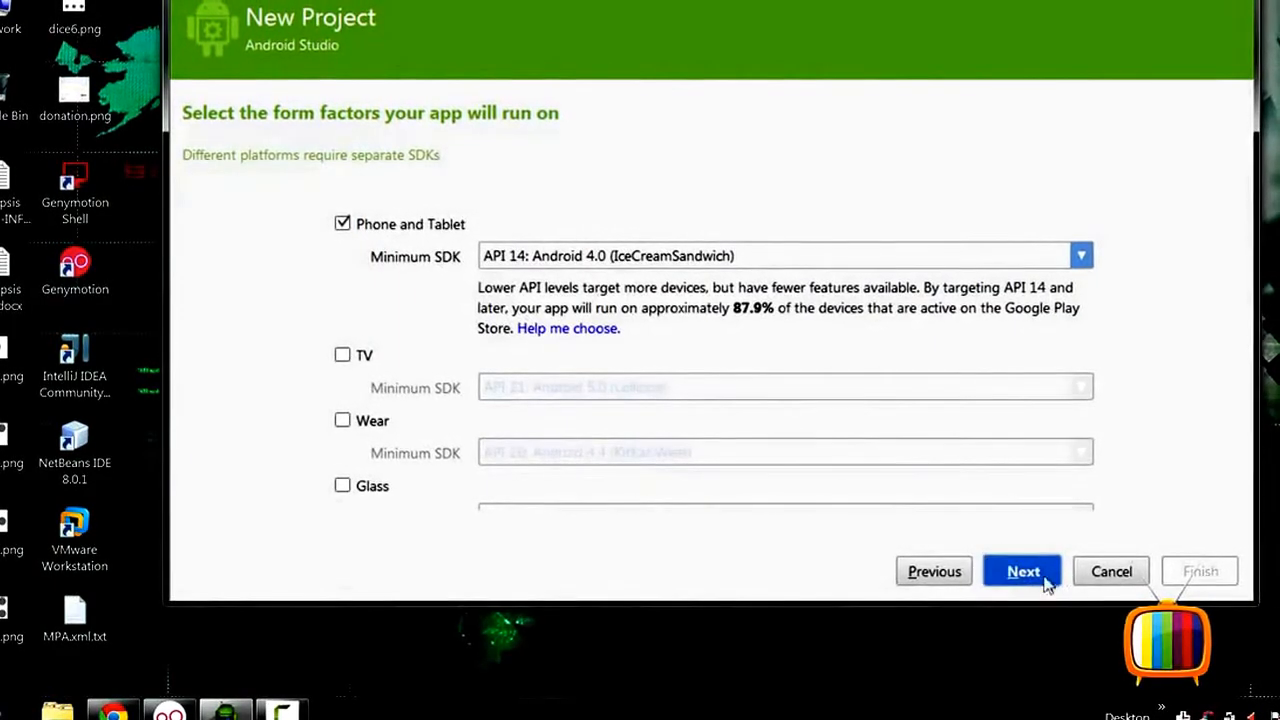
- Keep Phone and Tablet at minimum SDK API 14 and choose Add No Activity
left_click(1022, 570)
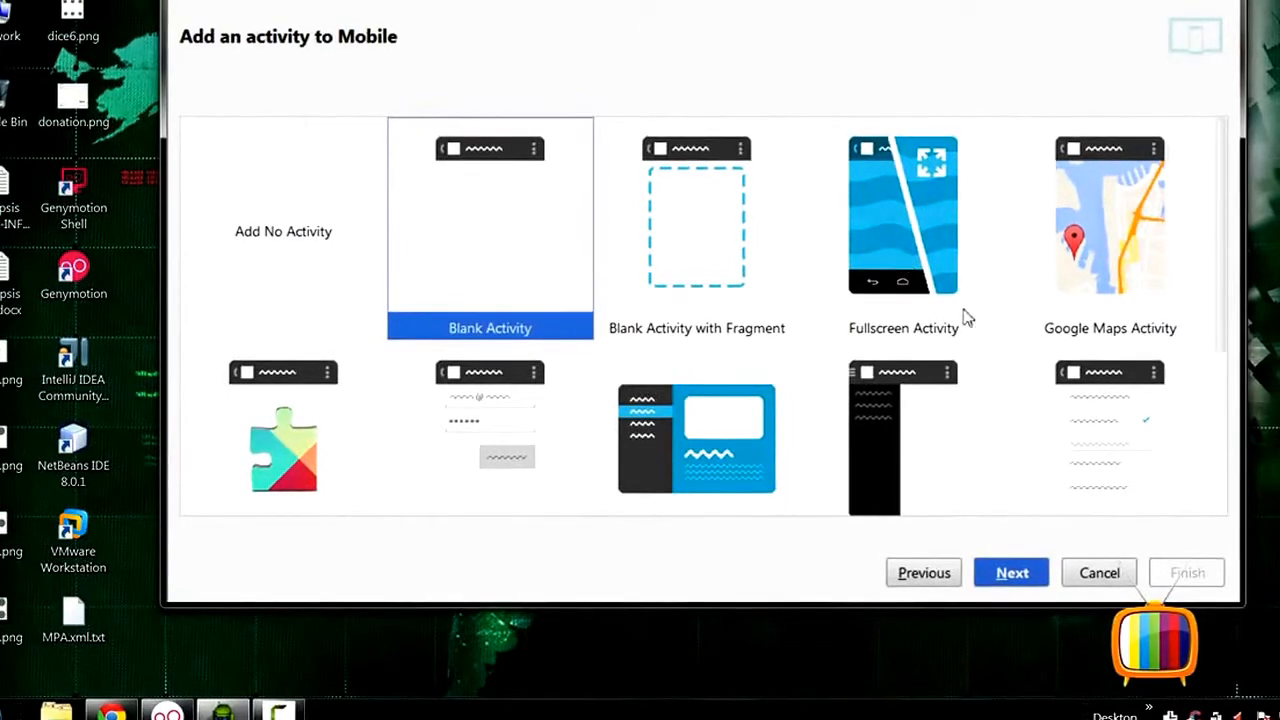
scroll("down", 3)
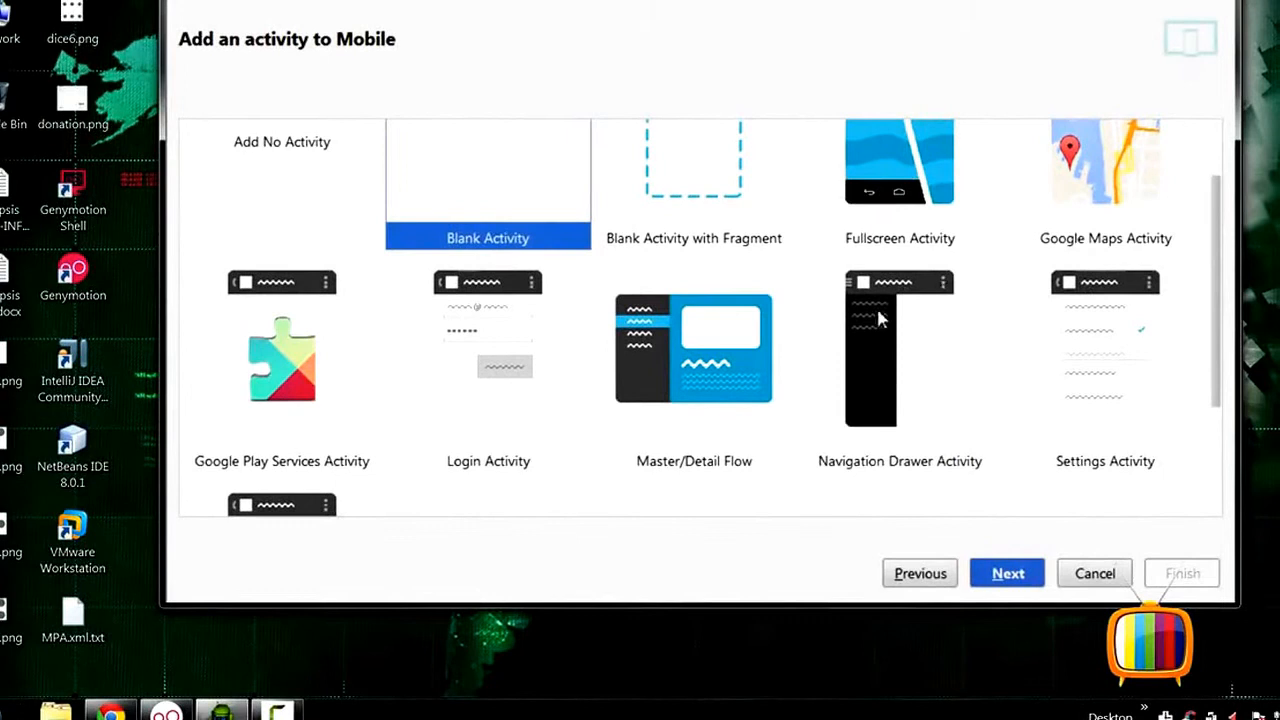
left_click(897, 350)
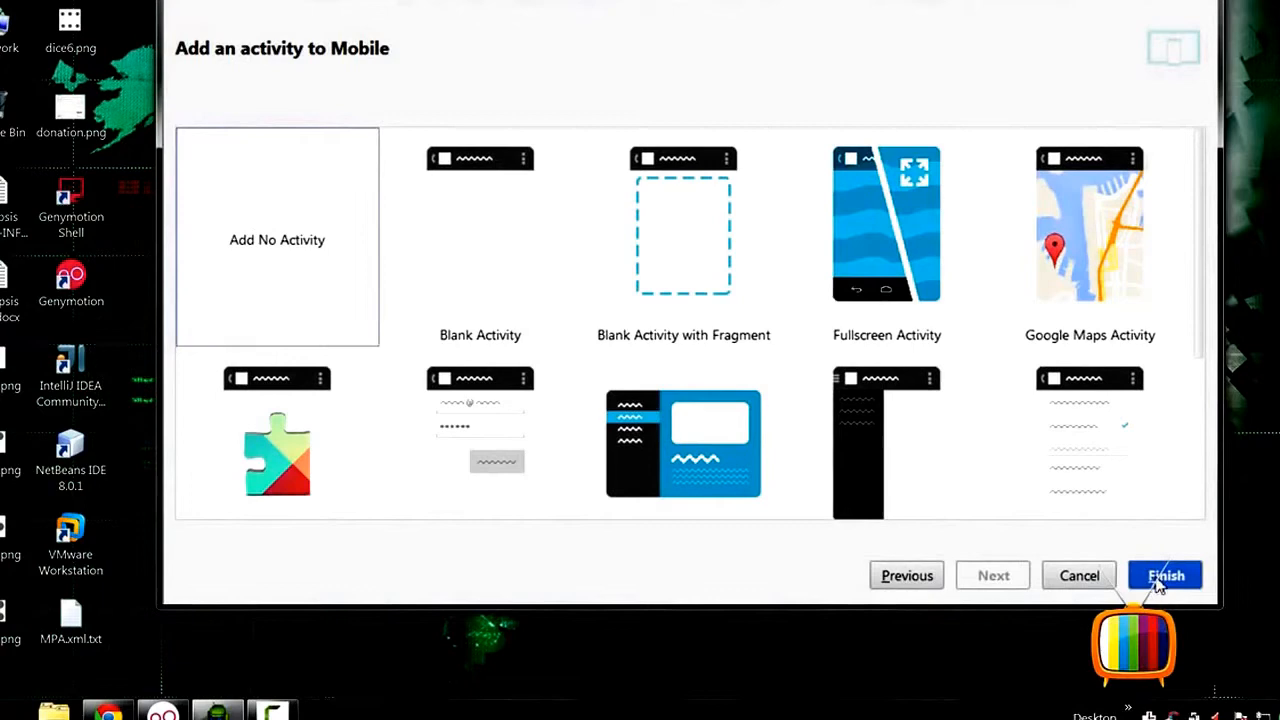
- Finish the wizard so the materialtest project is created and opens
left_click(1165, 575)
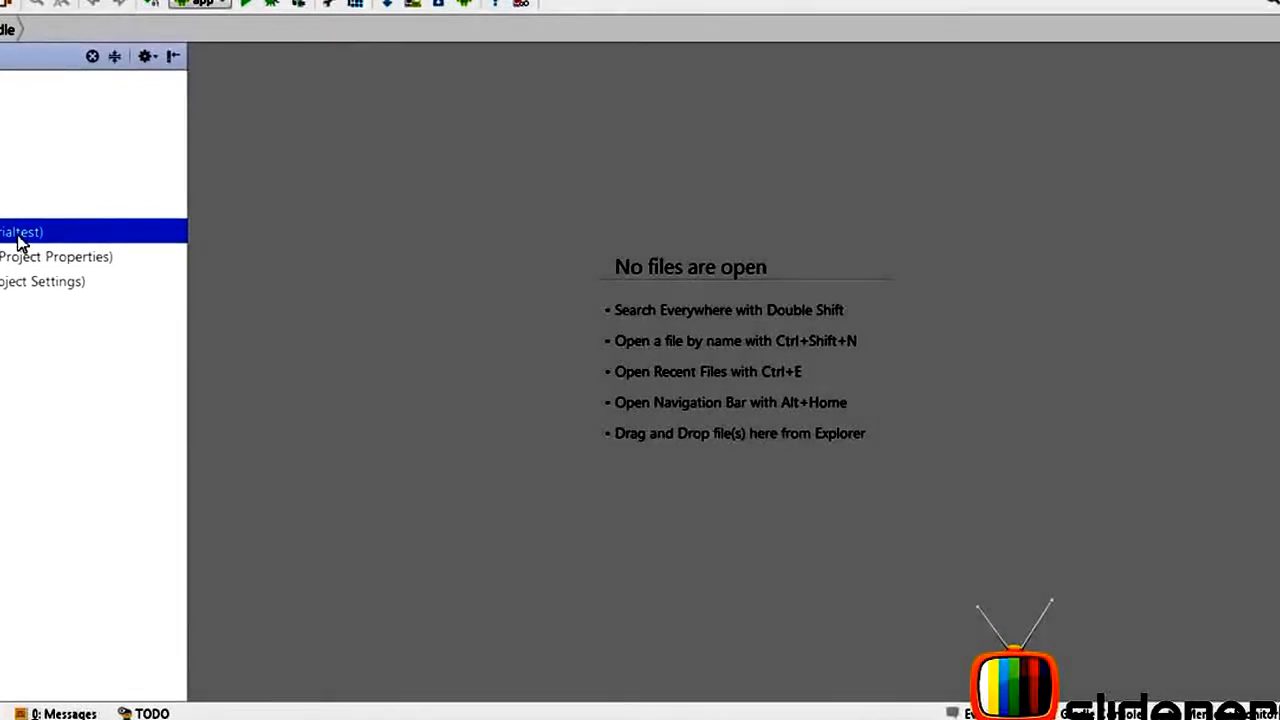
- Add compile "com.android.support:appcompat-v7:21.0.+" to the app module's Gradle dependencies
double_click(25, 232)
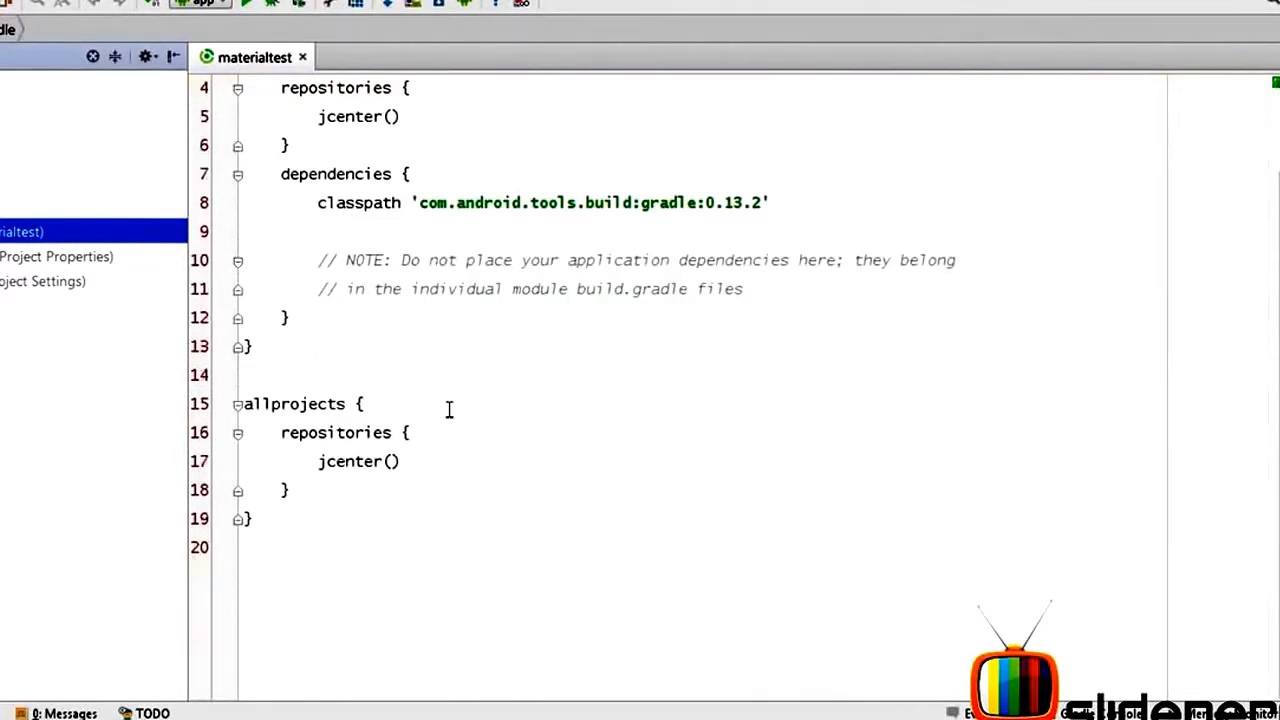
left_click(357, 56)
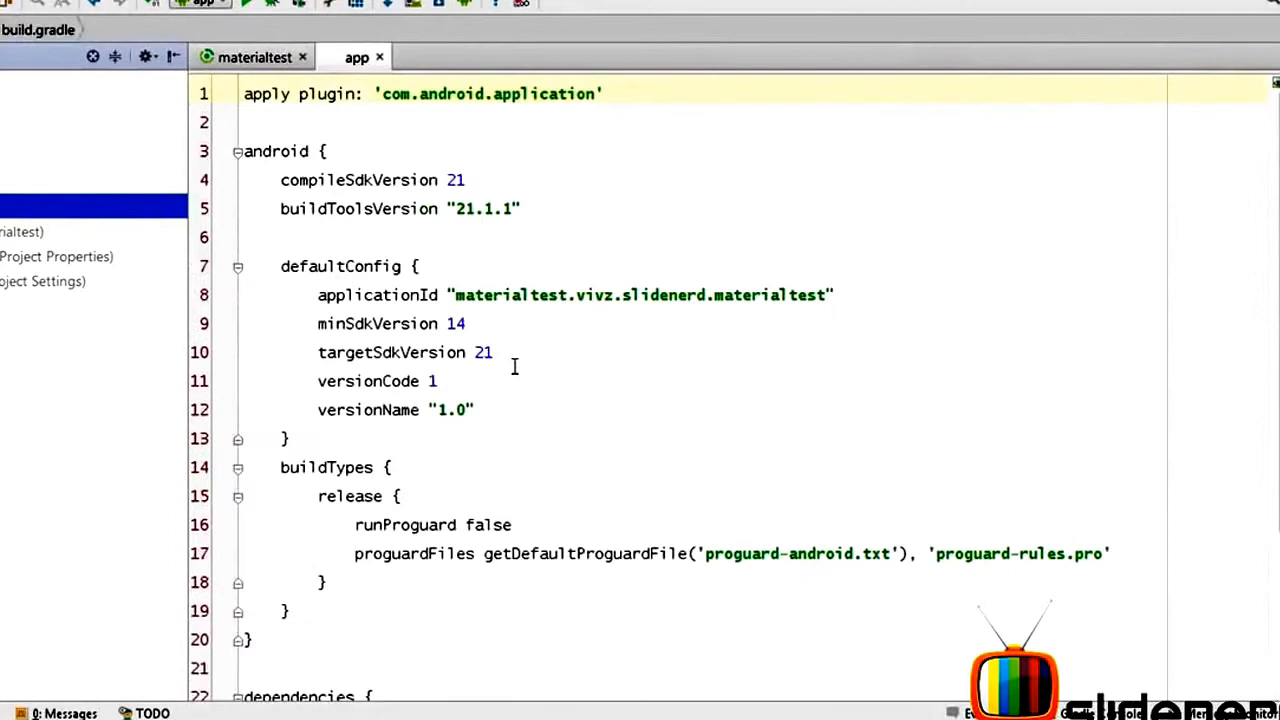
scroll("down", 3)
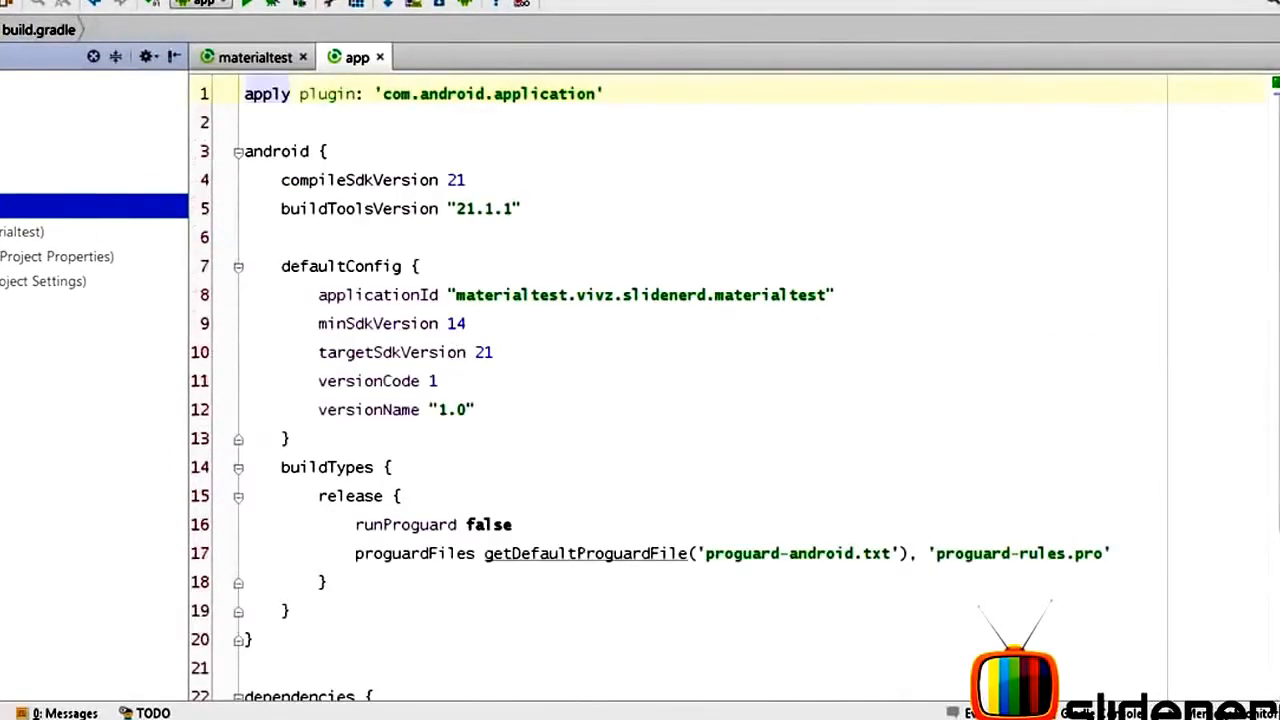
mouse_move(118, 232)
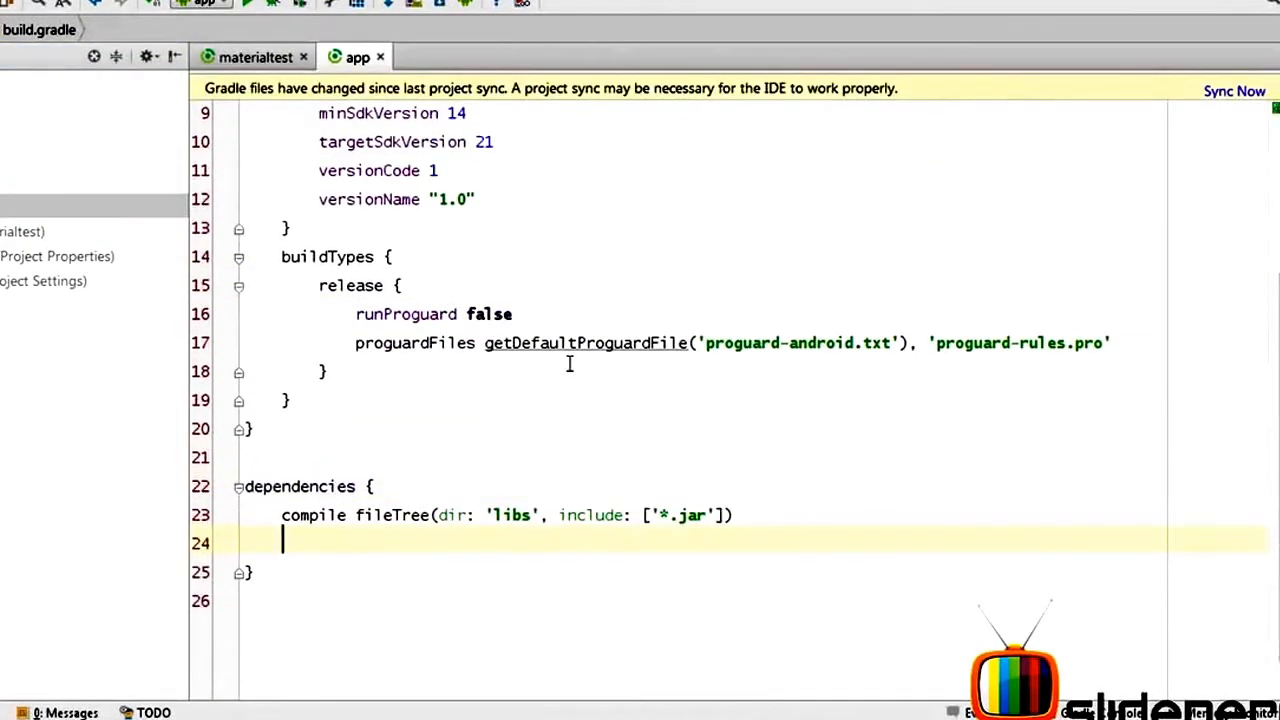
type("compile \"com.android.support:appcompat-v7:21.0.+\"")
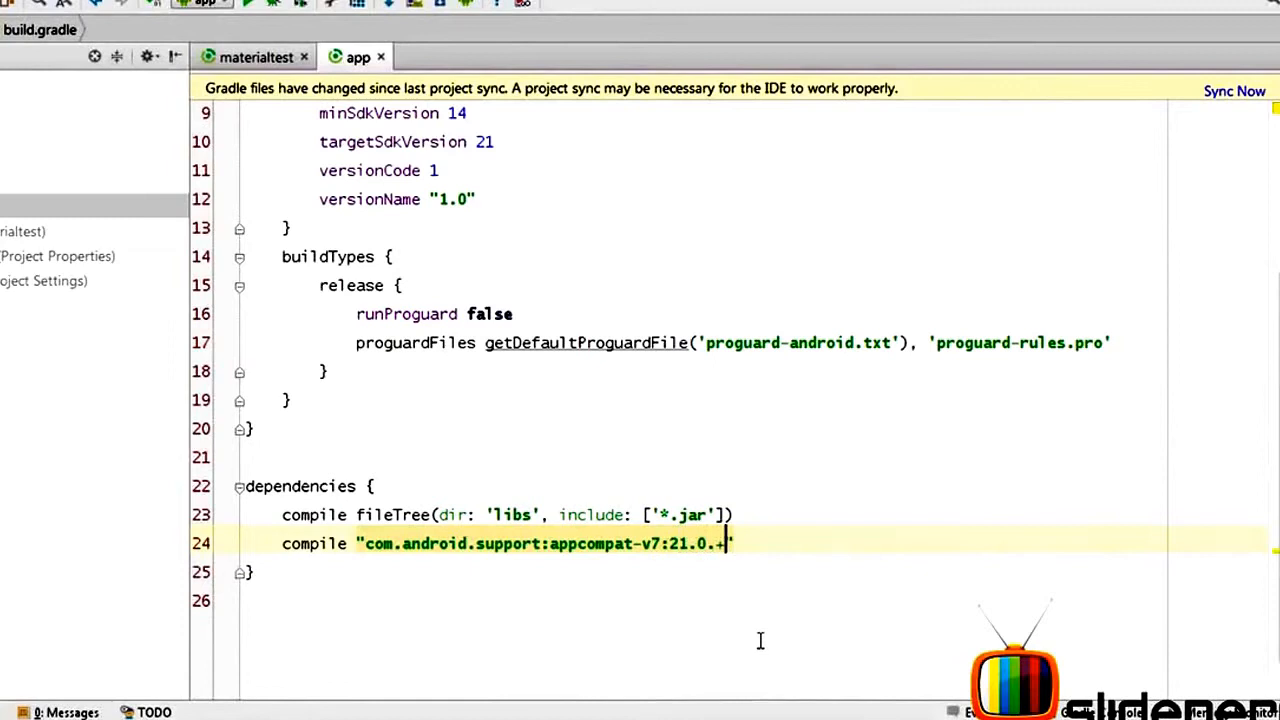
double_click(674, 543)
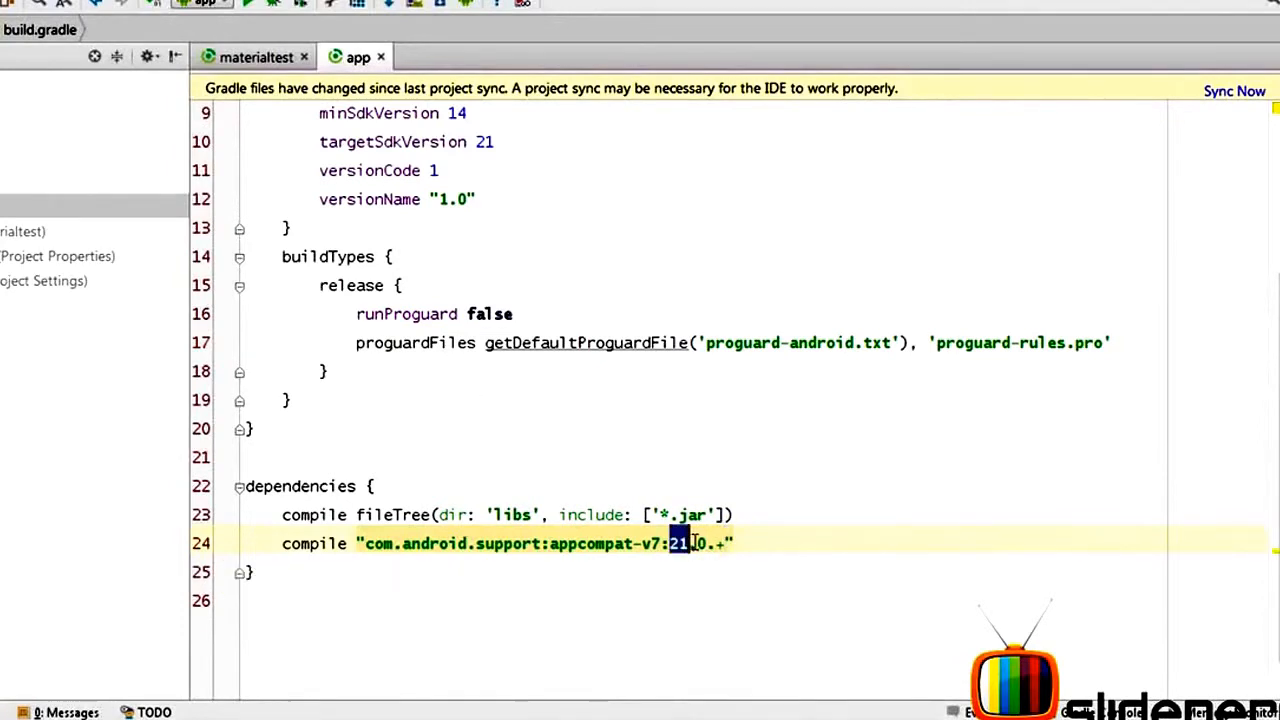
mouse_move(680, 543)
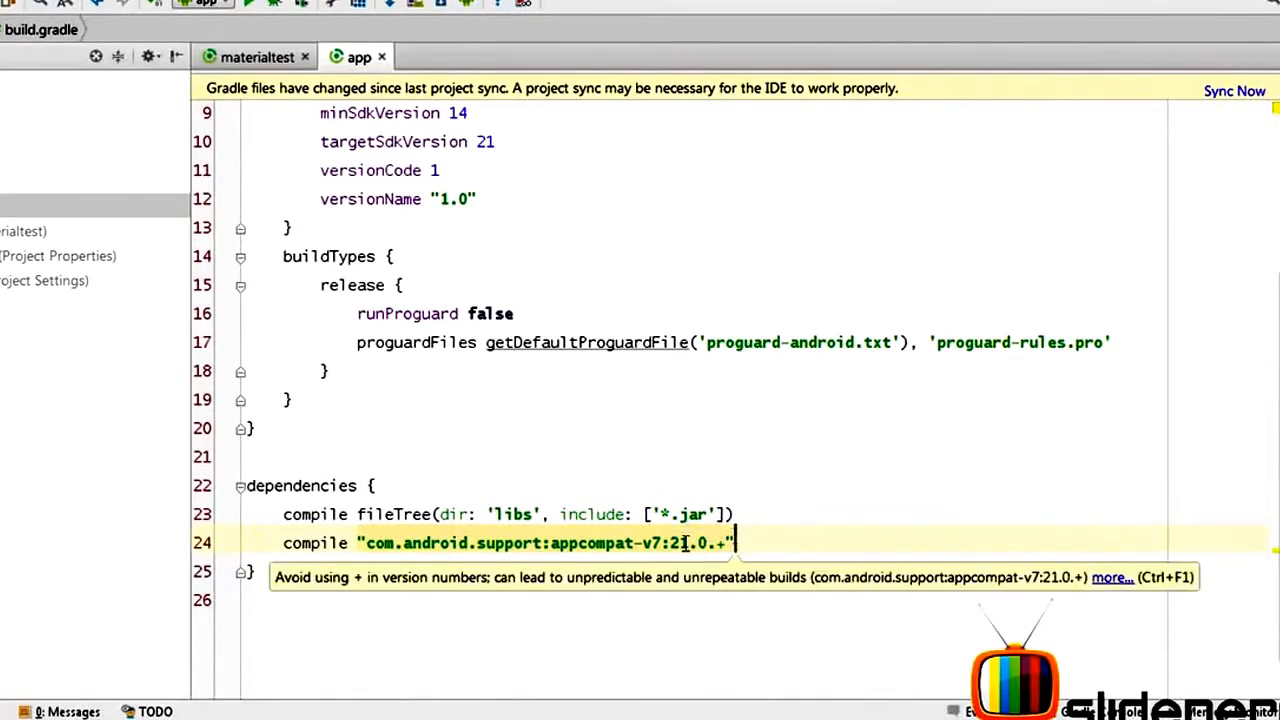
double_click(675, 542)
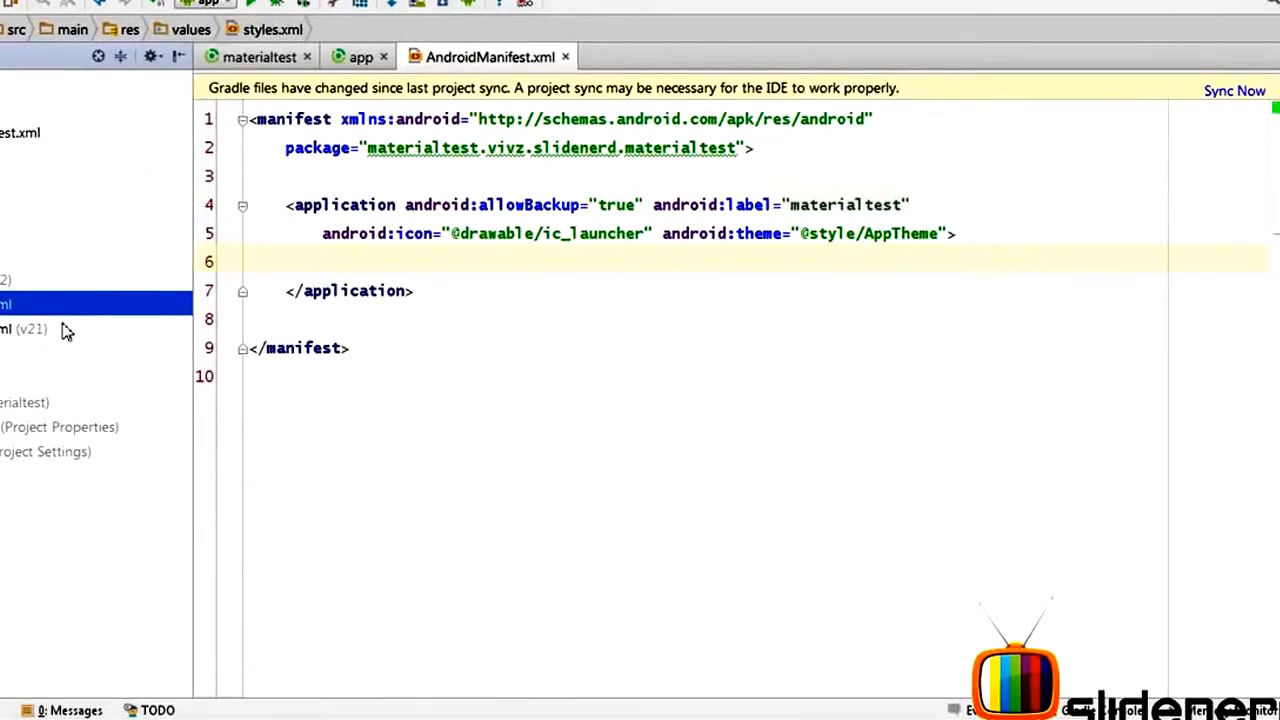
- In res/values/styles.xml set AppTheme's parent to Theme.AppCompat.NoActionBar
left_click(20, 329)
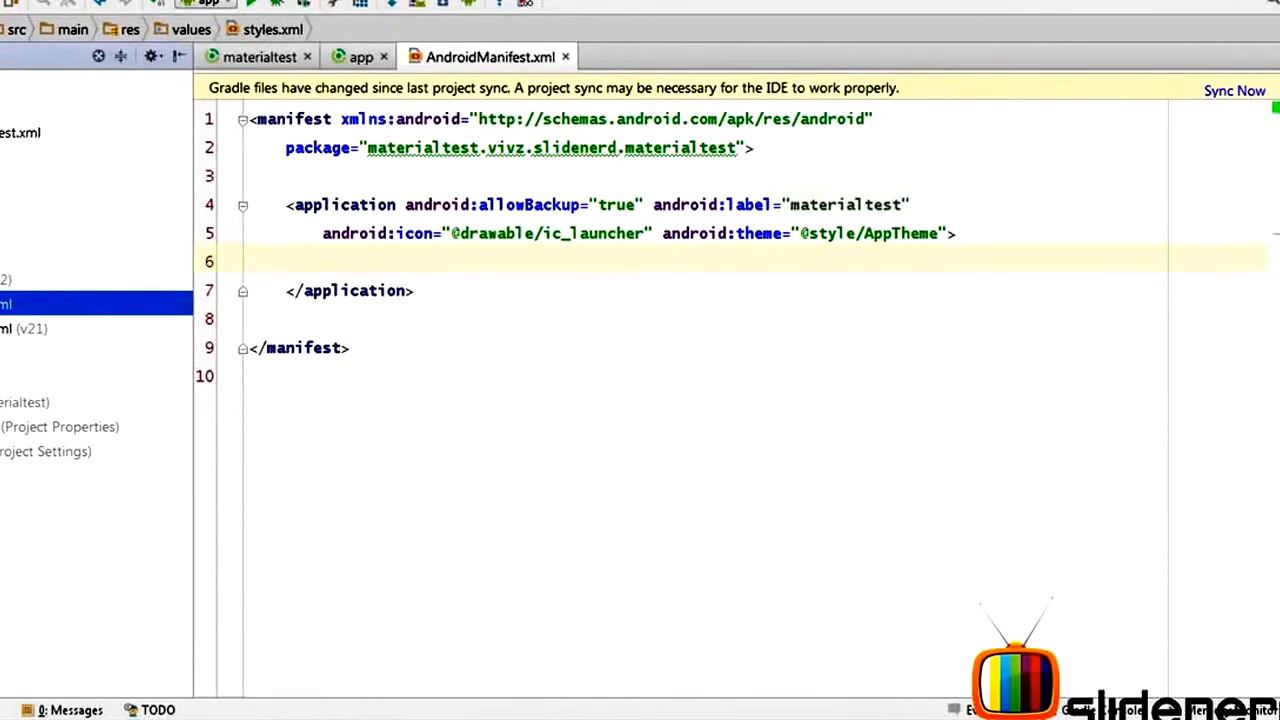
left_click(635, 56)
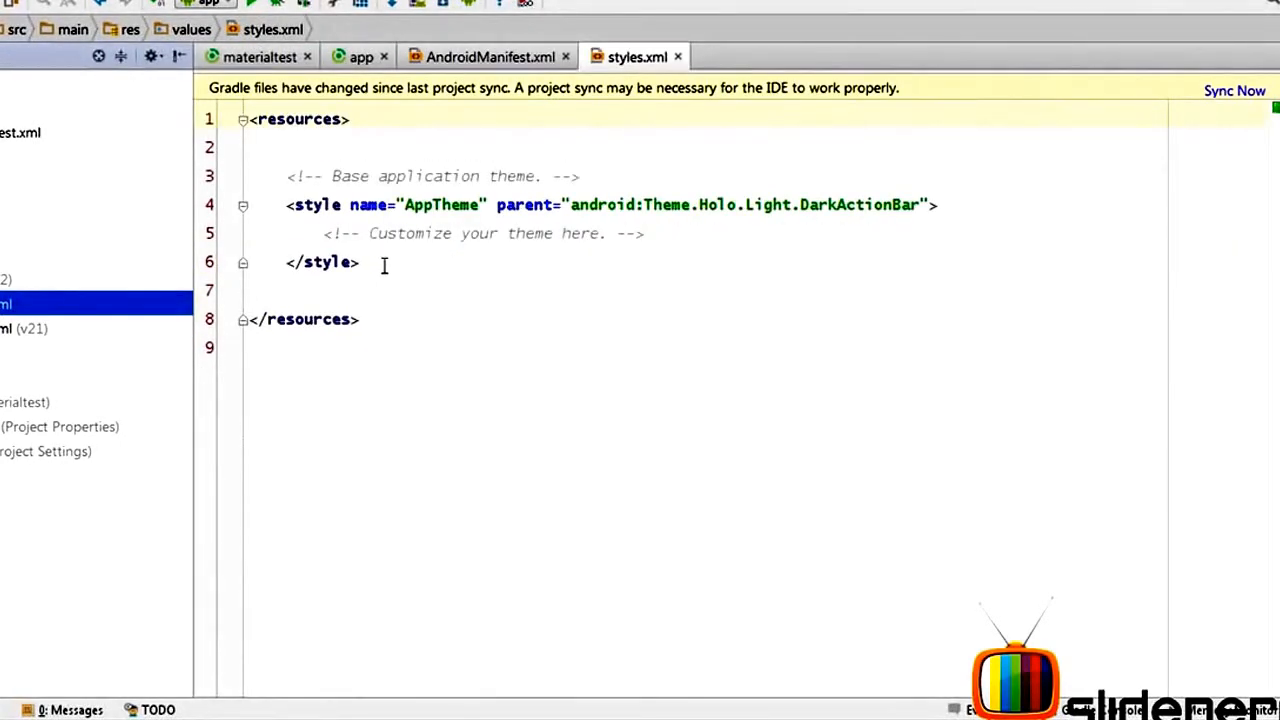
double_click(440, 204)
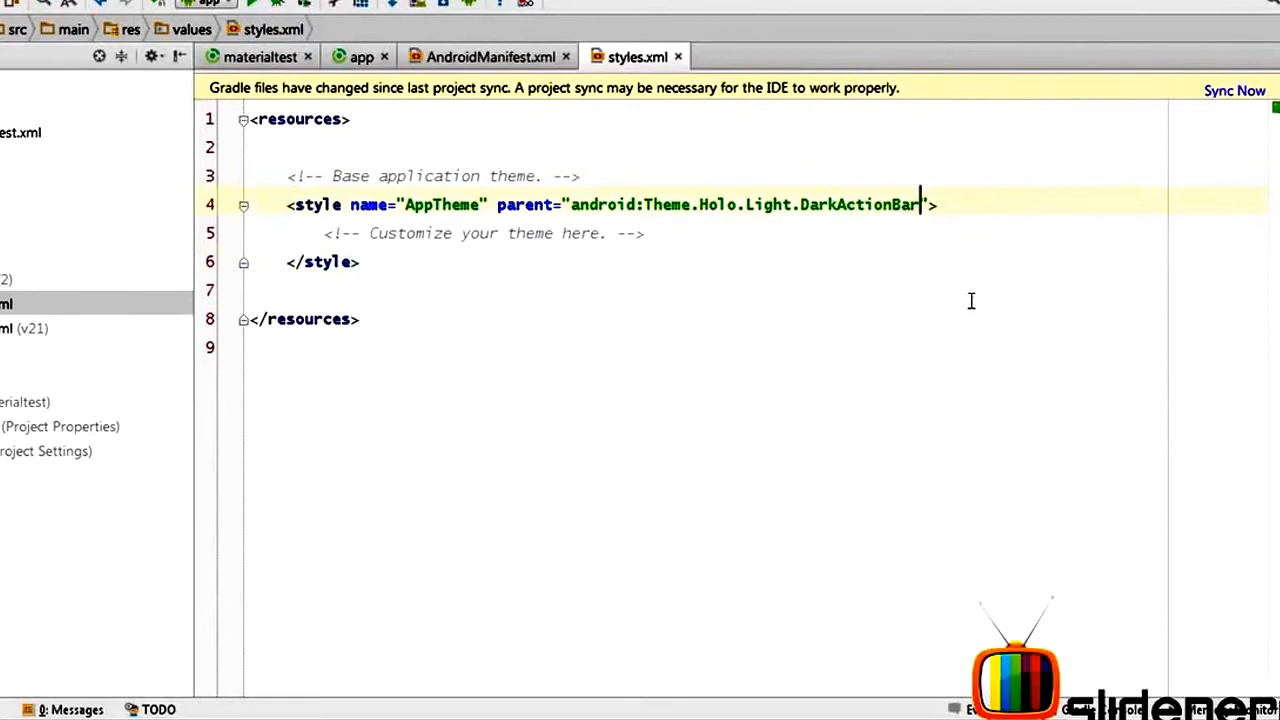
type("Theme.AppCompat.NoActionBar")
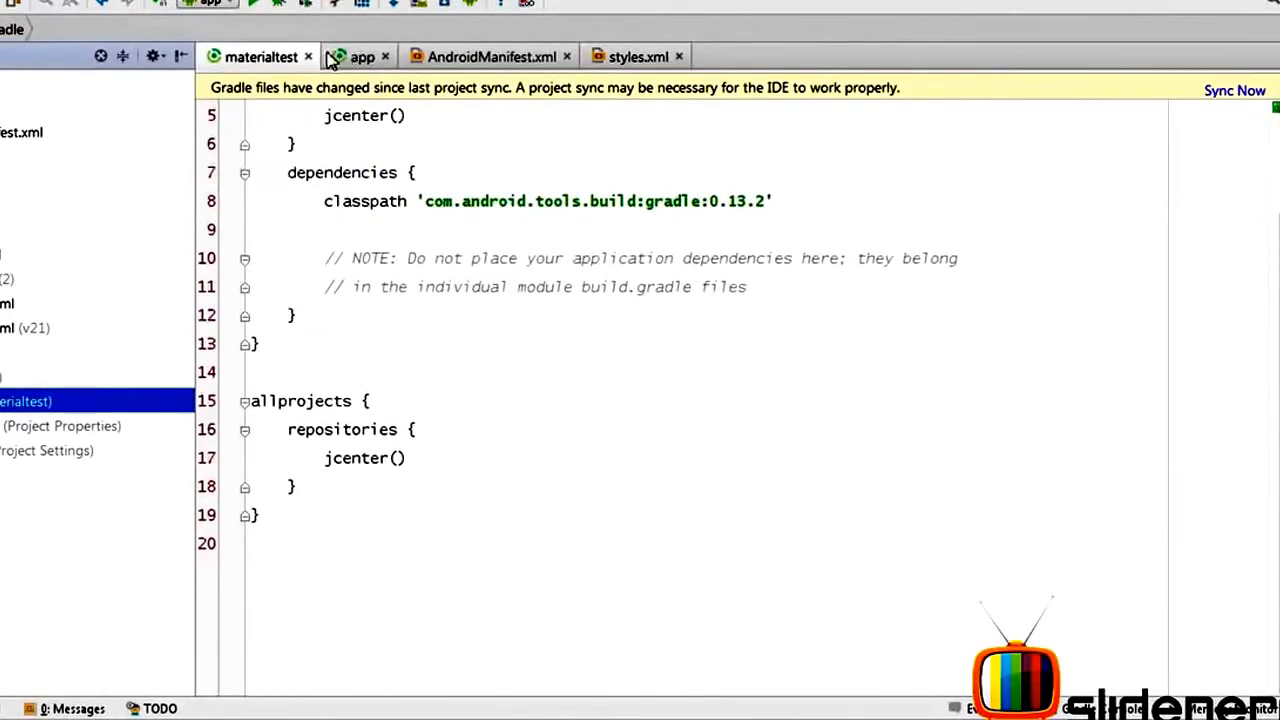
- Close the project-level build.gradle tab and return to styles.xml
left_click(356, 55)
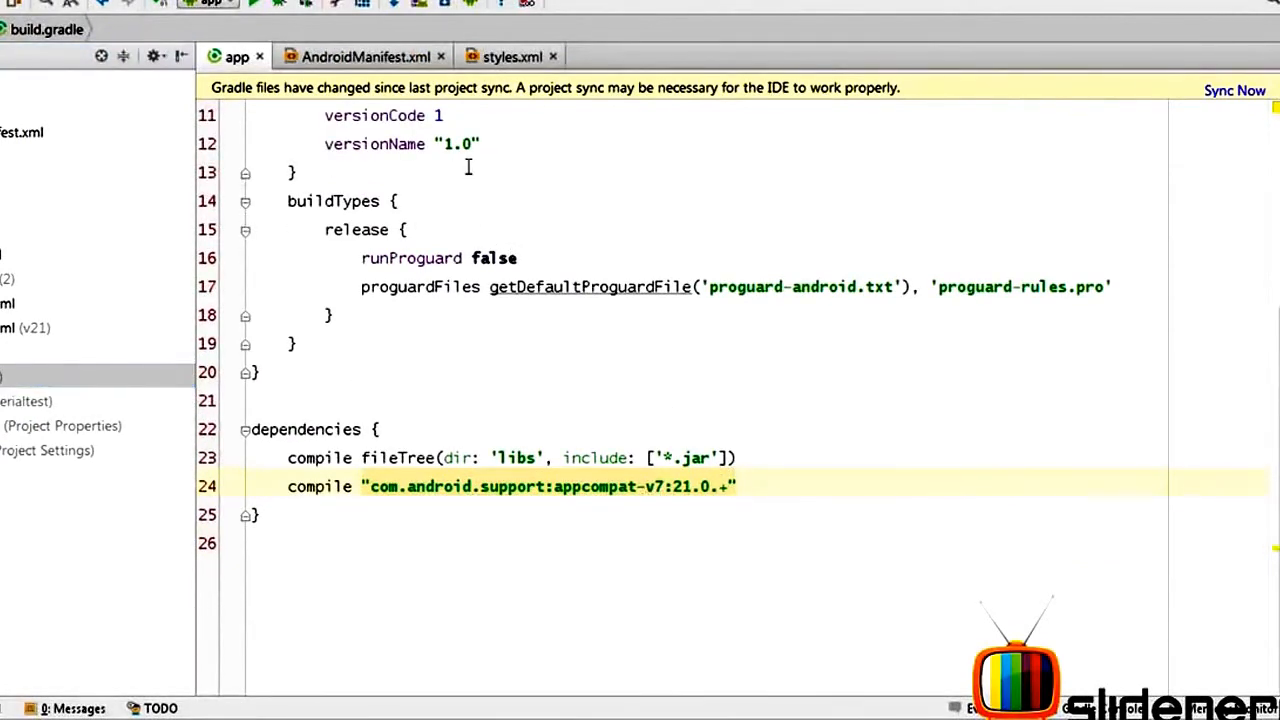
left_click(505, 55)
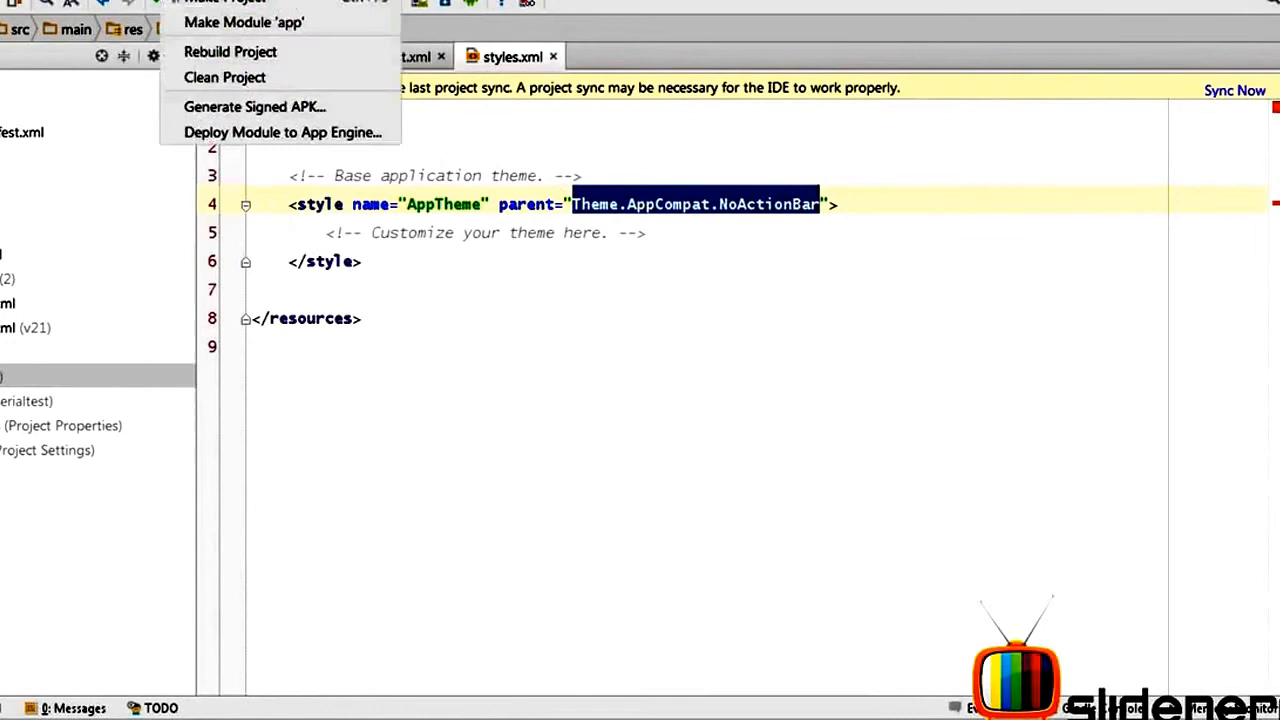
left_click(577, 360)
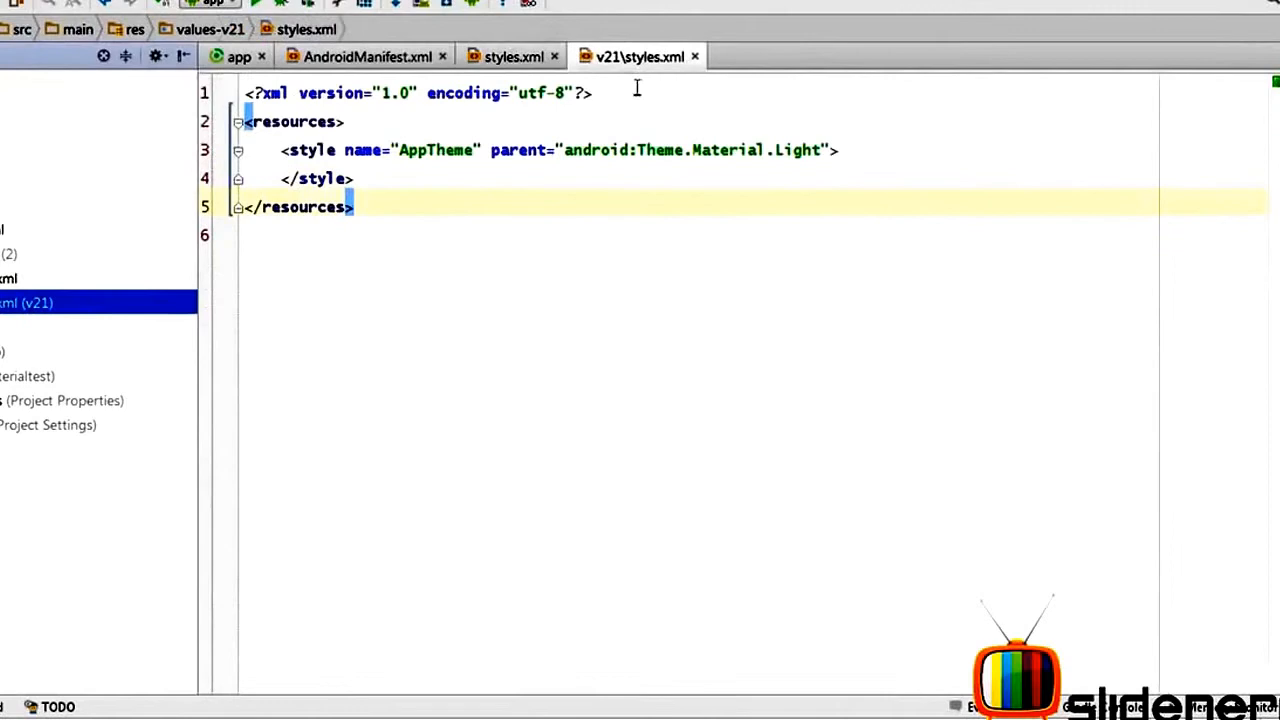
mouse_move(640, 120)
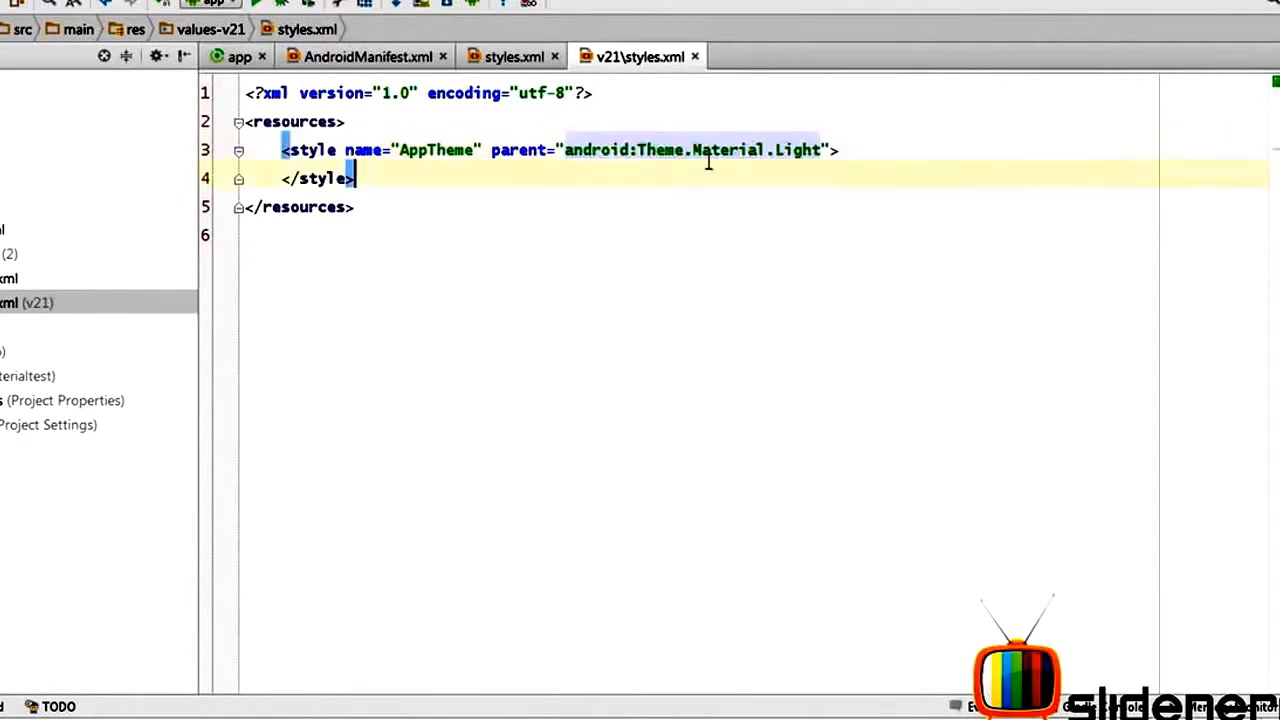
- In values-v21/styles.xml change AppTheme's parent to android:Theme.Material.NoActionBar
left_click_drag(565, 150, 828, 150)
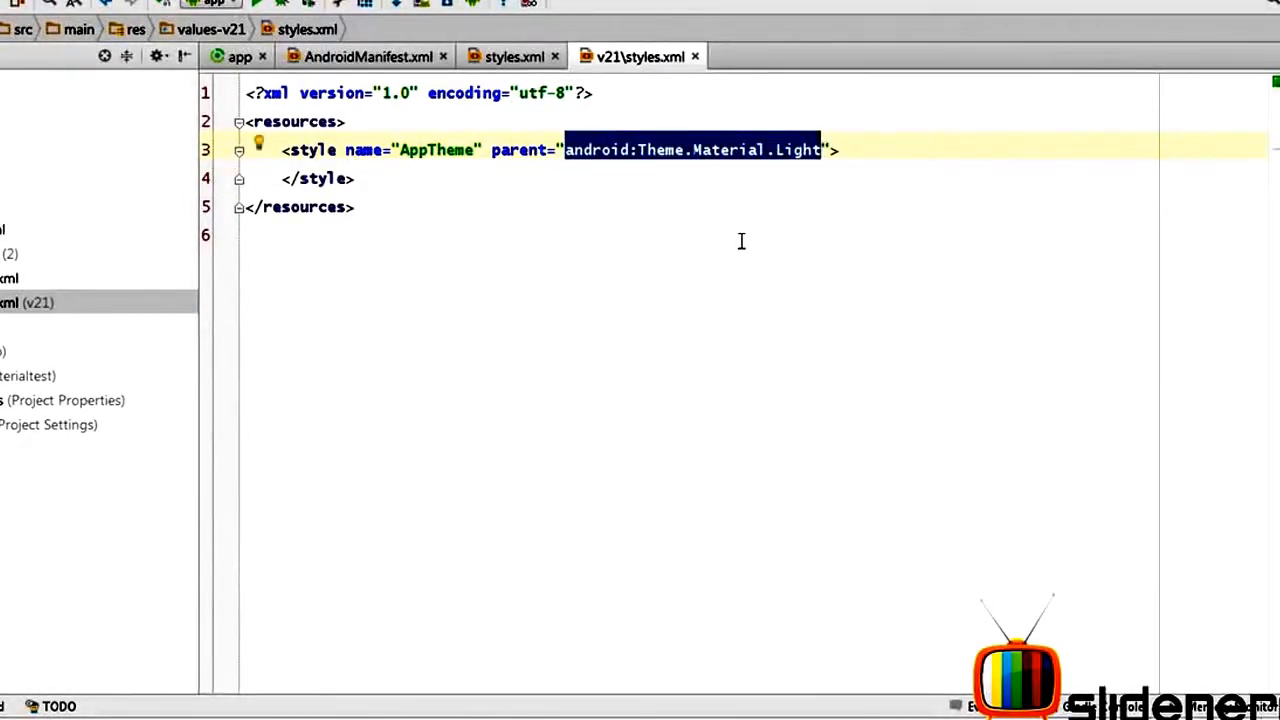
mouse_move(513, 57)
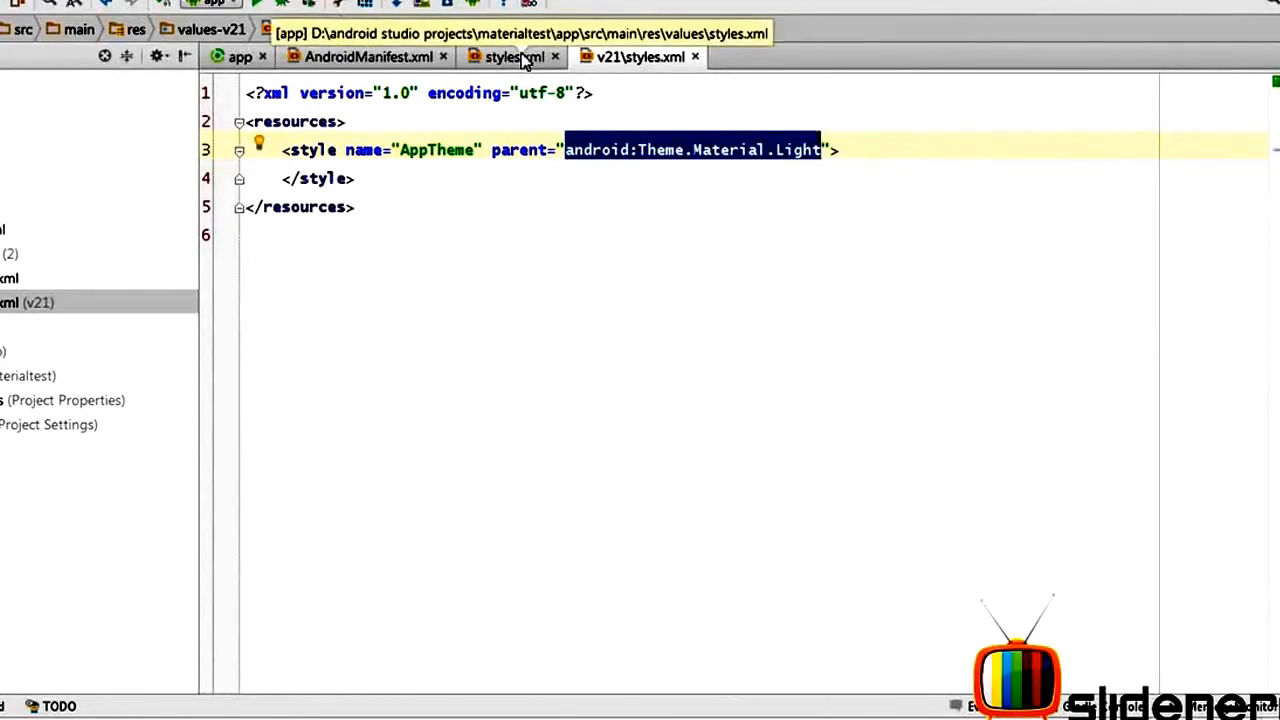
left_click(640, 57)
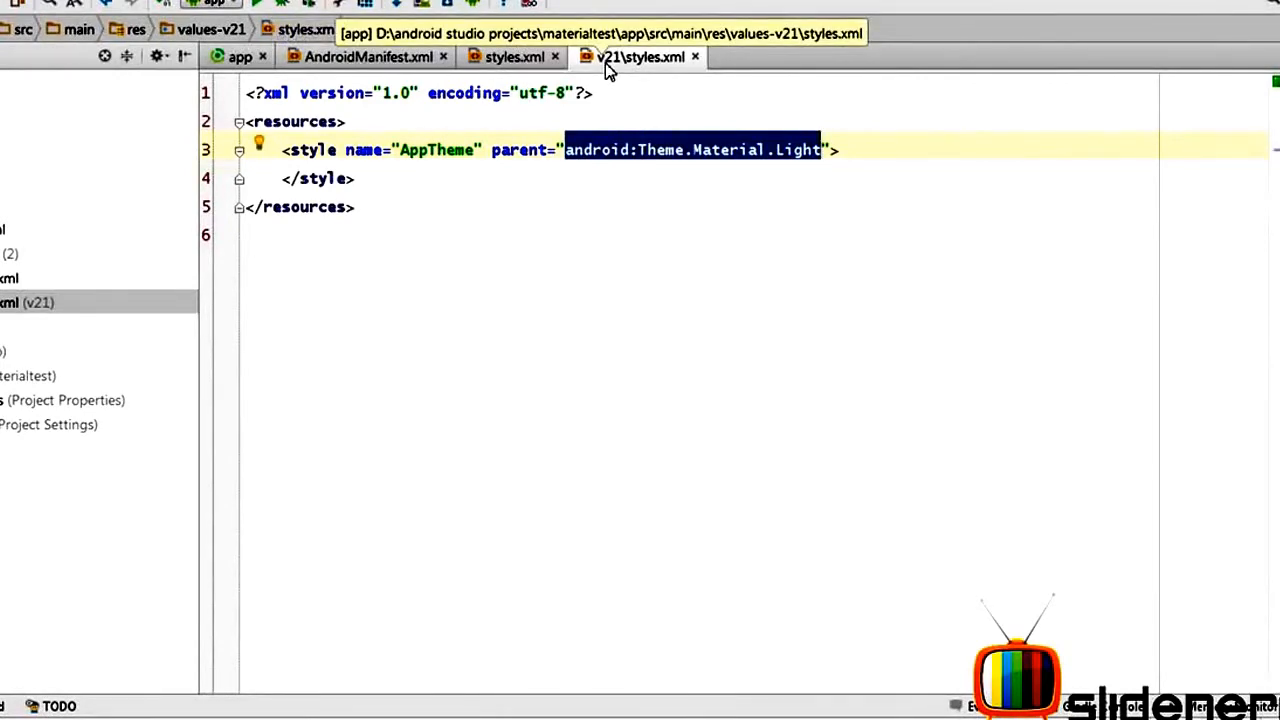
left_click(518, 57)
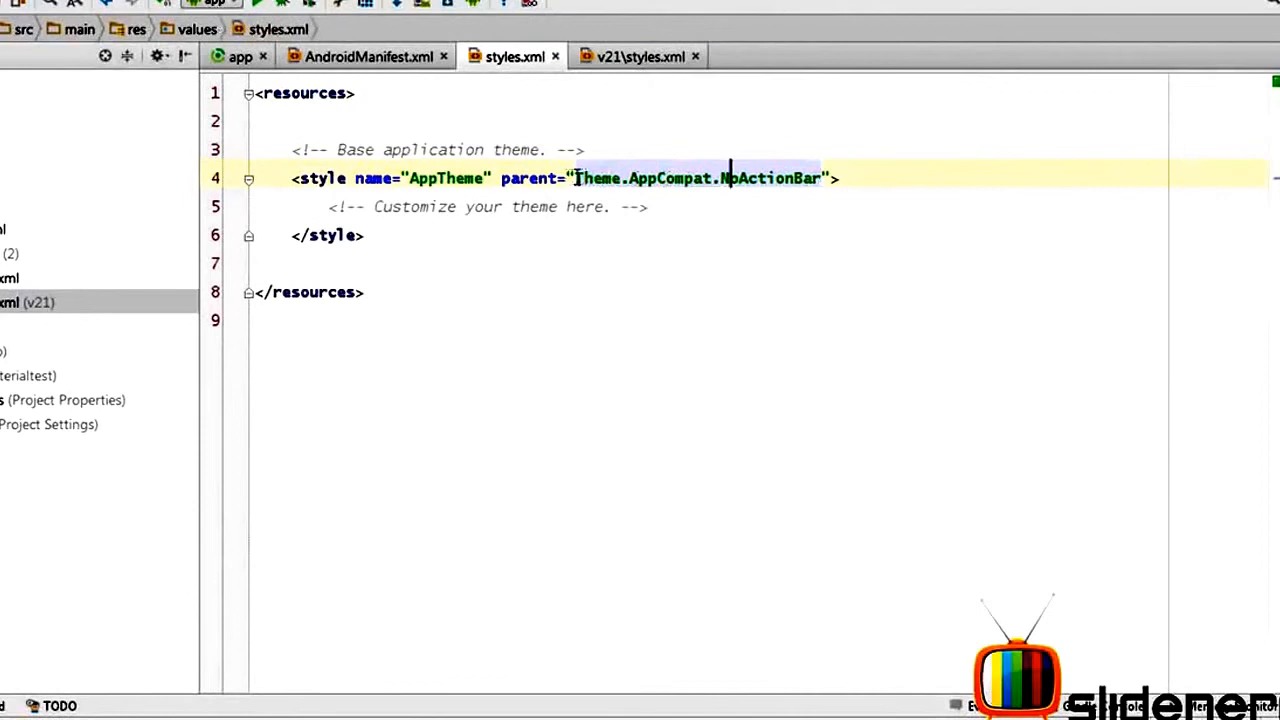
left_click(637, 56)
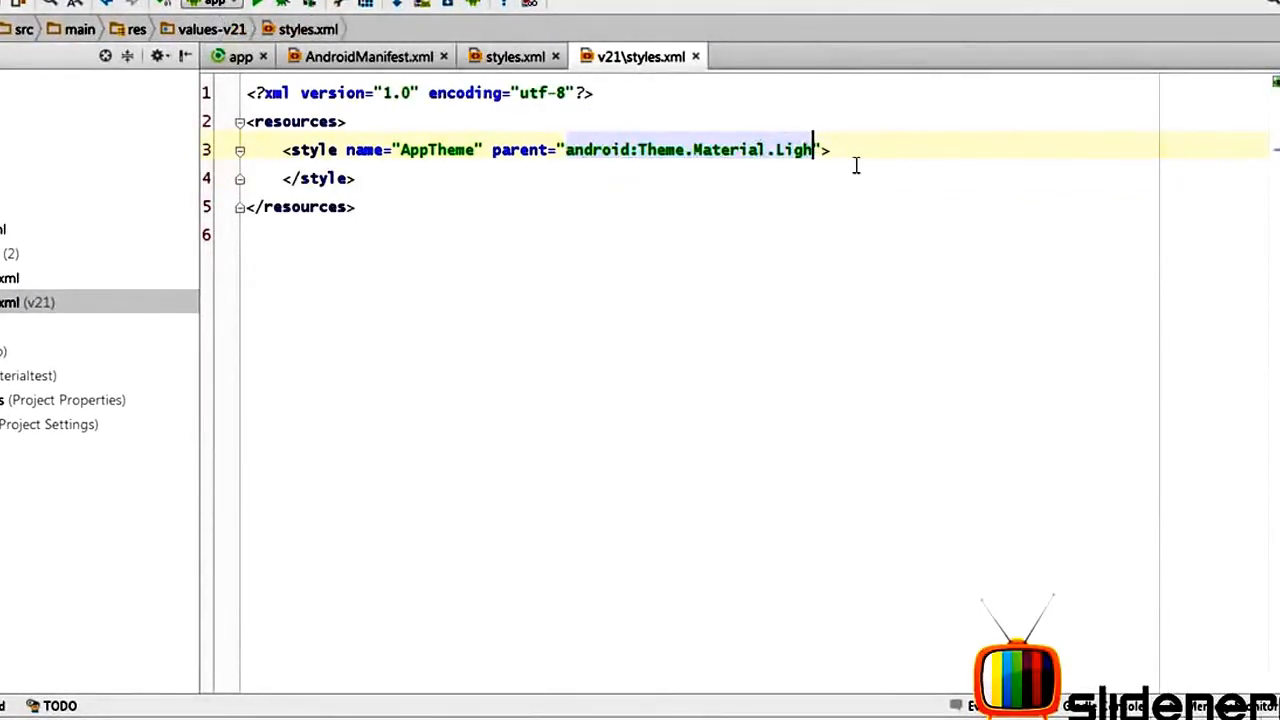
key("Delete")
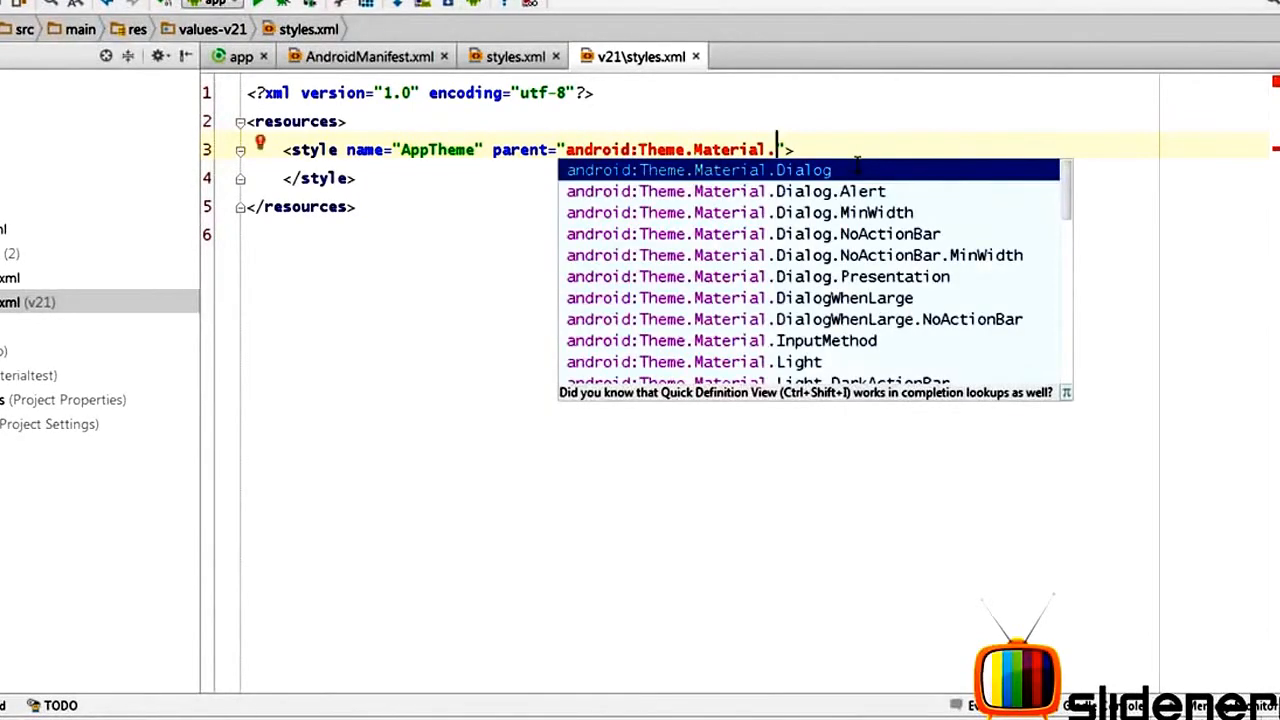
type("No")
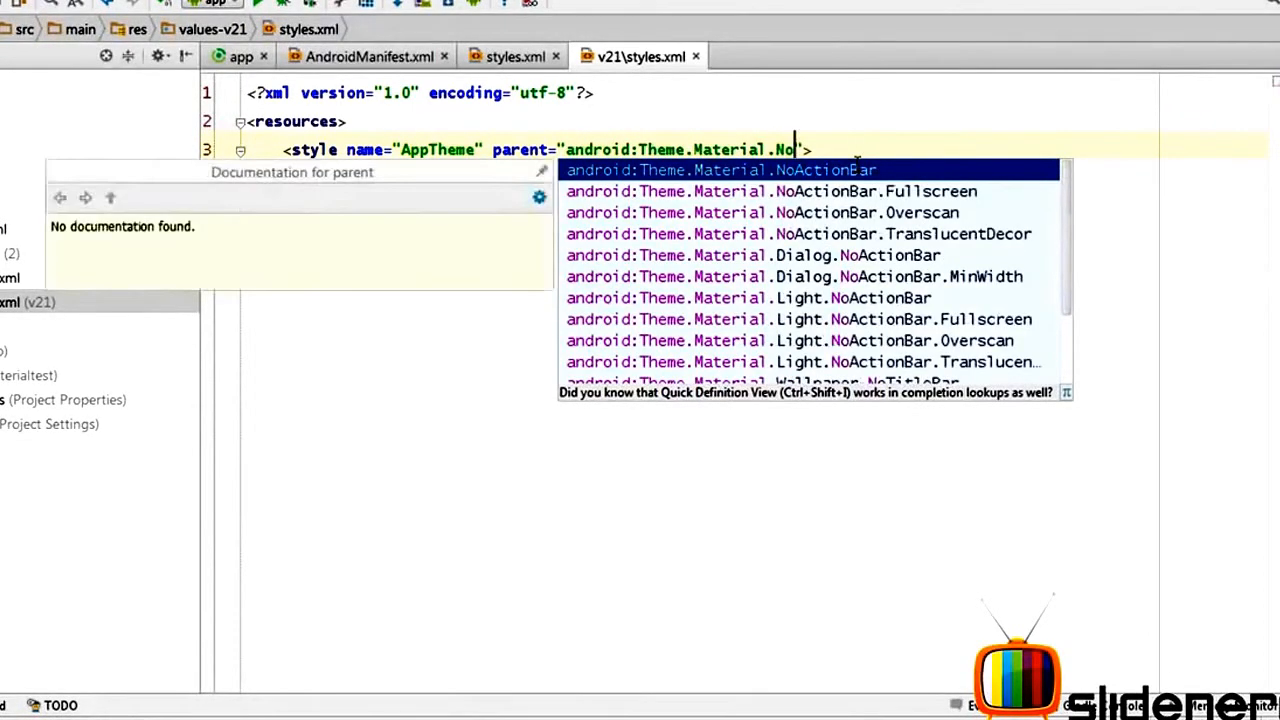
left_click(721, 169)
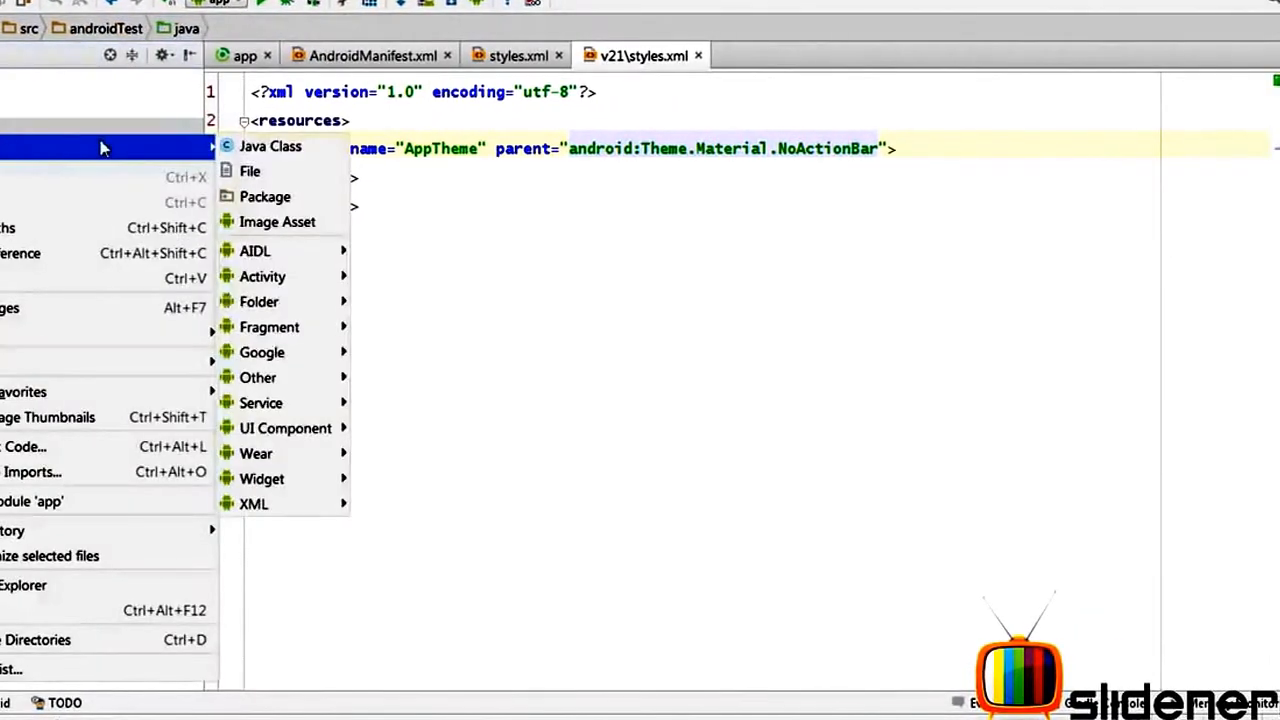
mouse_move(262, 276)
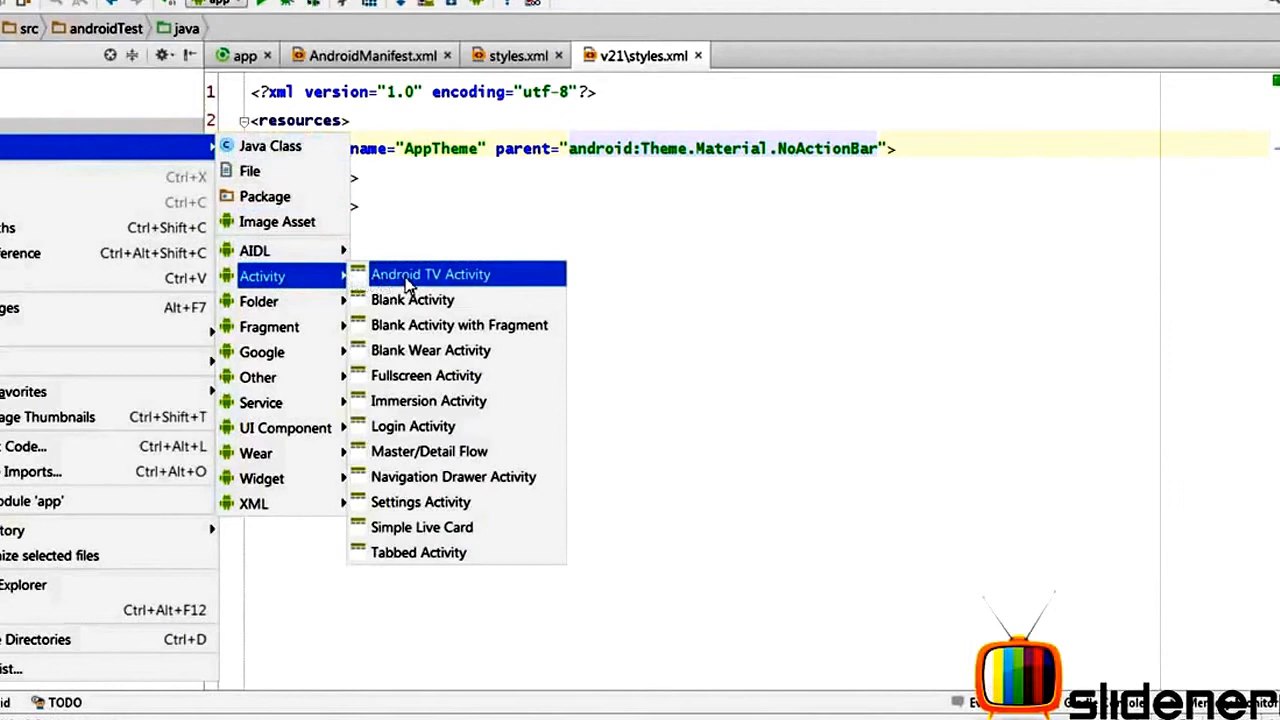
mouse_move(408, 300)
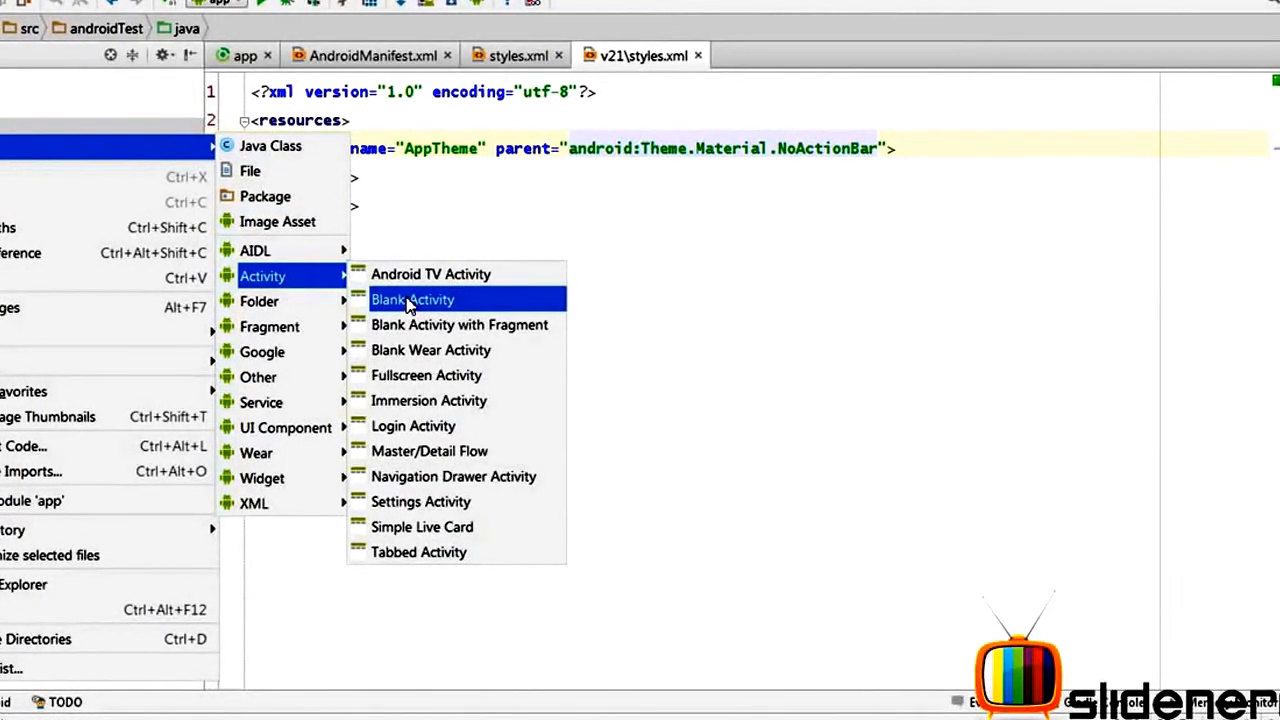
mouse_move(468, 476)
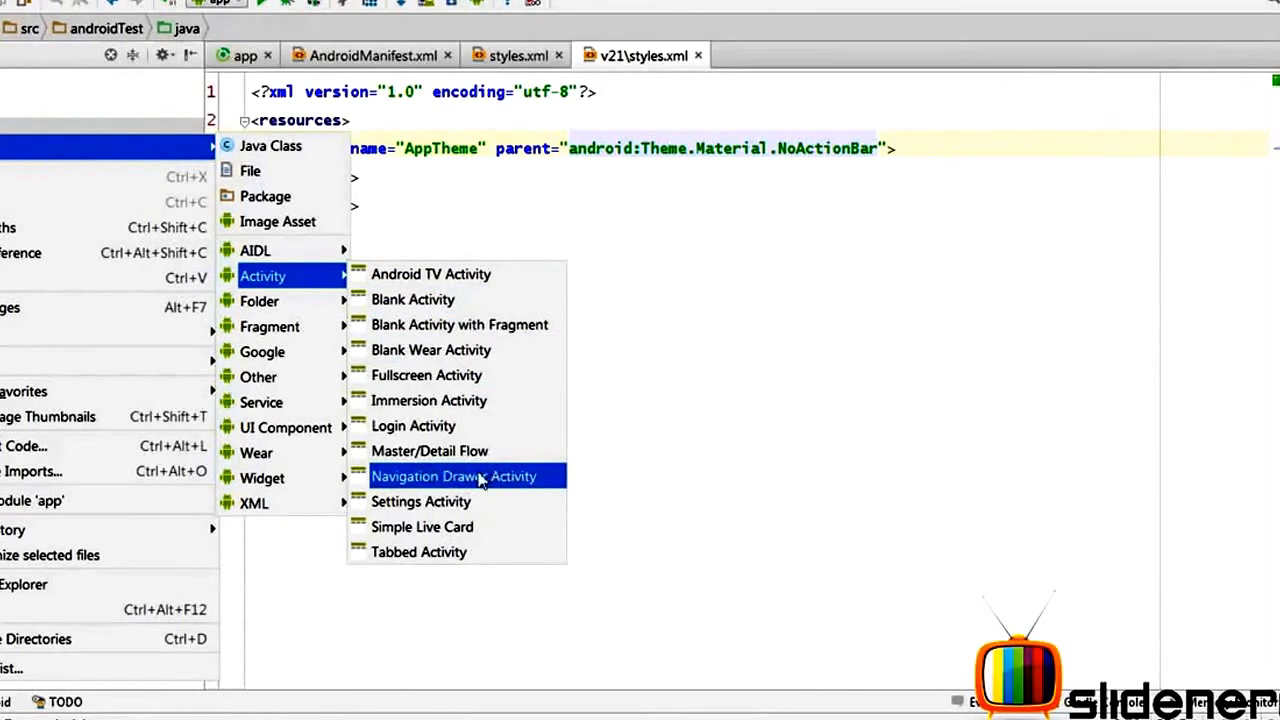
mouse_move(517, 492)
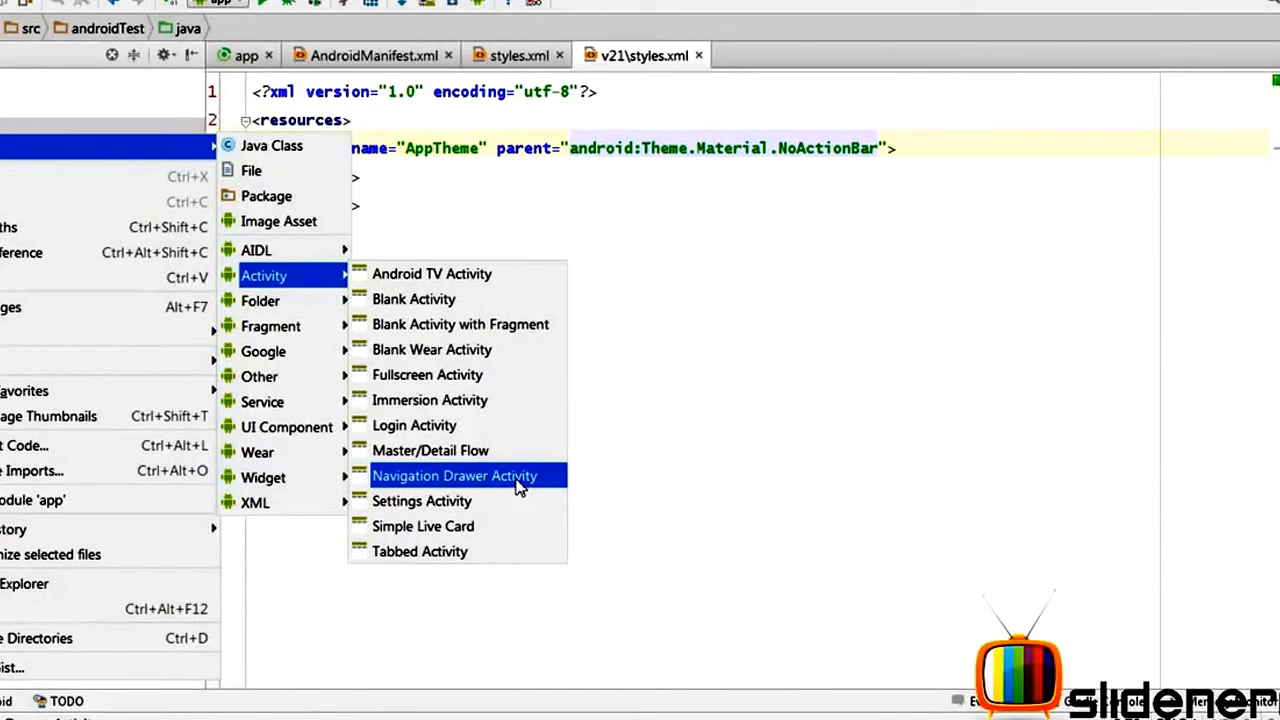
mouse_move(431, 273)
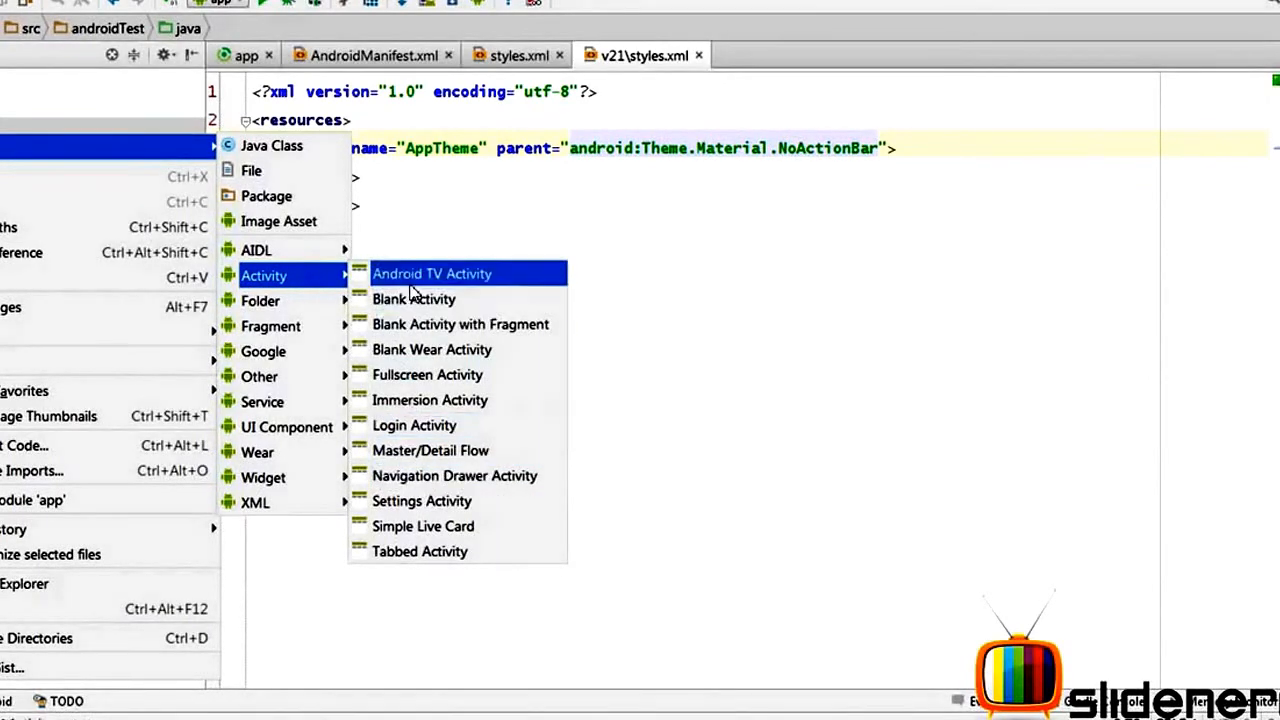
- Choose Blank Activity for the new activity
left_click(413, 299)
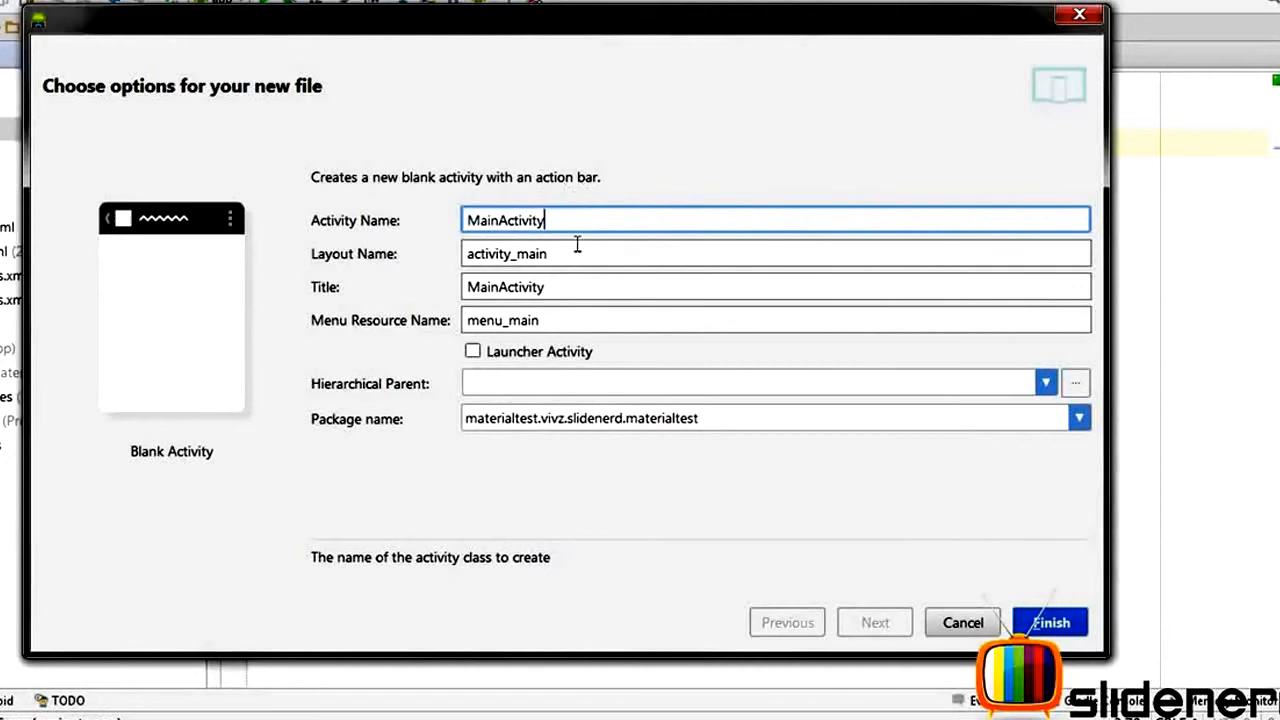
- Create MainActivity with layout activity_main as the Launcher Activity
left_click(765, 253)
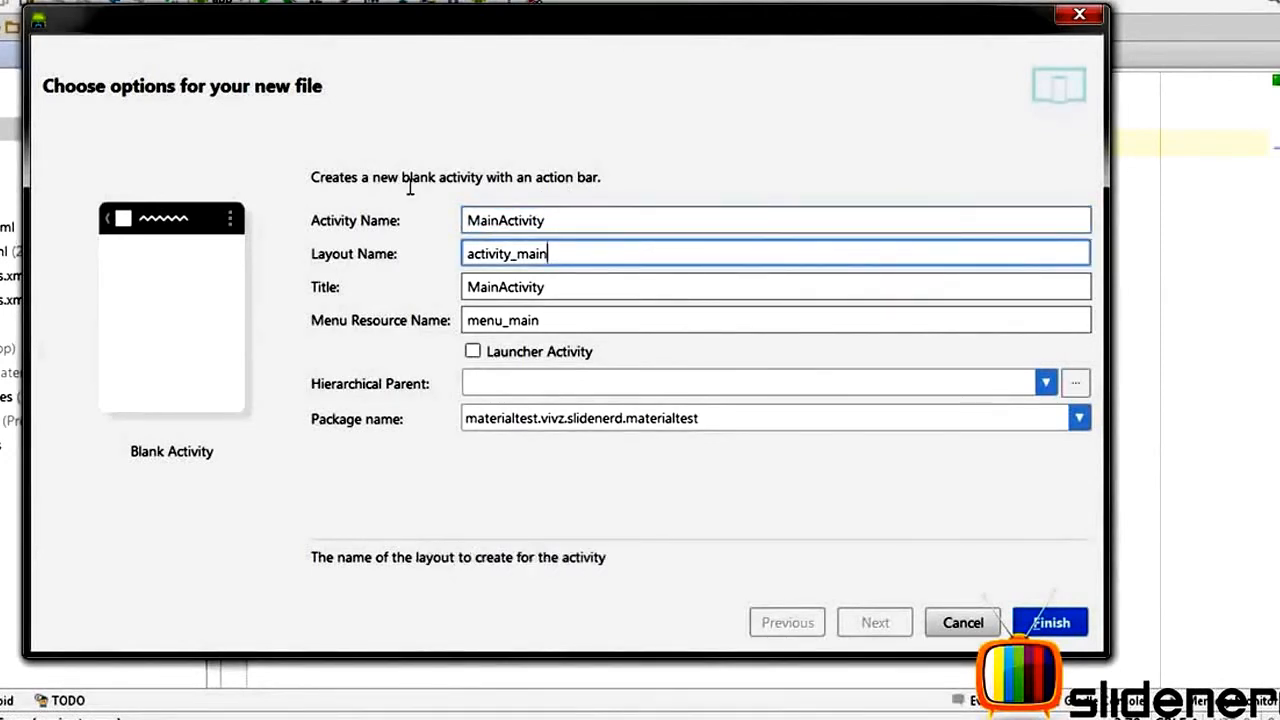
left_click(472, 351)
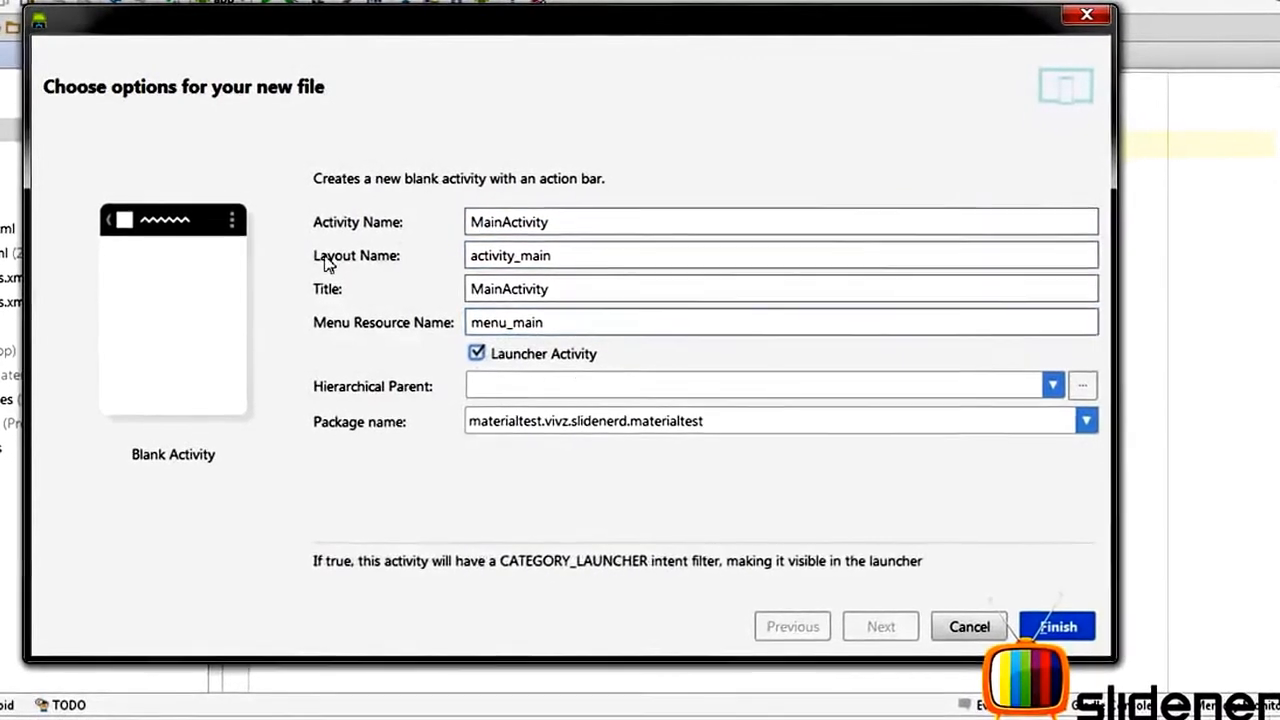
left_click(1057, 626)
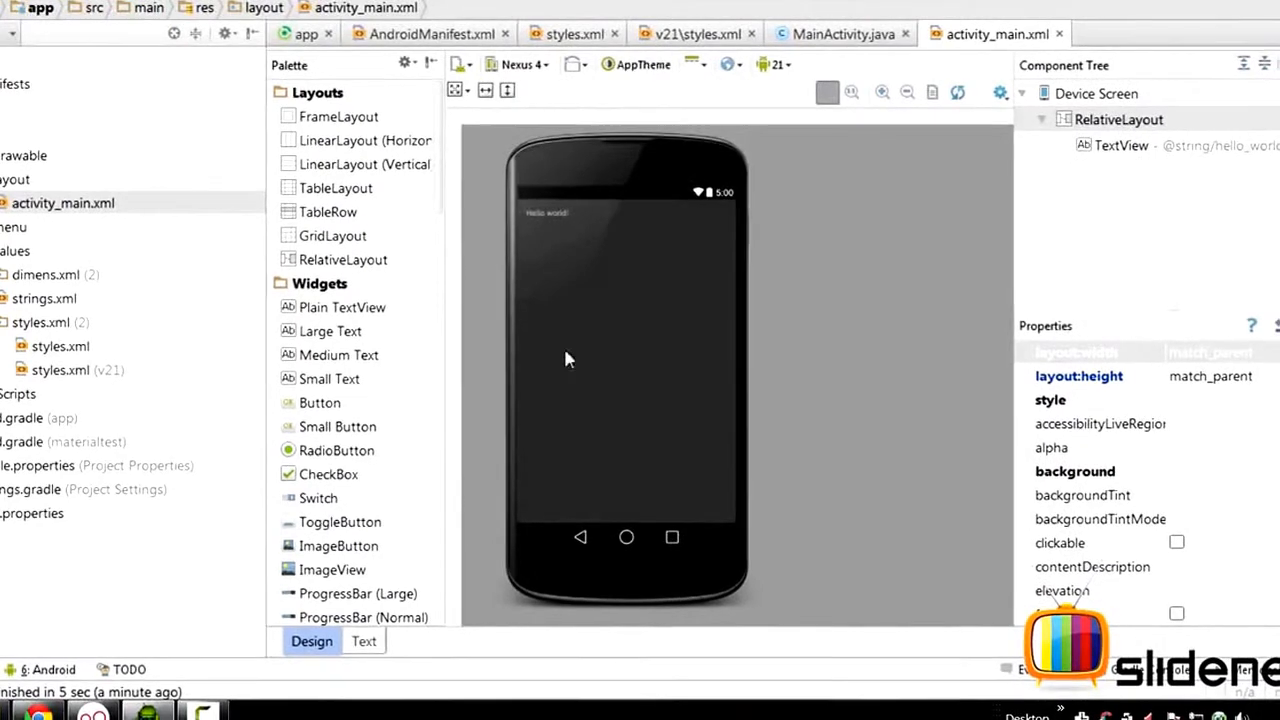
mouse_move(643, 253)
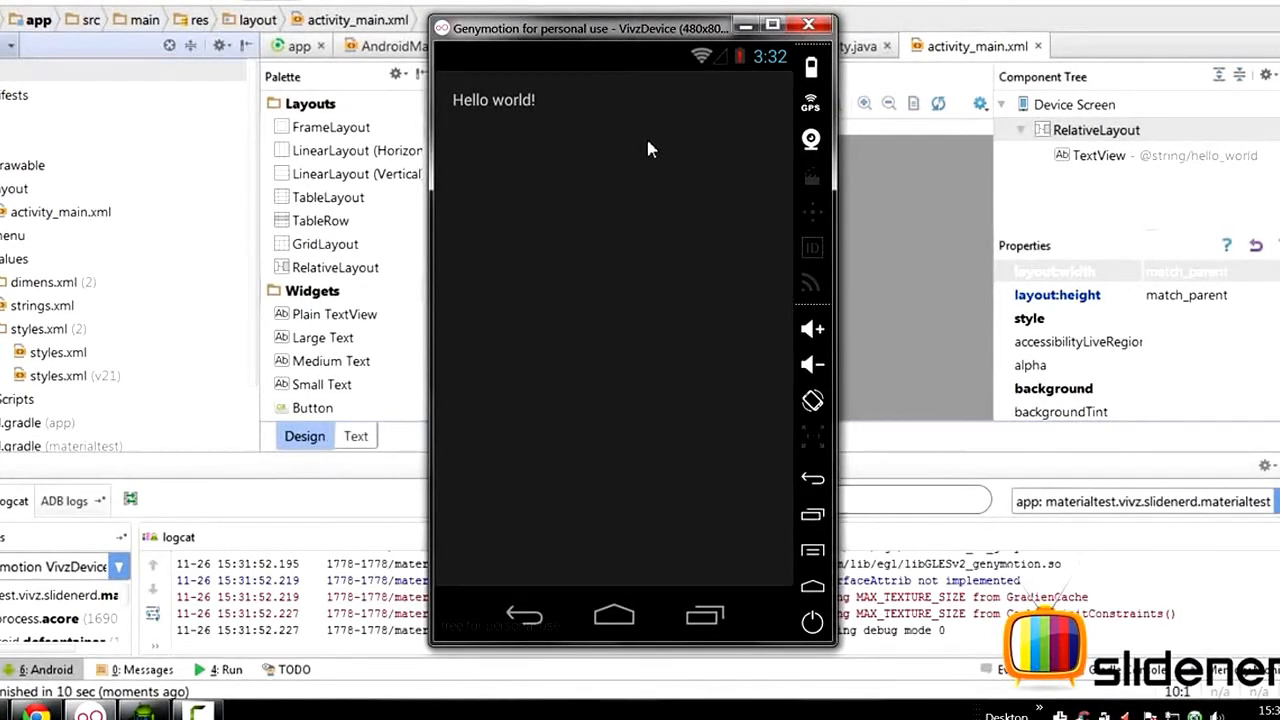
mouse_move(482, 157)
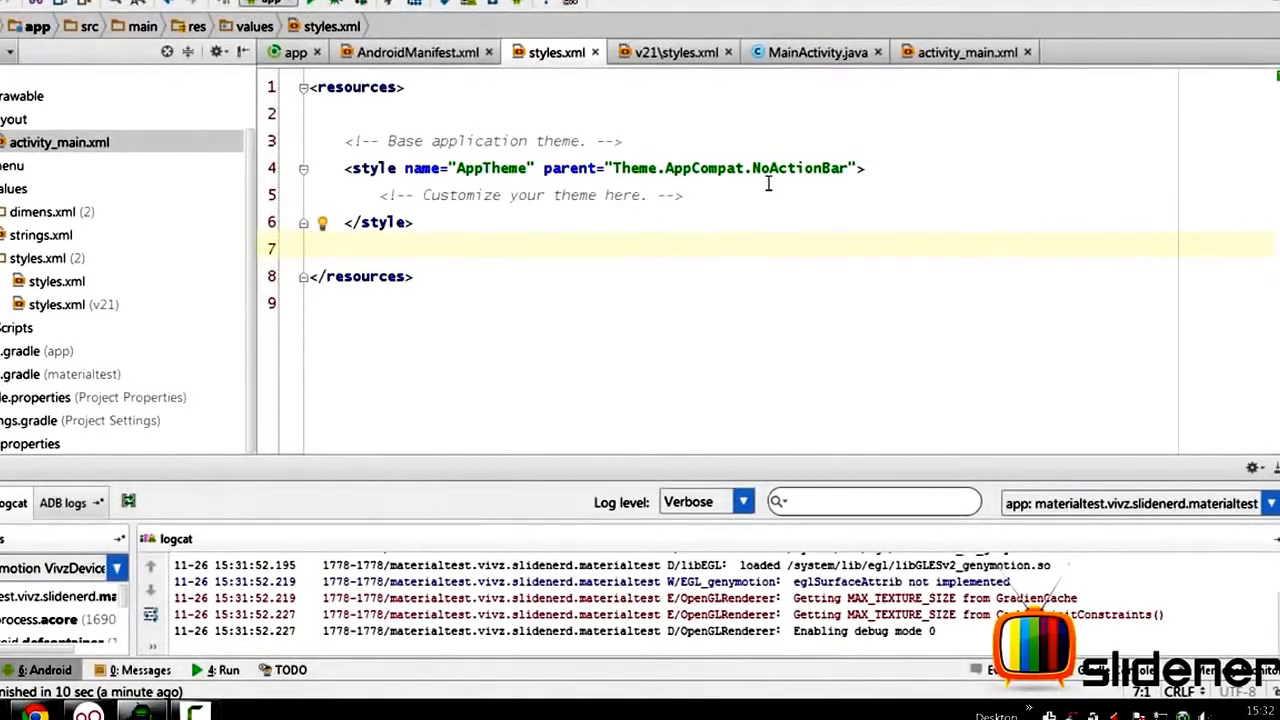
- Set base AppTheme parent to Theme.AppCompat.Light and v21 parent to android:Theme.Material.Light
double_click(800, 168)
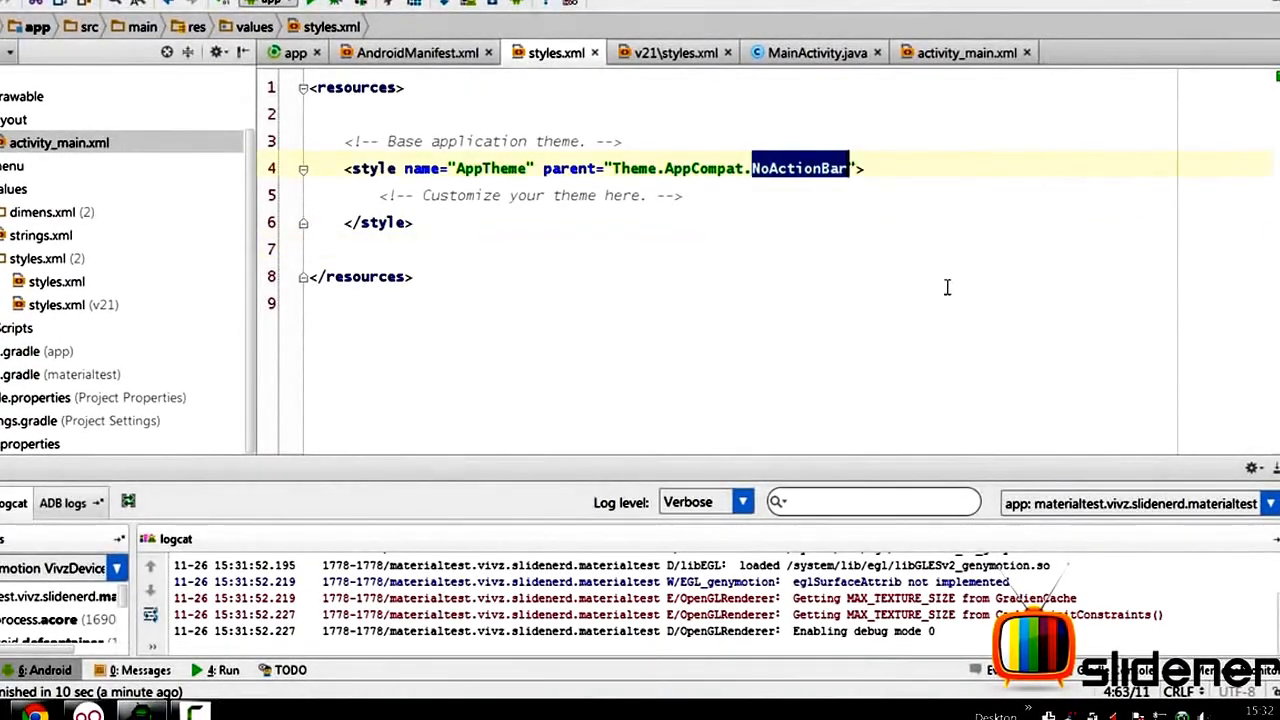
key("Delete")
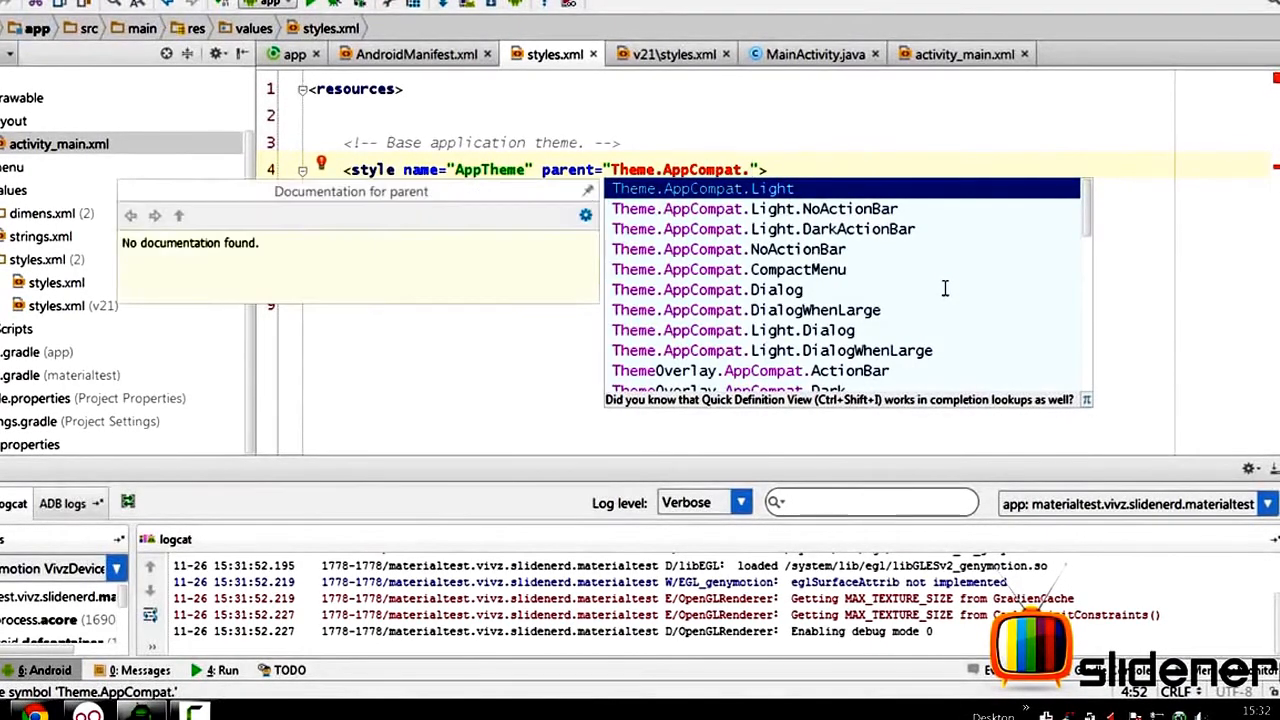
left_click(703, 188)
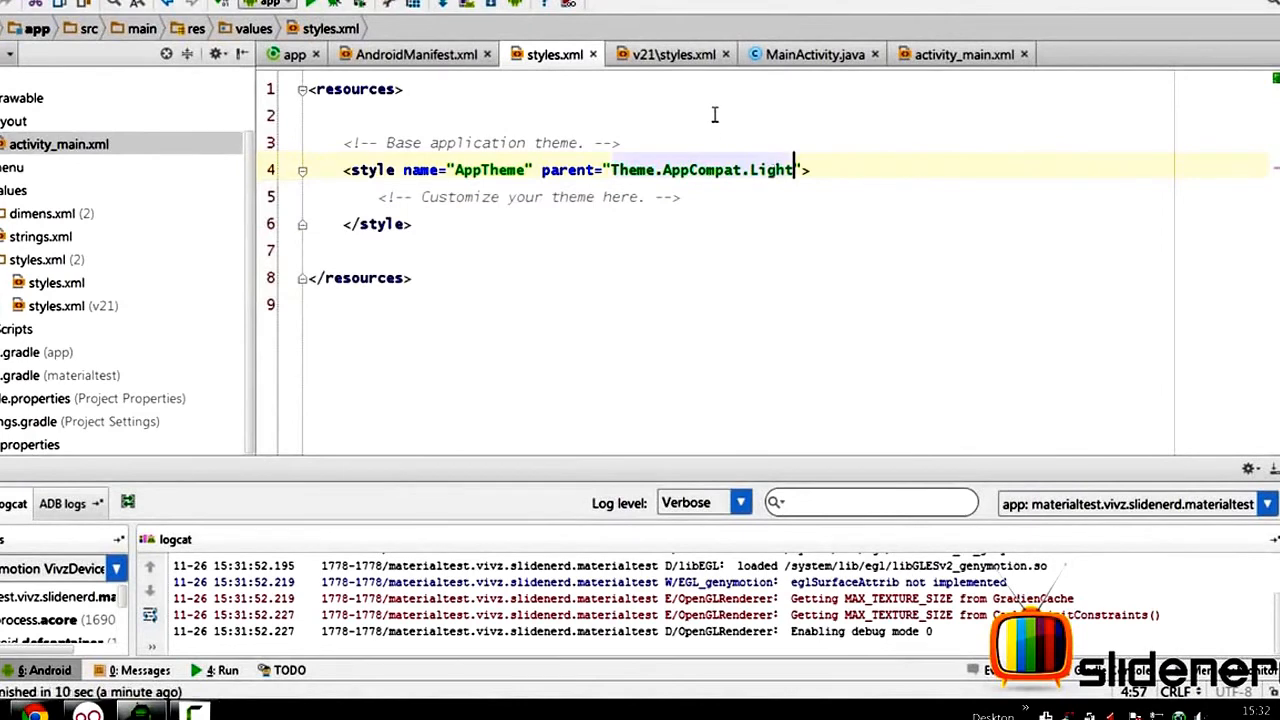
left_click(670, 53)
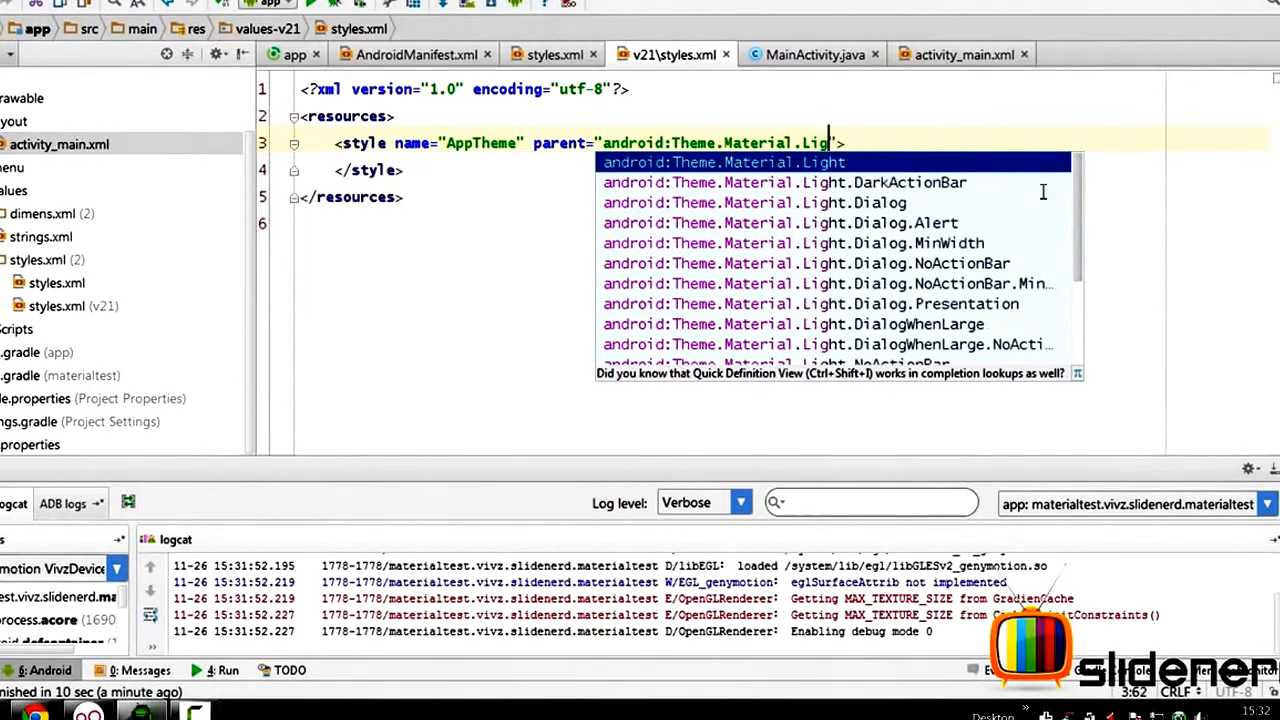
left_click(960, 54)
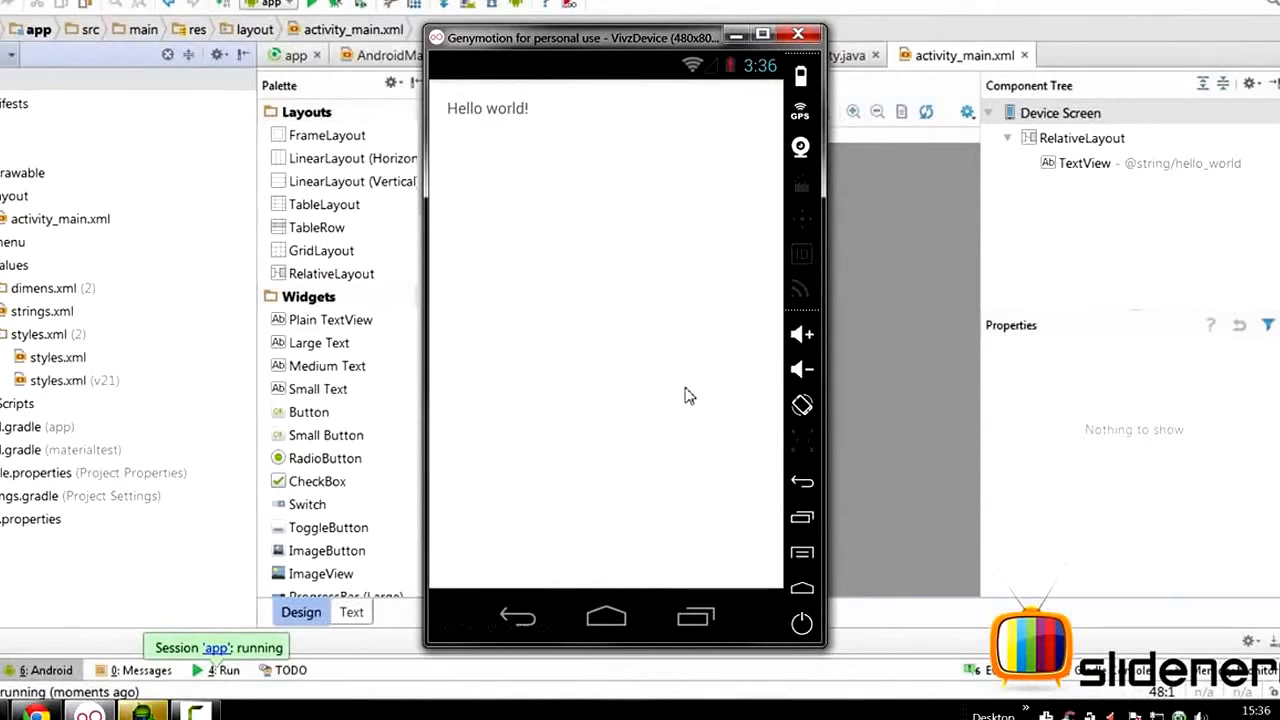
mouse_move(458, 113)
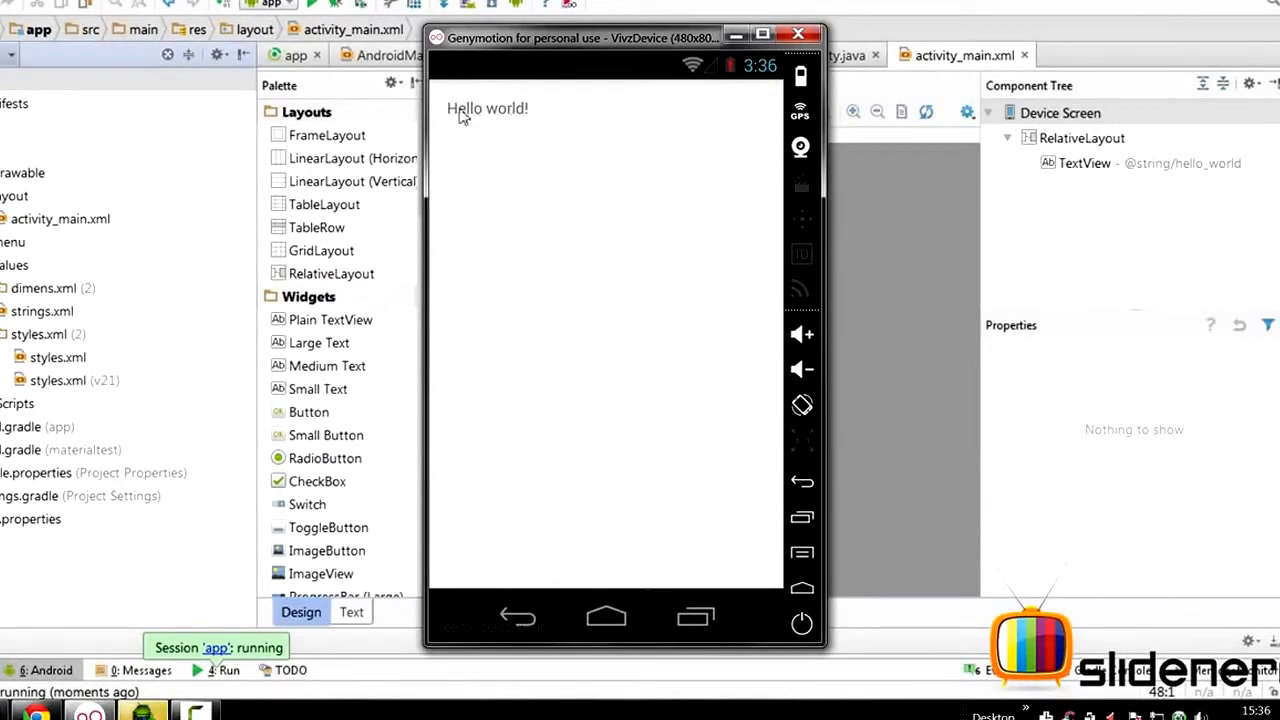
mouse_move(640, 402)
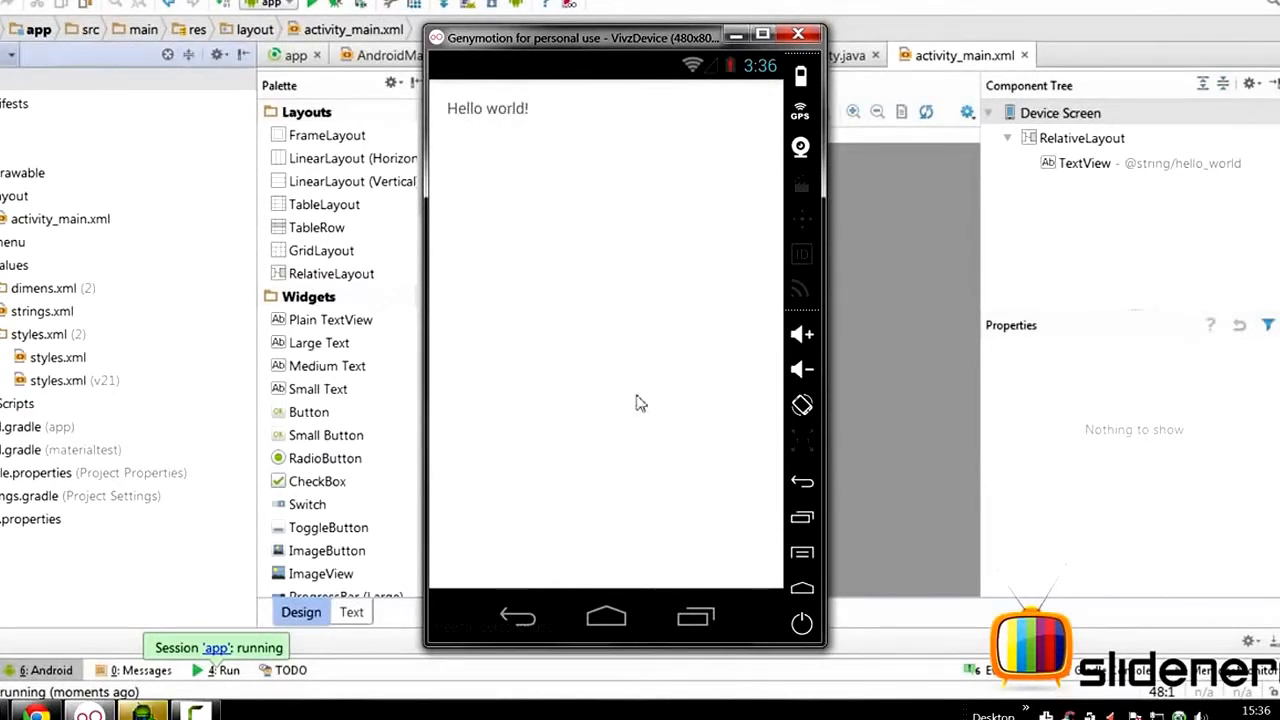
mouse_move(626, 160)
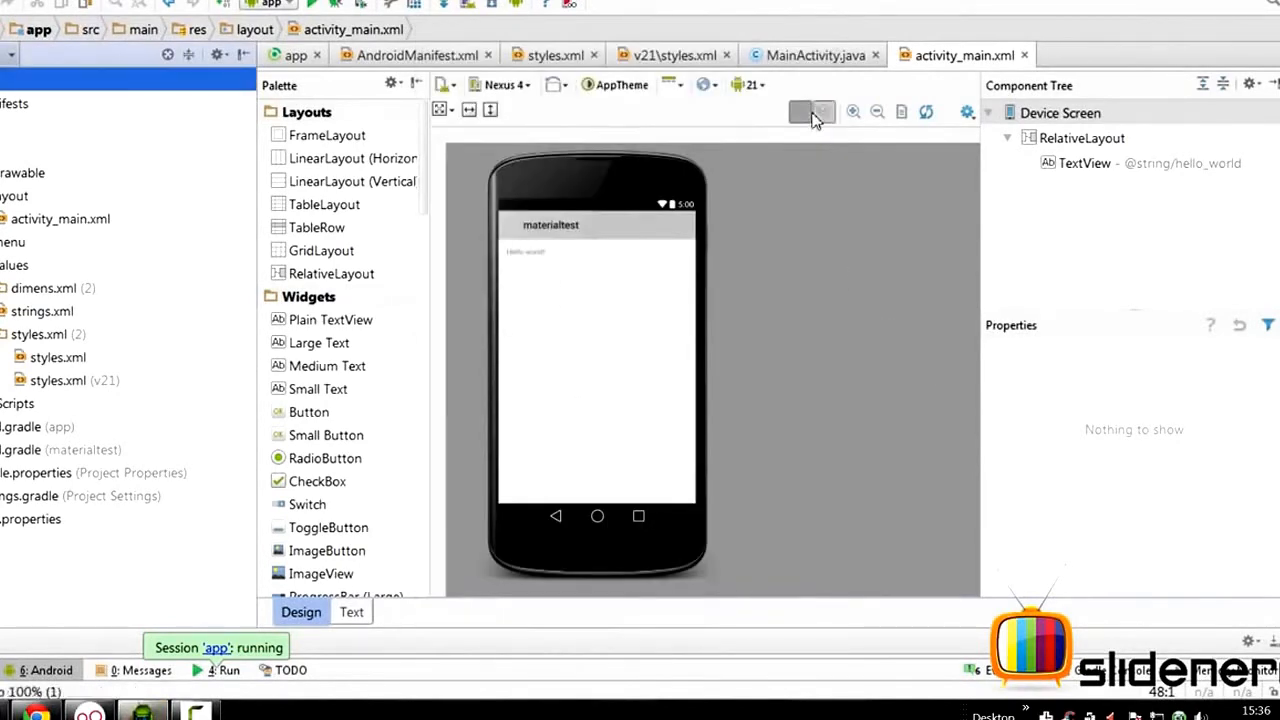
- Change MainActivity's superclass from Activity to ActionBarActivity via code completion
left_click(812, 55)
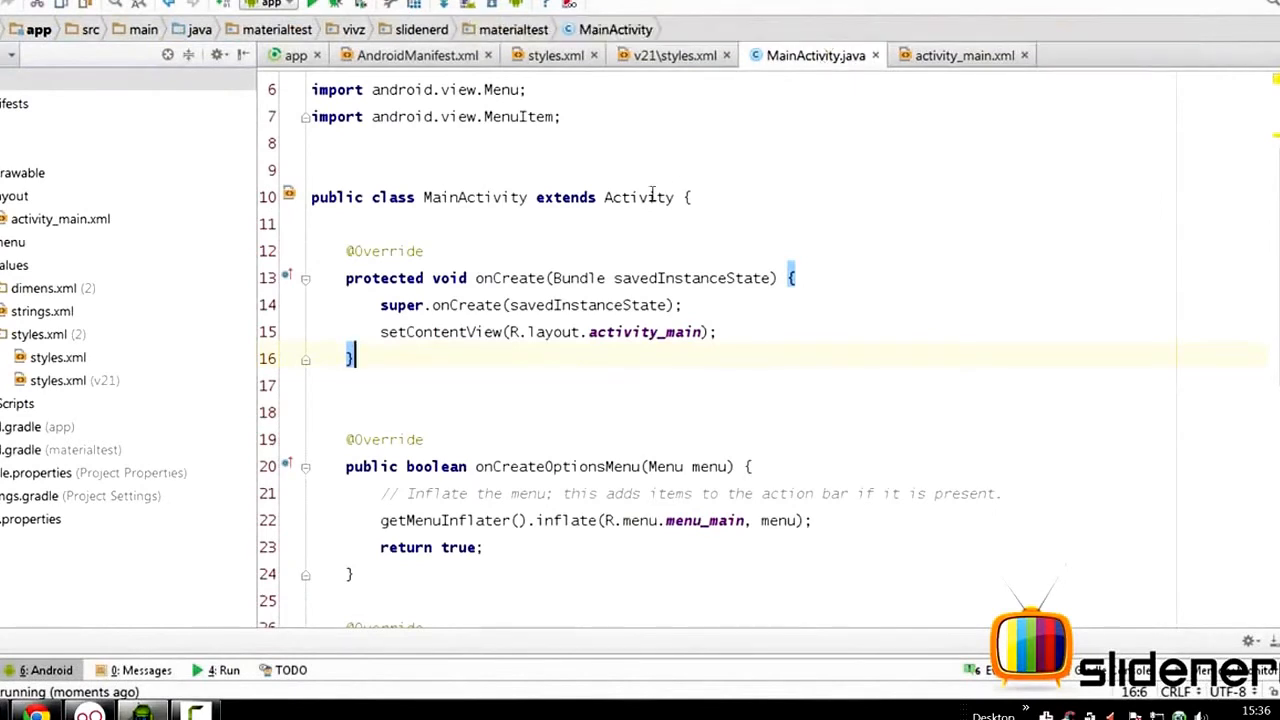
double_click(640, 197)
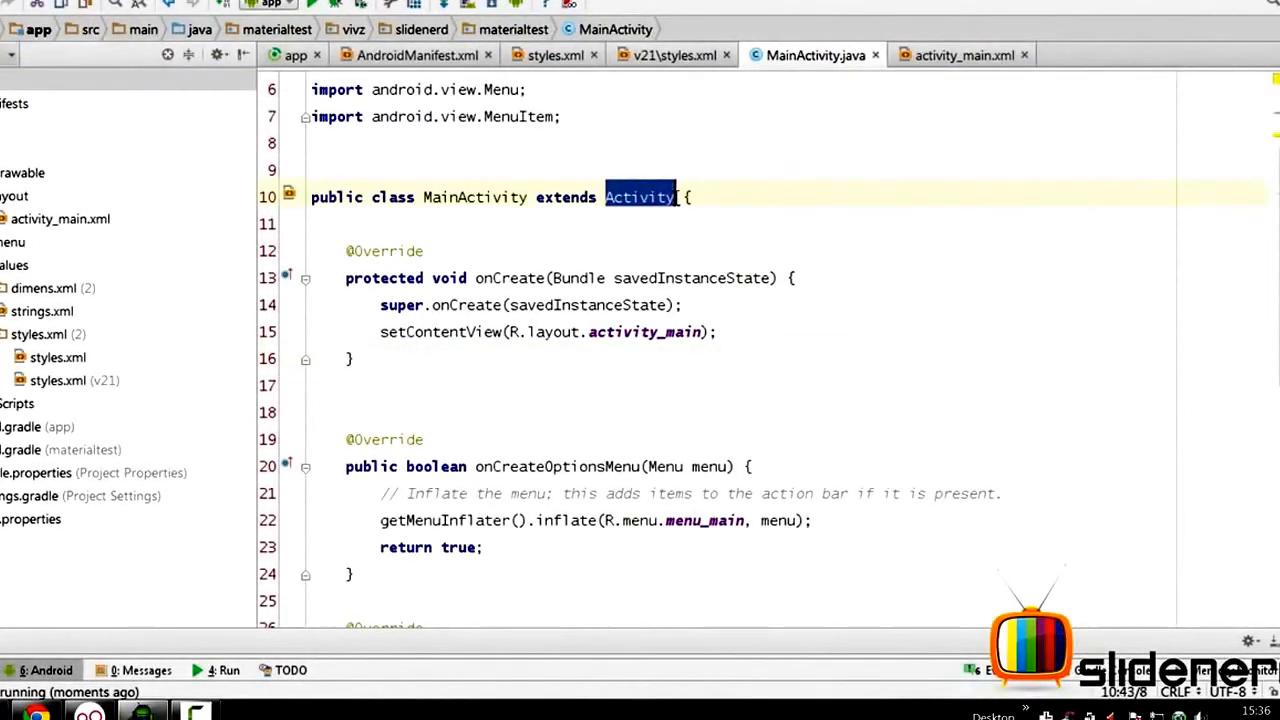
double_click(473, 197)
type("A")
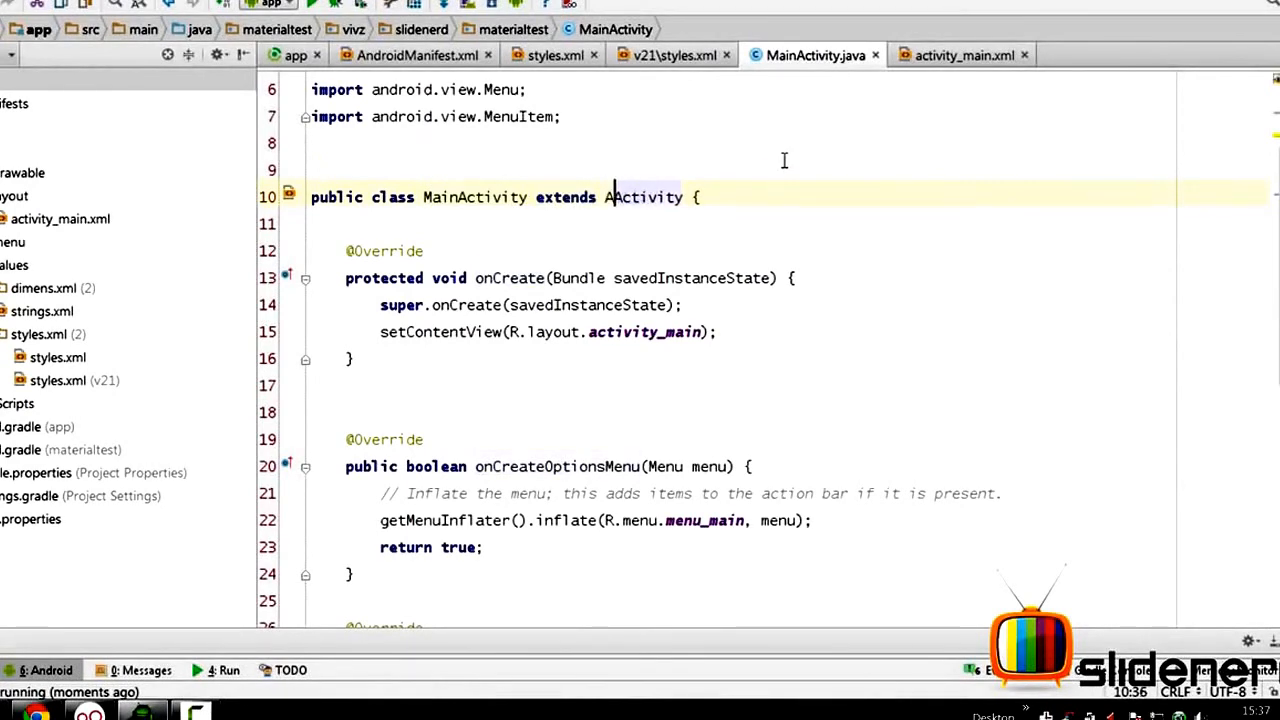
type("ctionbarActi")
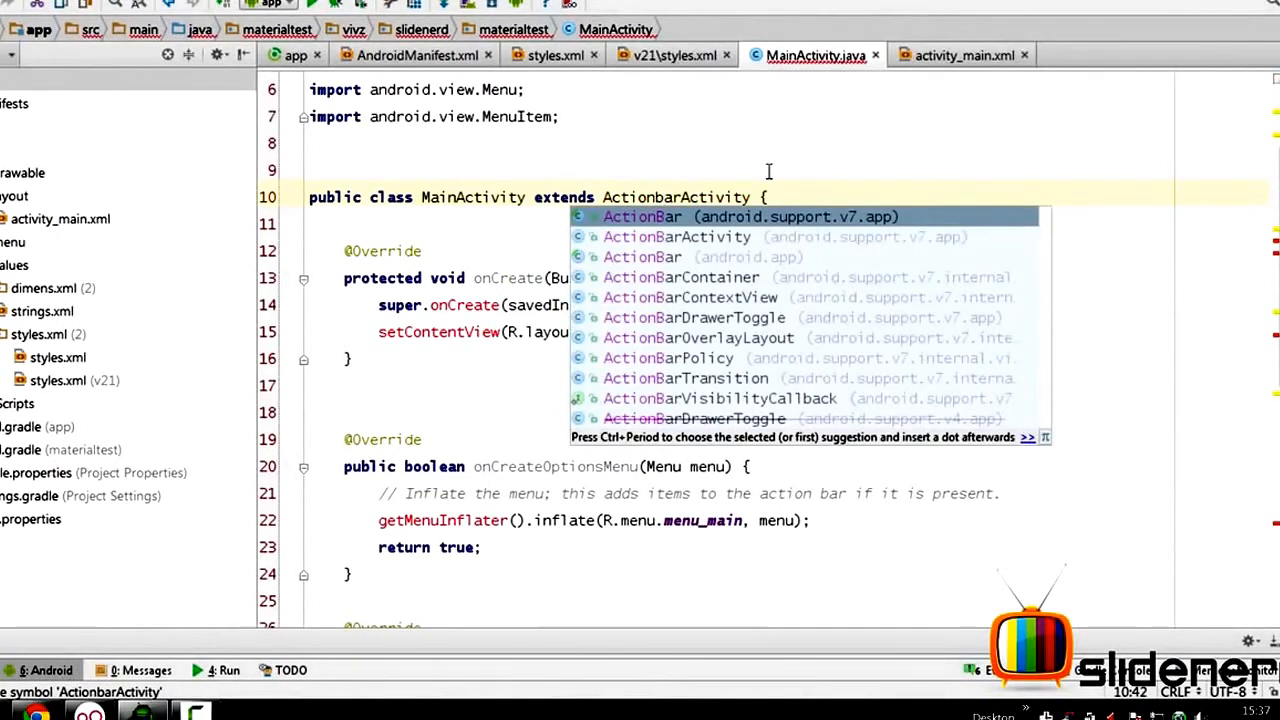
left_click(676, 236)
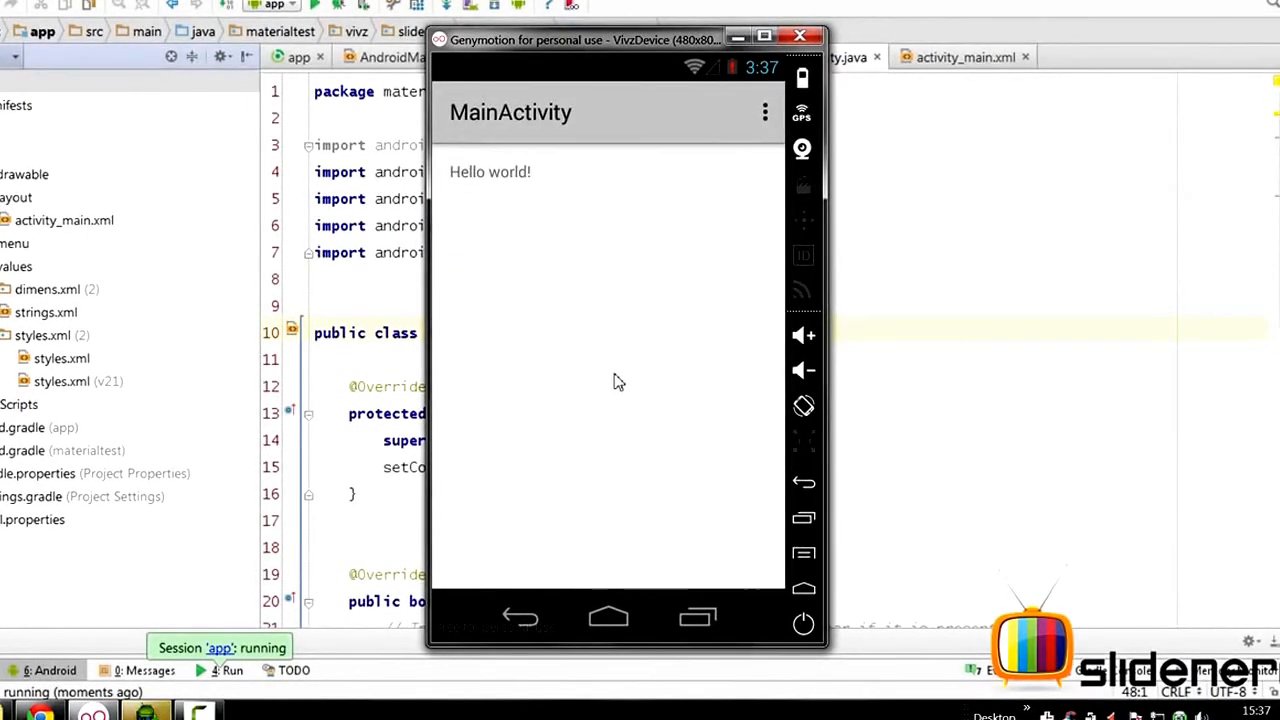
mouse_move(536, 125)
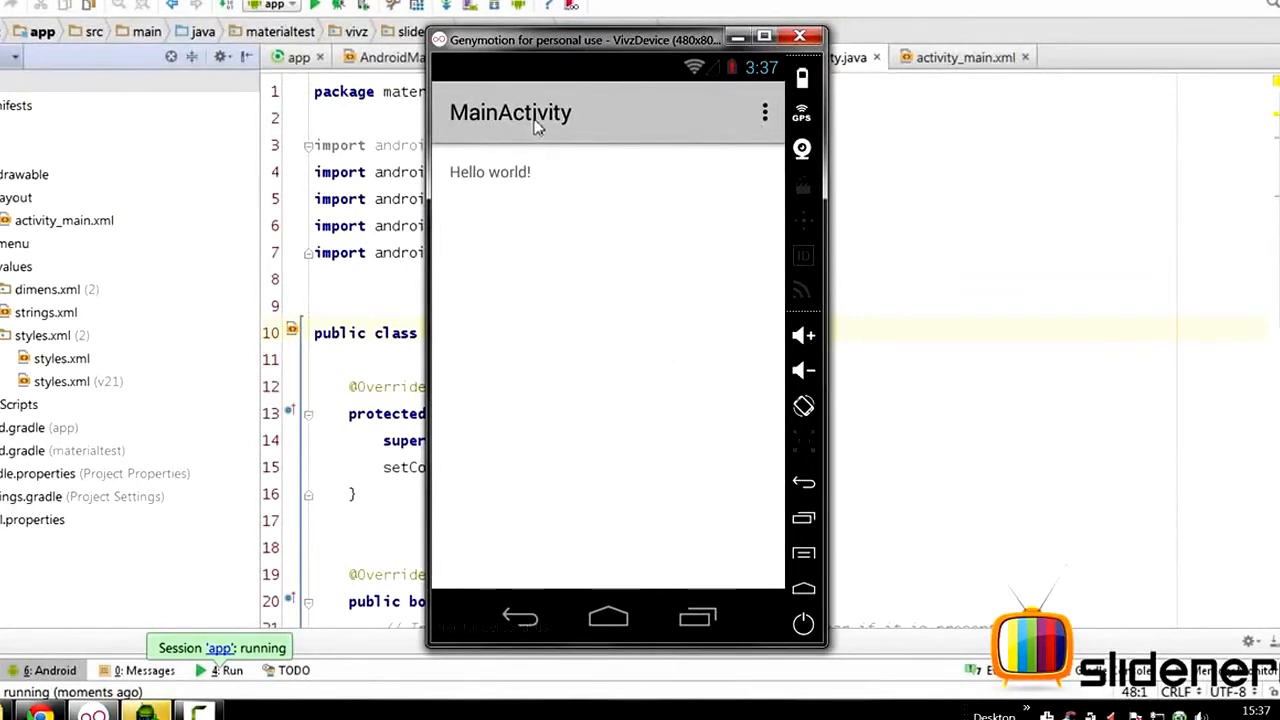
mouse_move(693, 133)
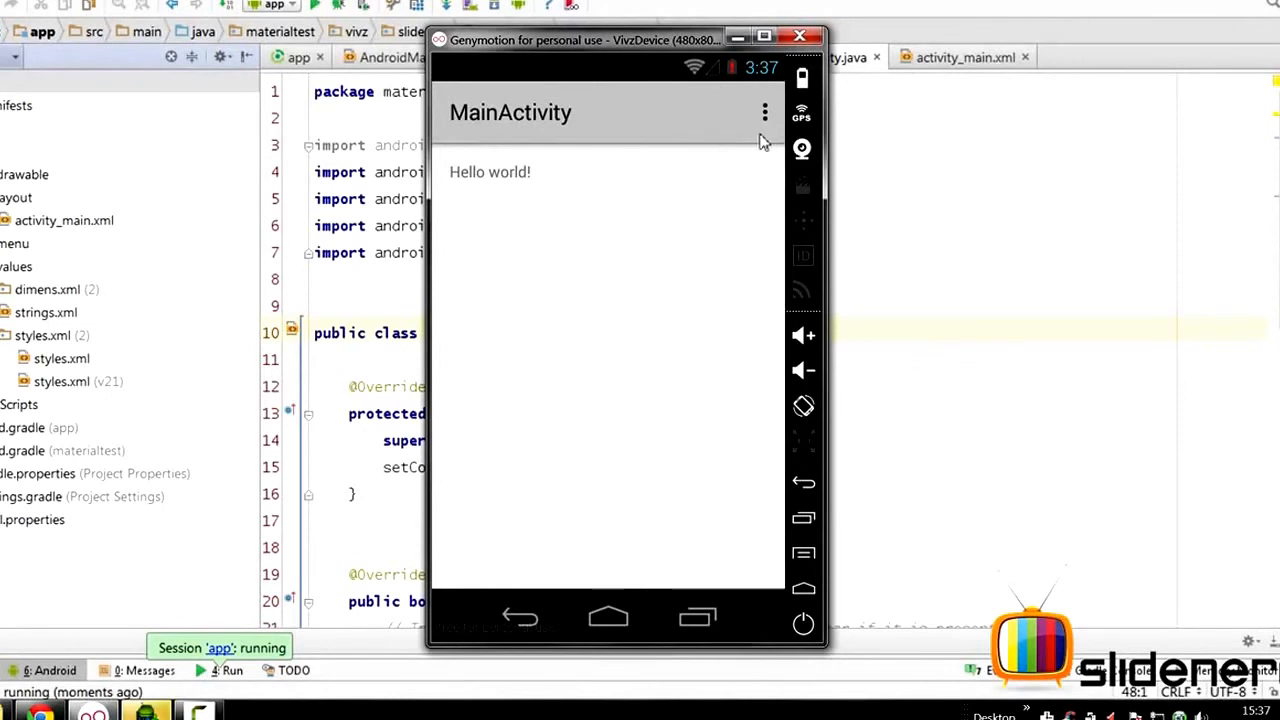
- Open the action bar's overflow menu in the Genymotion emulator to show Settings
left_click(765, 111)
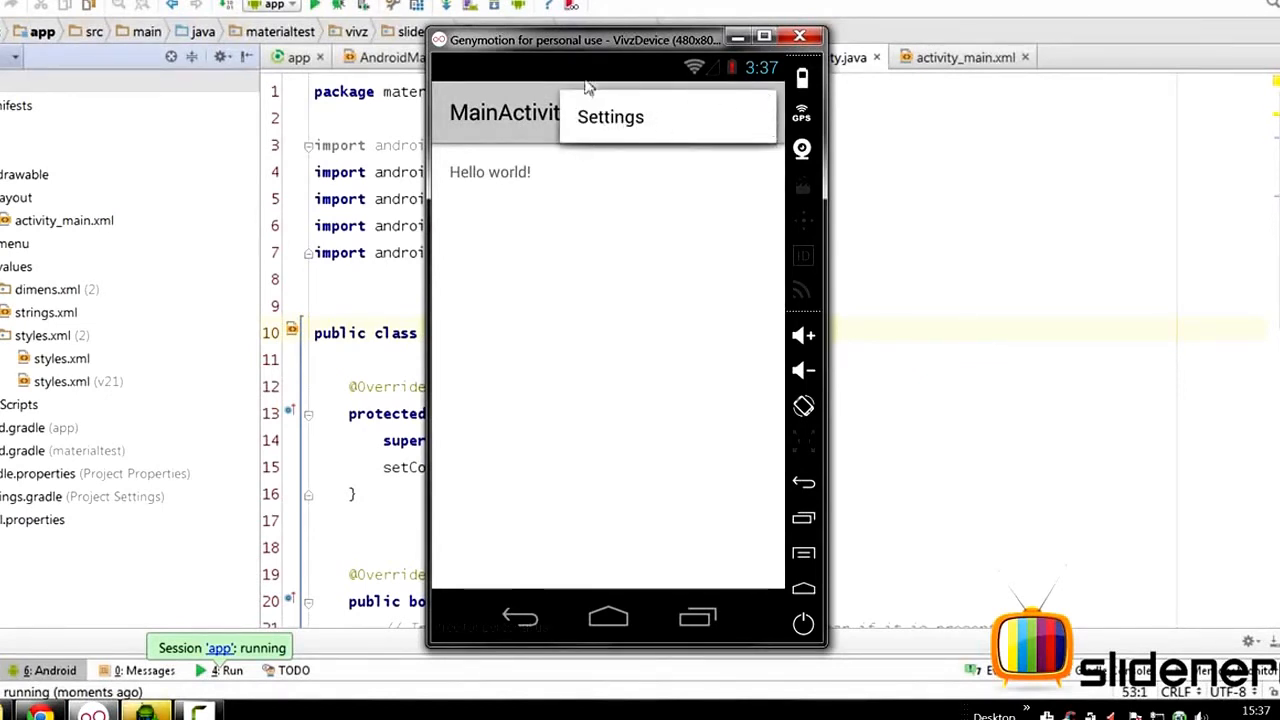
mouse_move(737, 107)
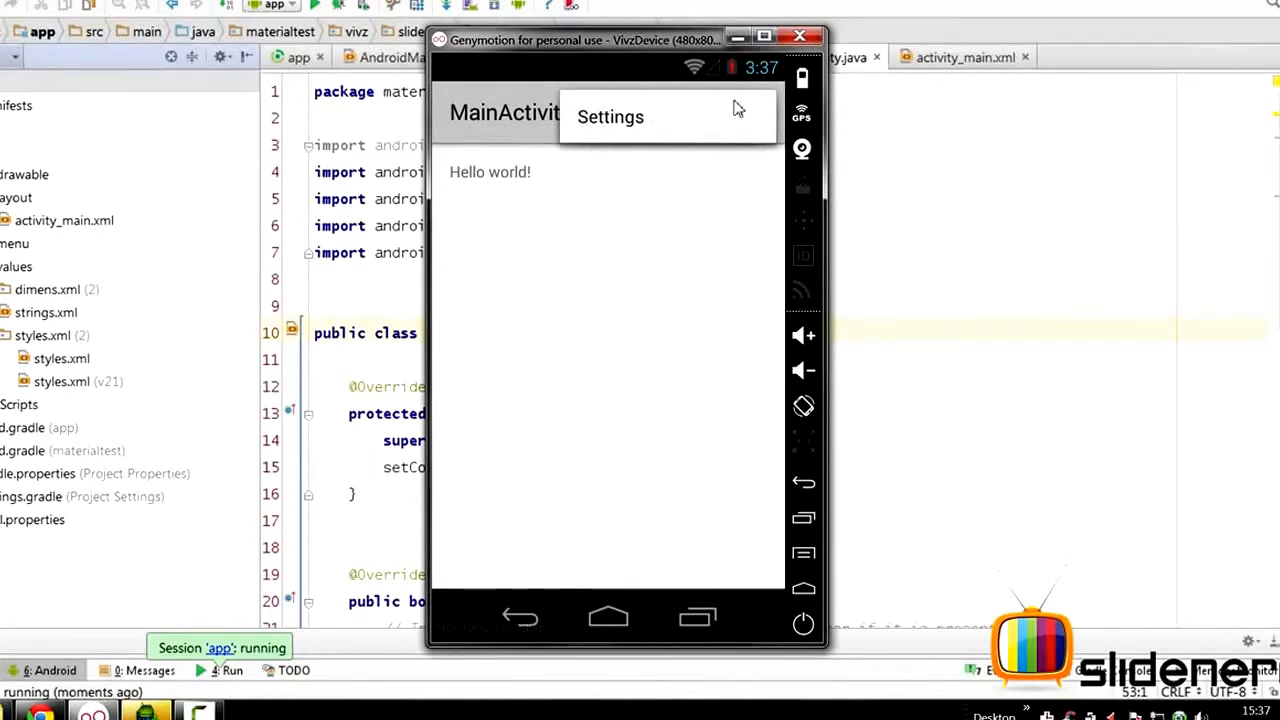
mouse_move(762, 117)
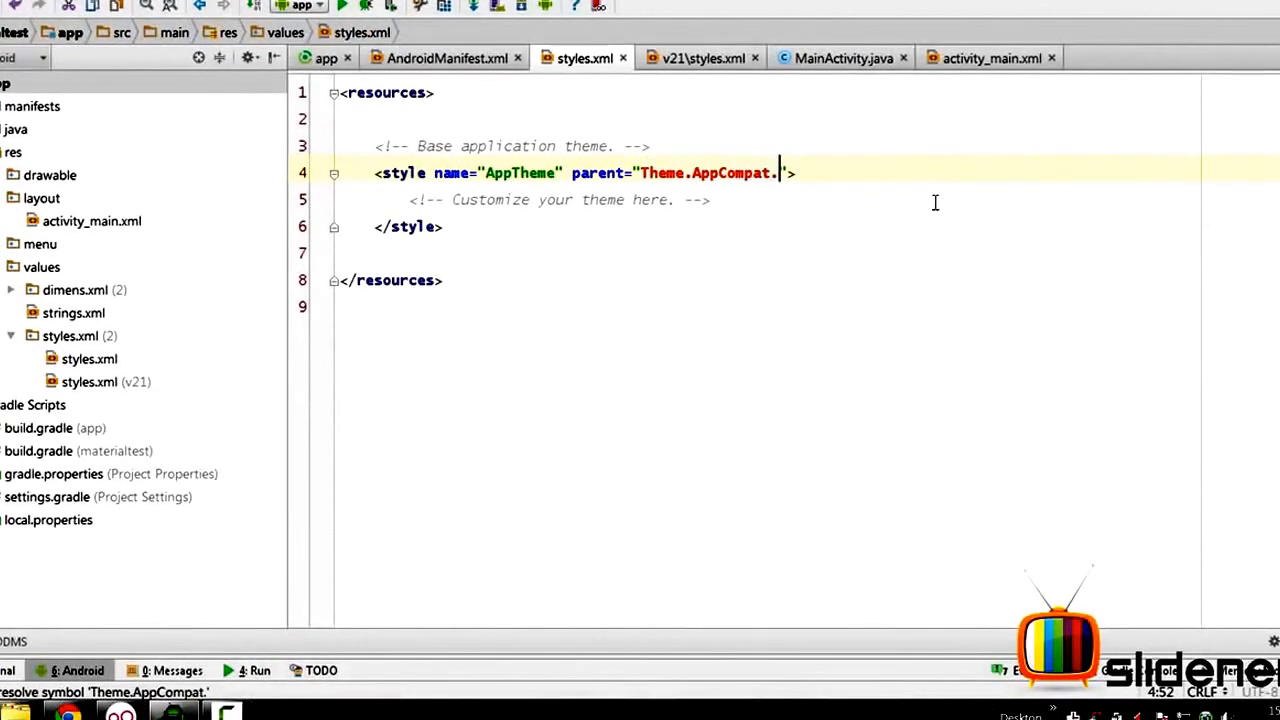
- Make AppTheme inherit from plain Theme.AppCompat via completion, then switch to v21 styles.xml
type("Dar")
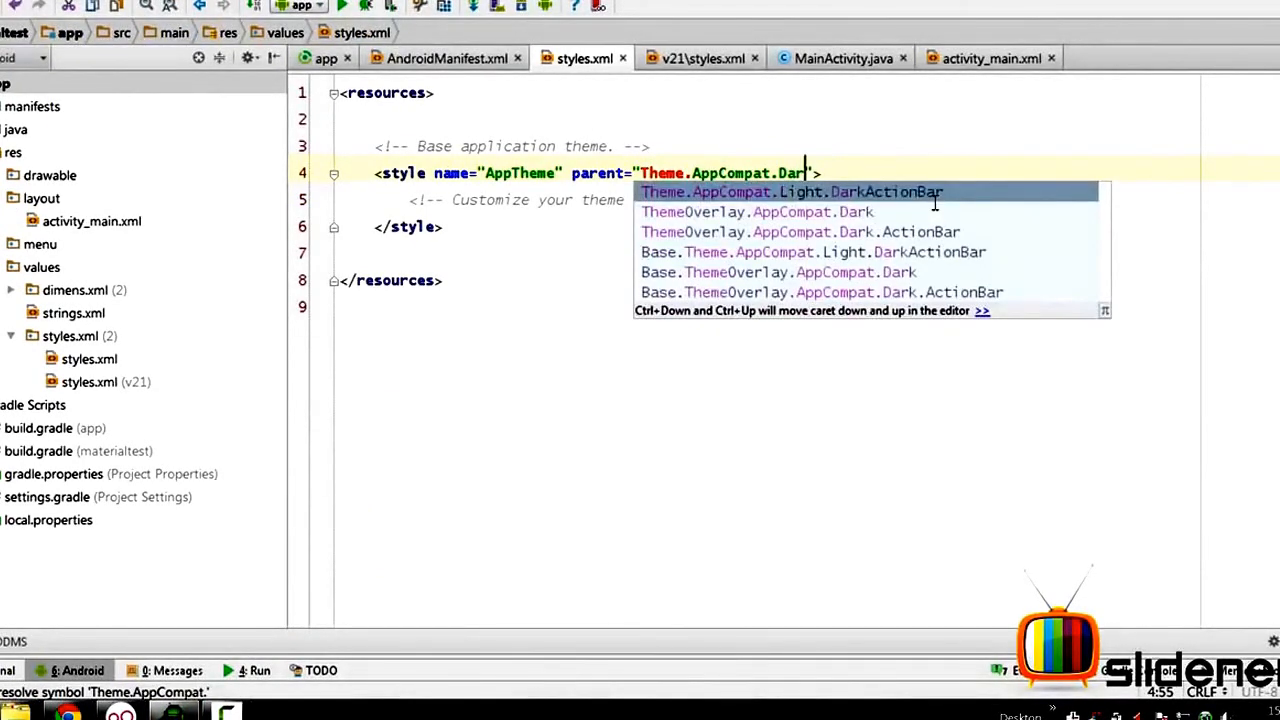
key("Down")
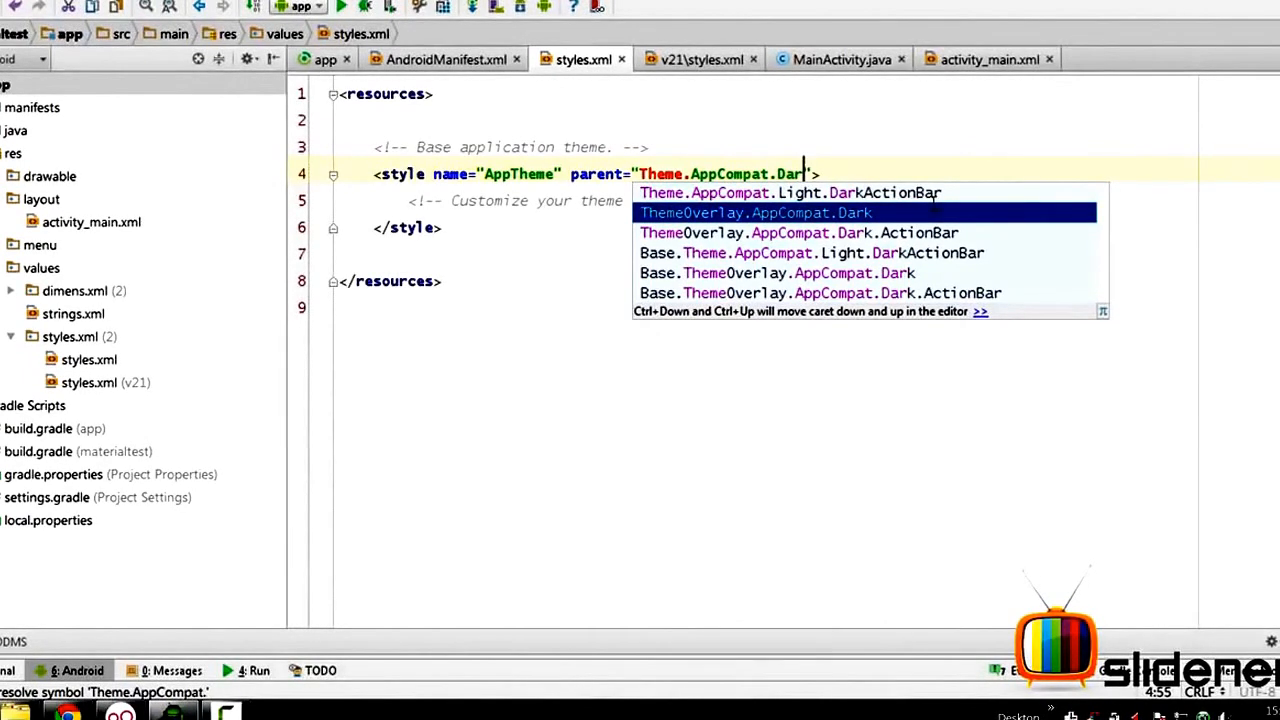
key("BackSpace")
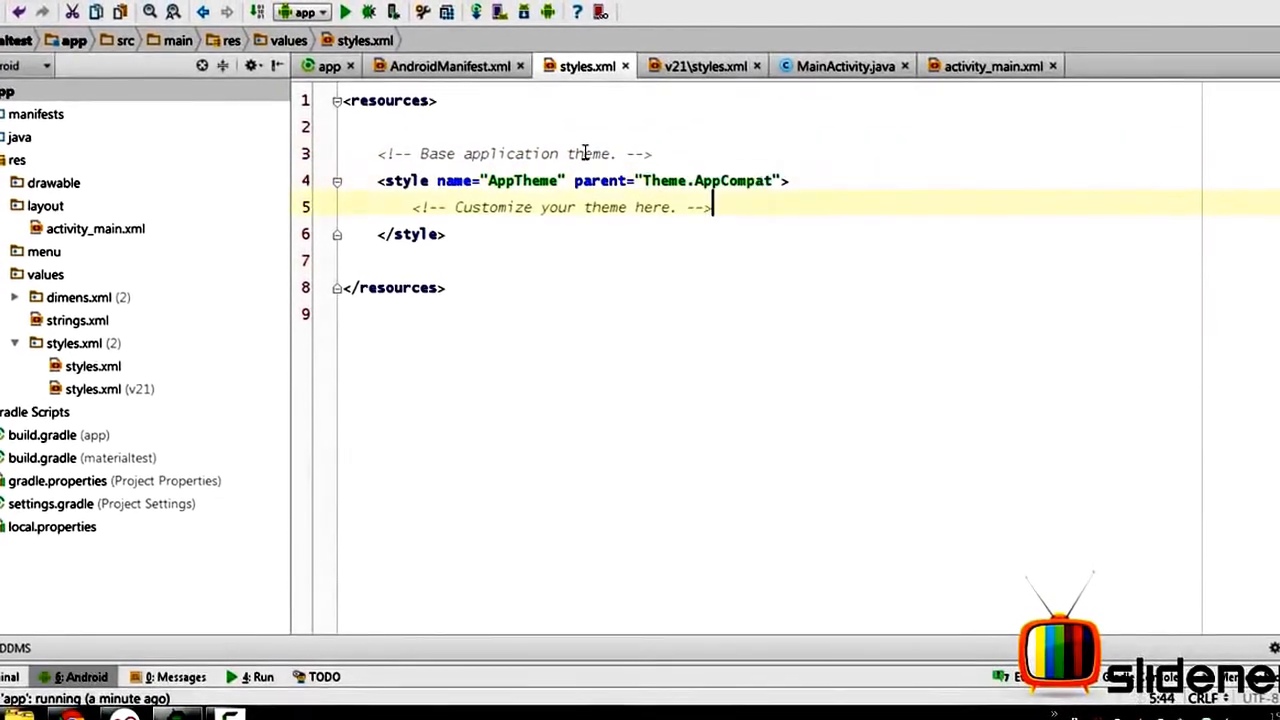
left_click(715, 66)
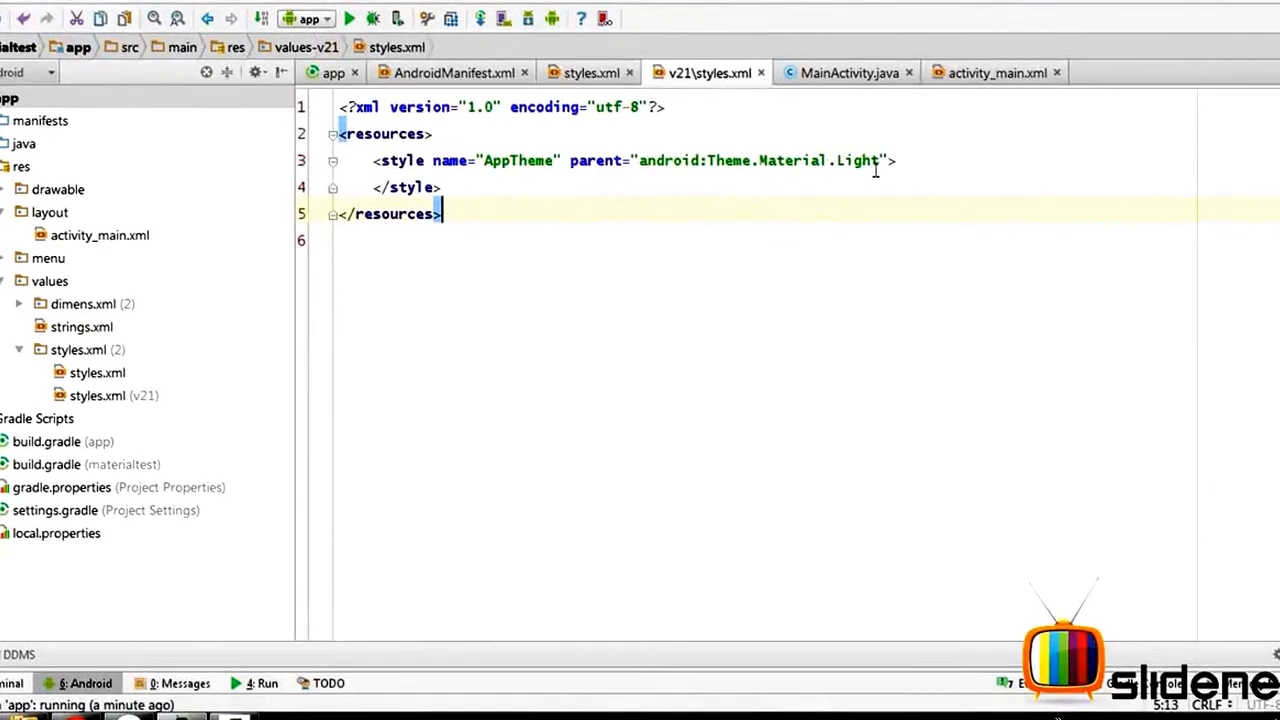
key("BackSpace")
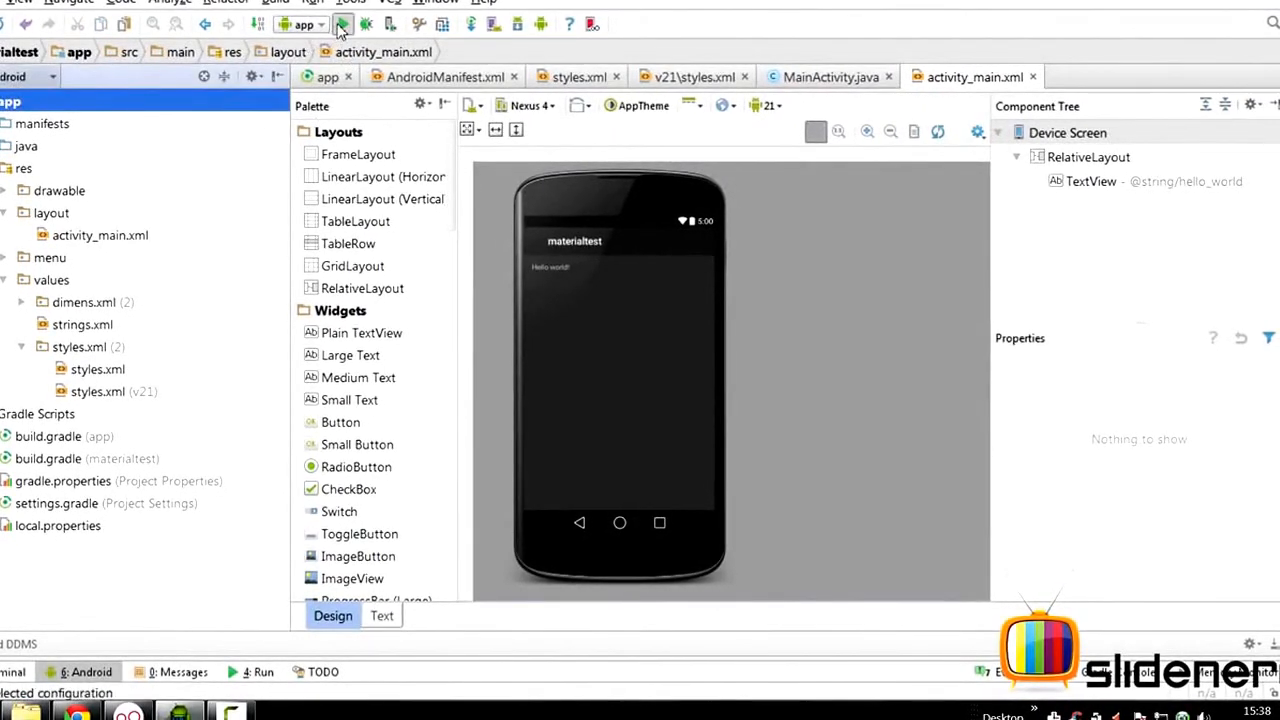
- Run the app and launch MainActivity from the Genymotion app drawer to see the dark theme
left_click(343, 25)
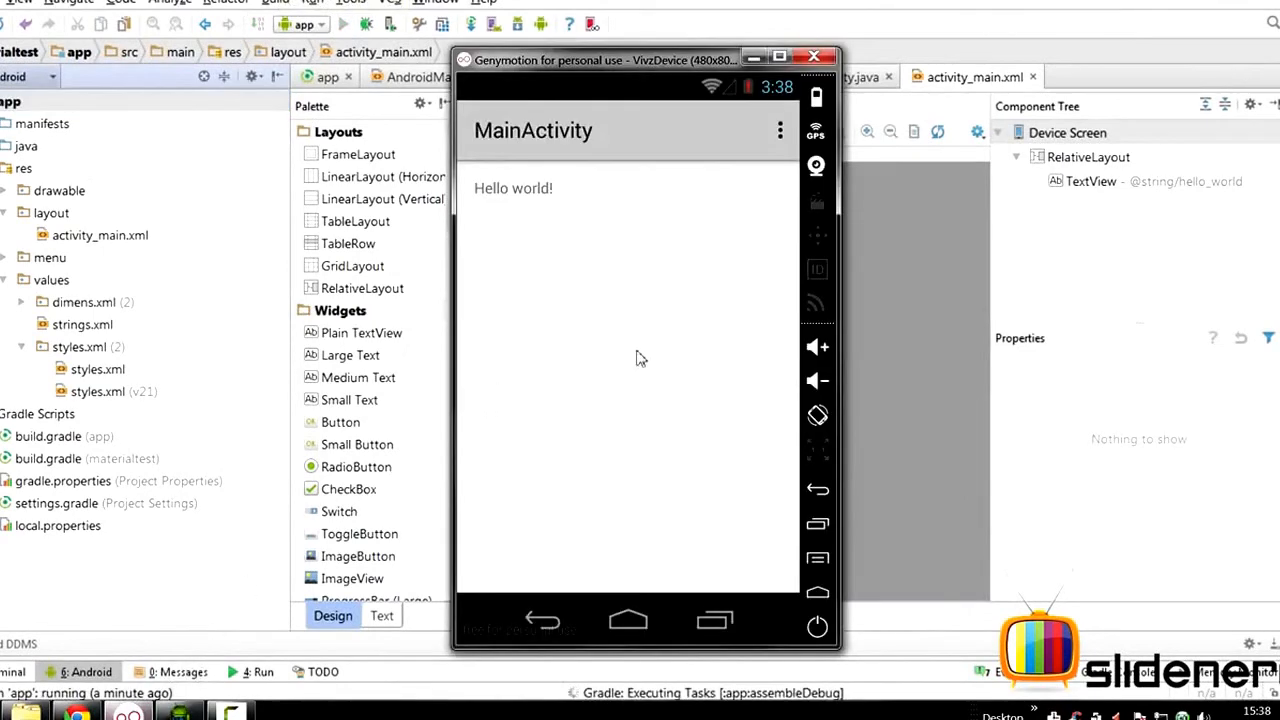
left_click(627, 620)
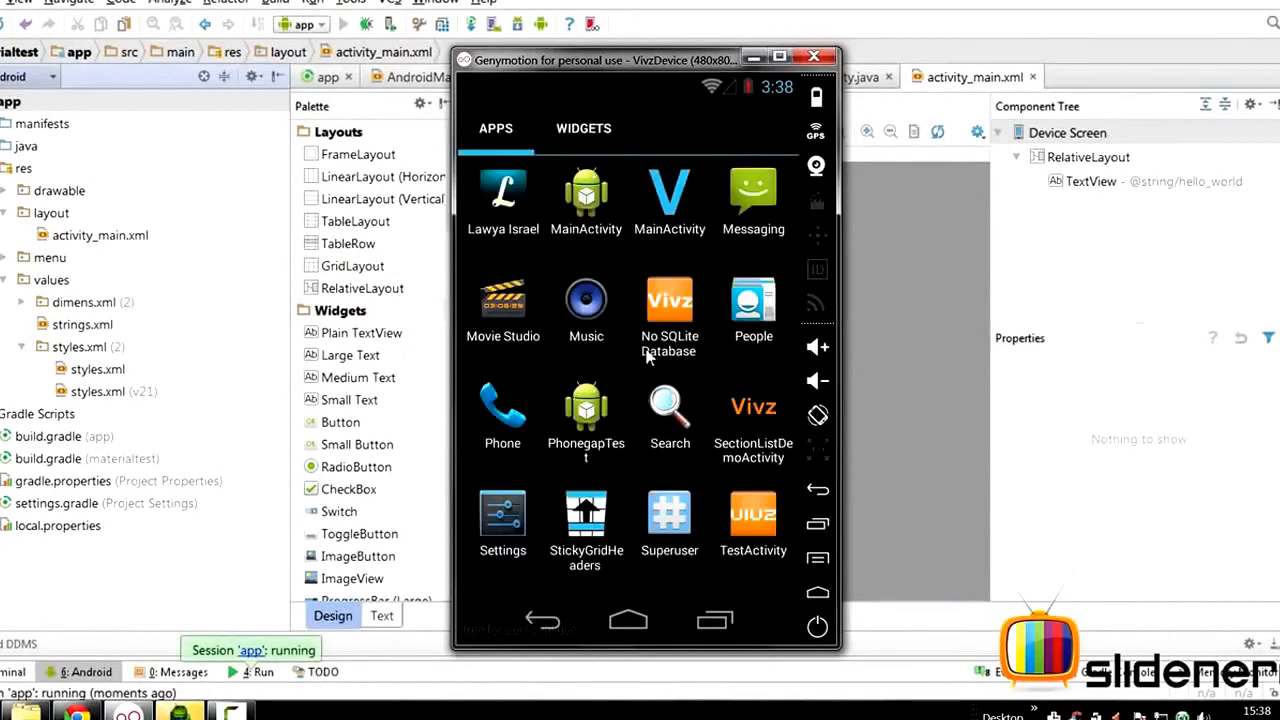
left_click(585, 200)
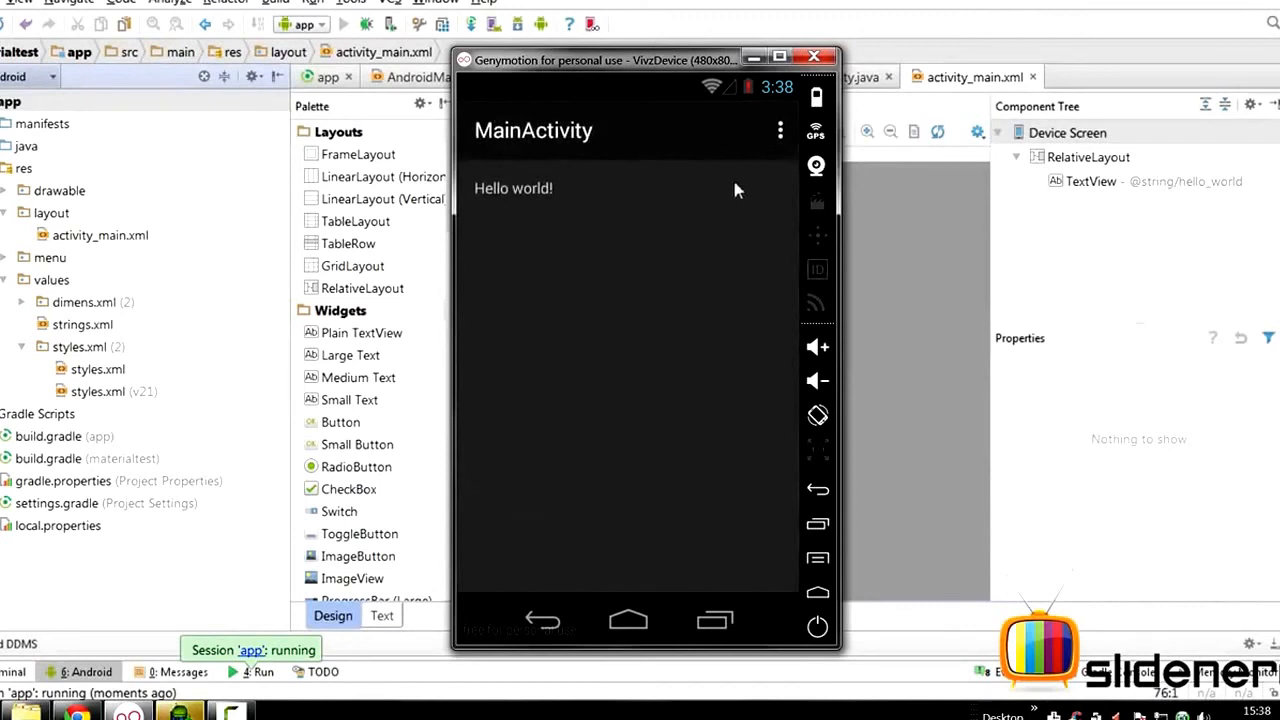
mouse_move(619, 148)
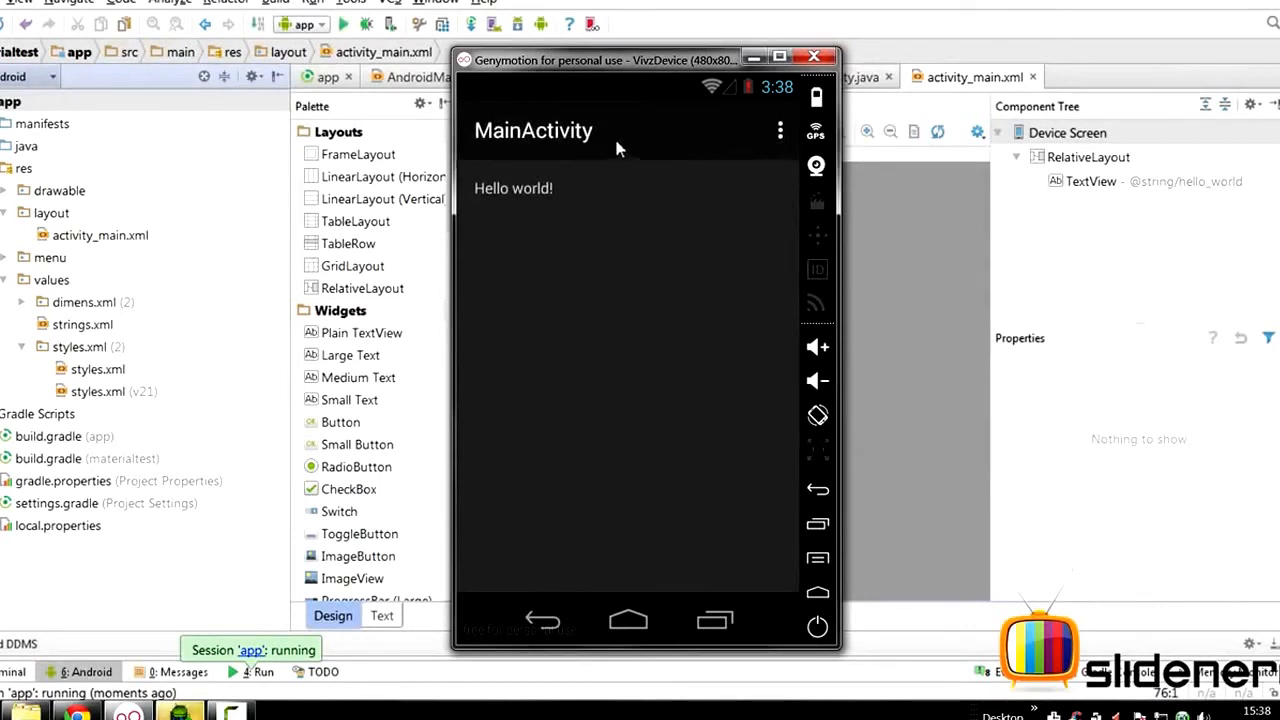
mouse_move(694, 145)
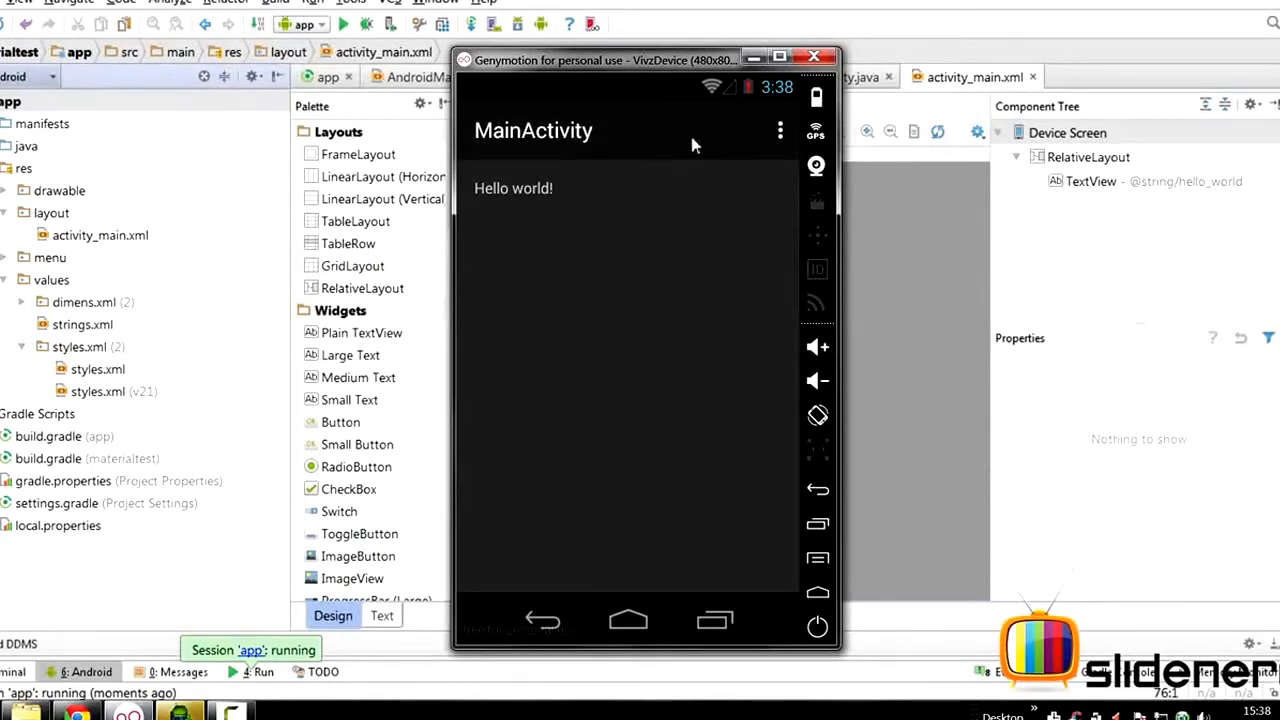
mouse_move(560, 131)
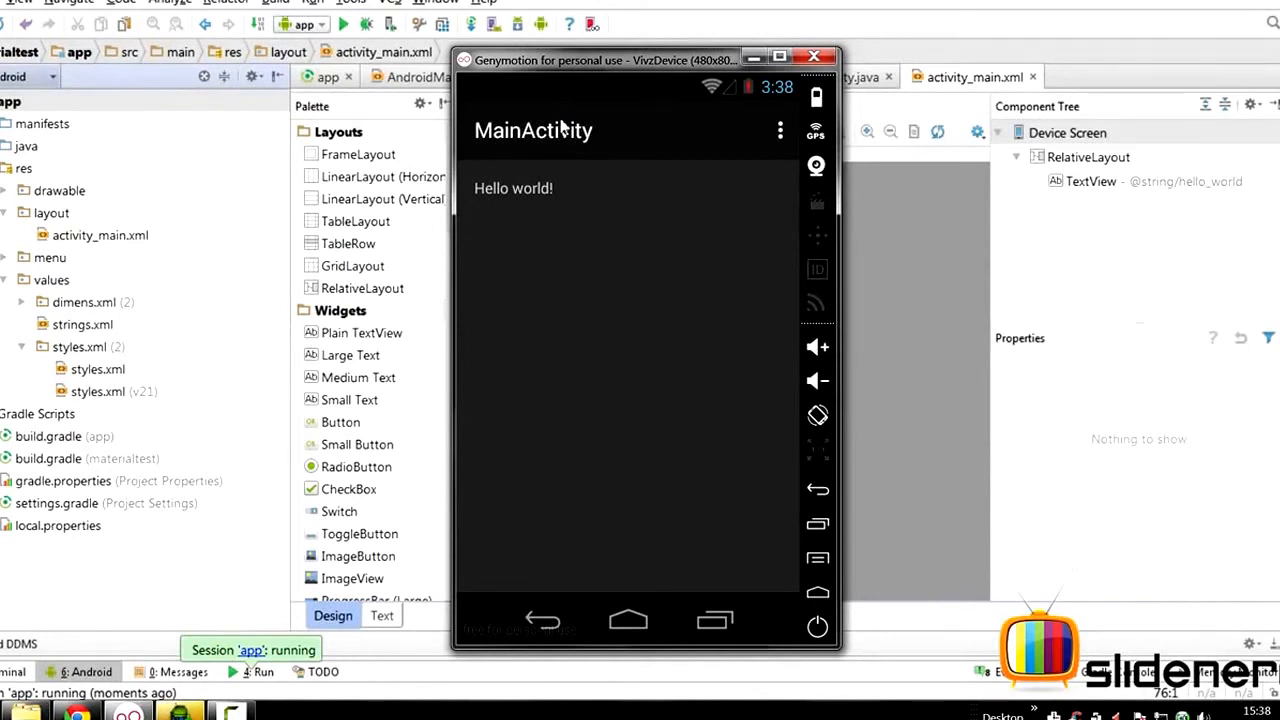
mouse_move(889, 278)
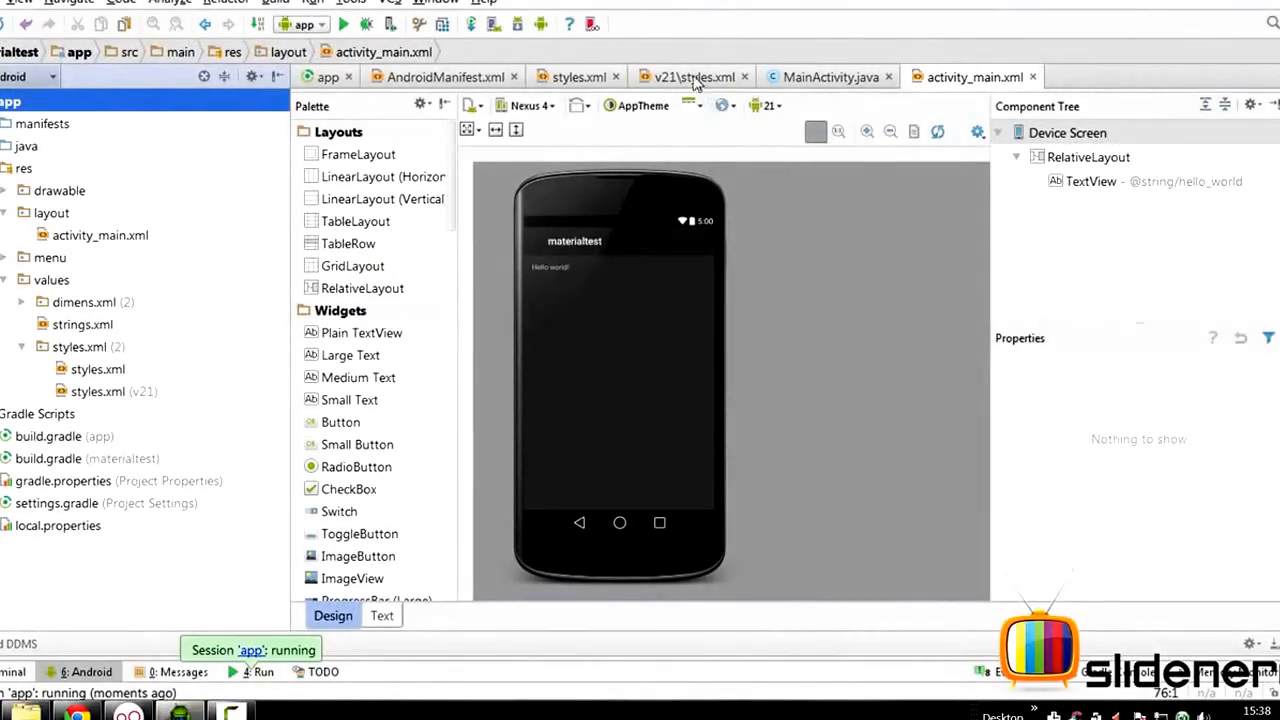
- Return to the base styles.xml and set AppTheme's parent to Theme.AppCompat.Light.DarkActionBar
left_click(576, 76)
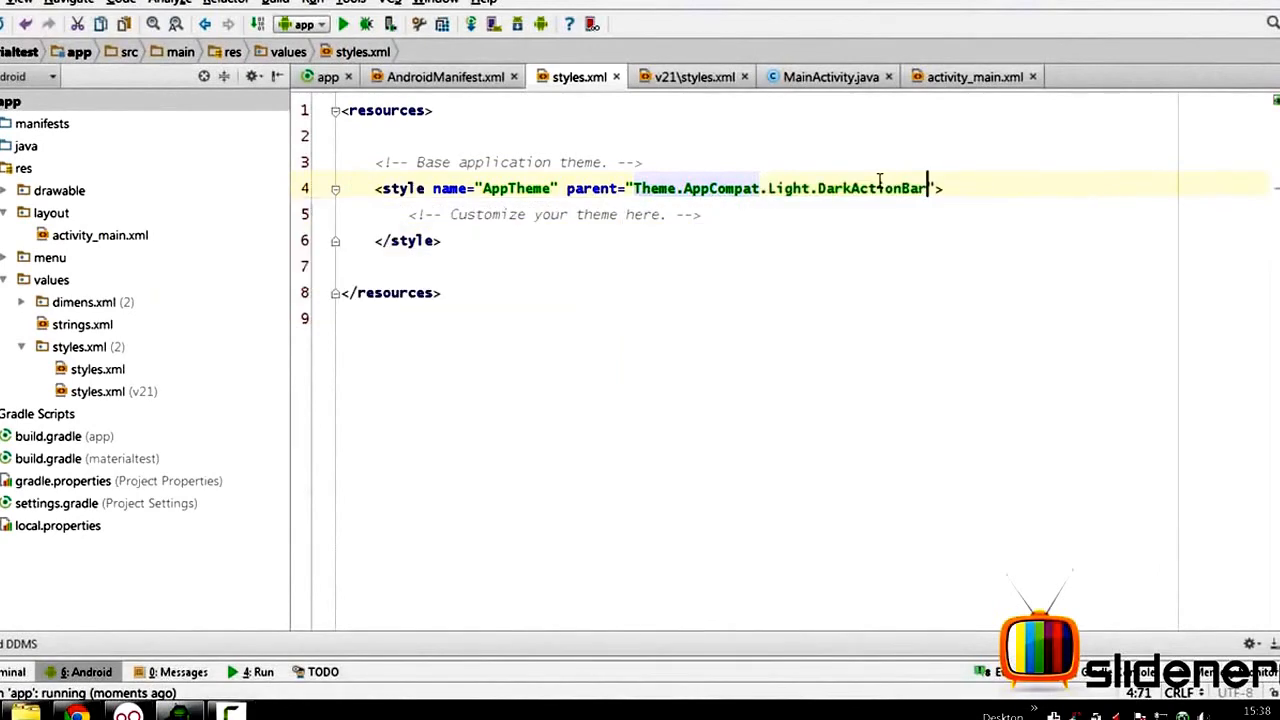
left_click(690, 76)
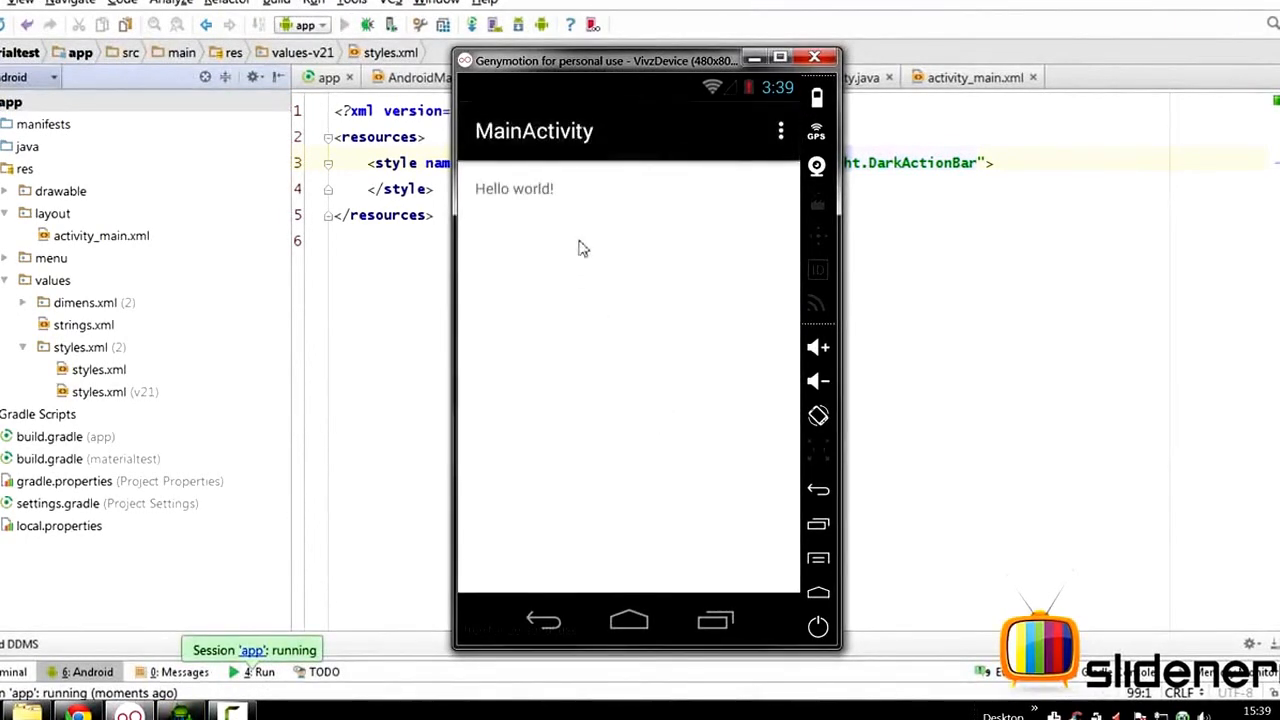
mouse_move(576, 480)
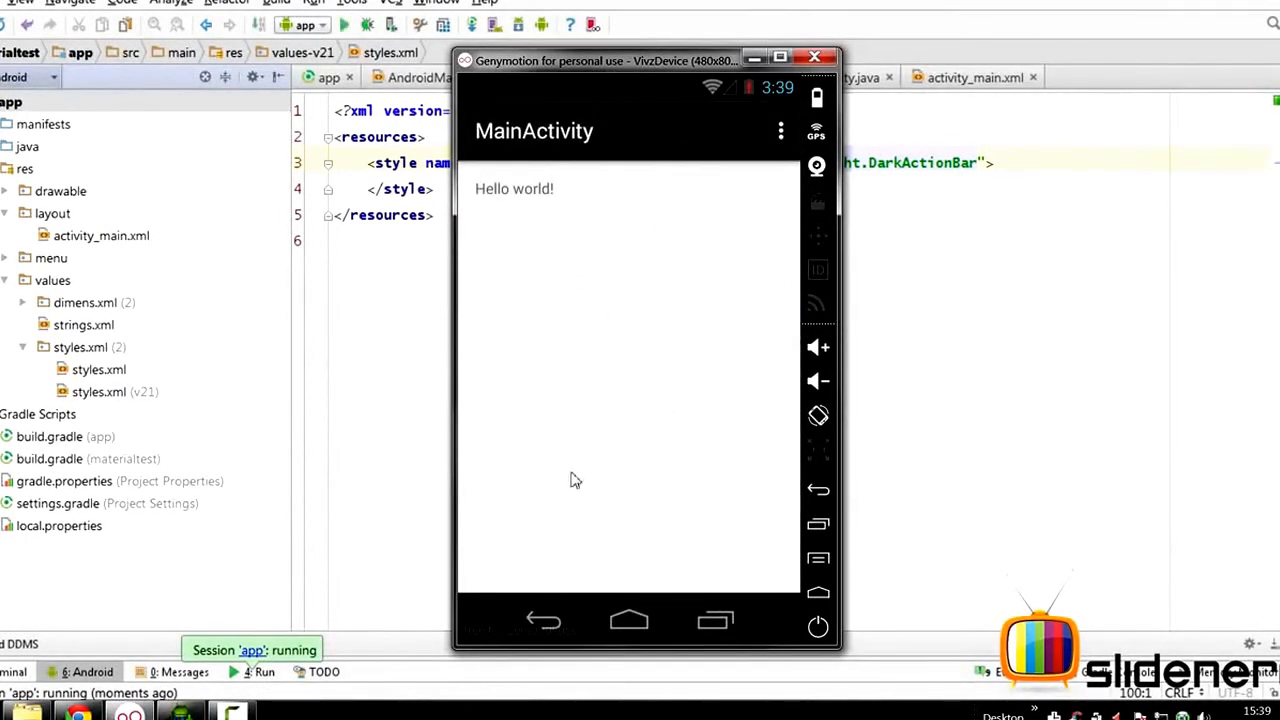